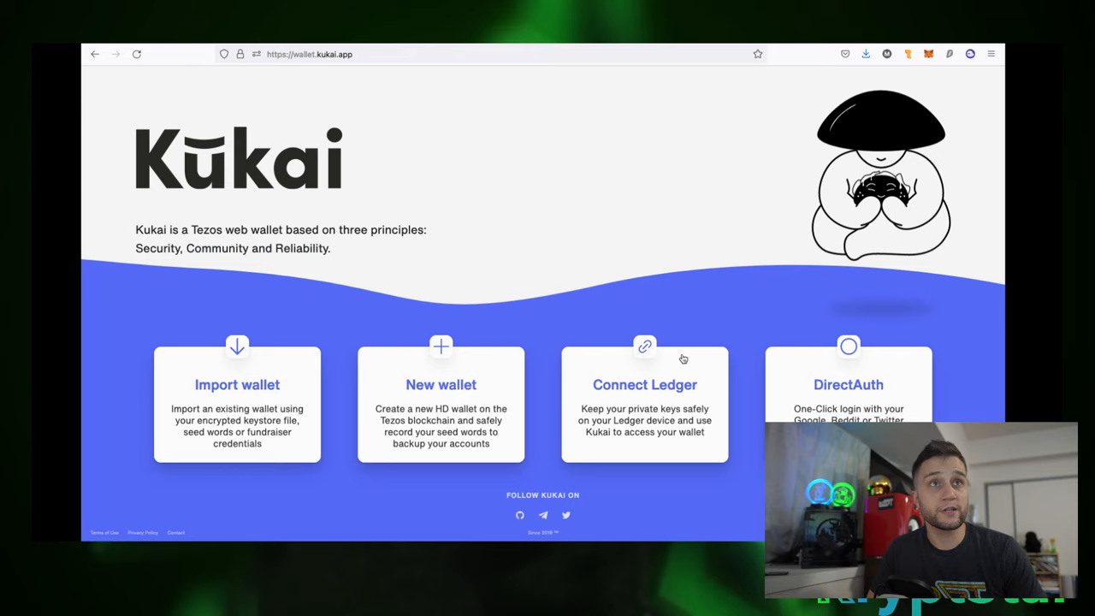
mouse_move(670, 303)
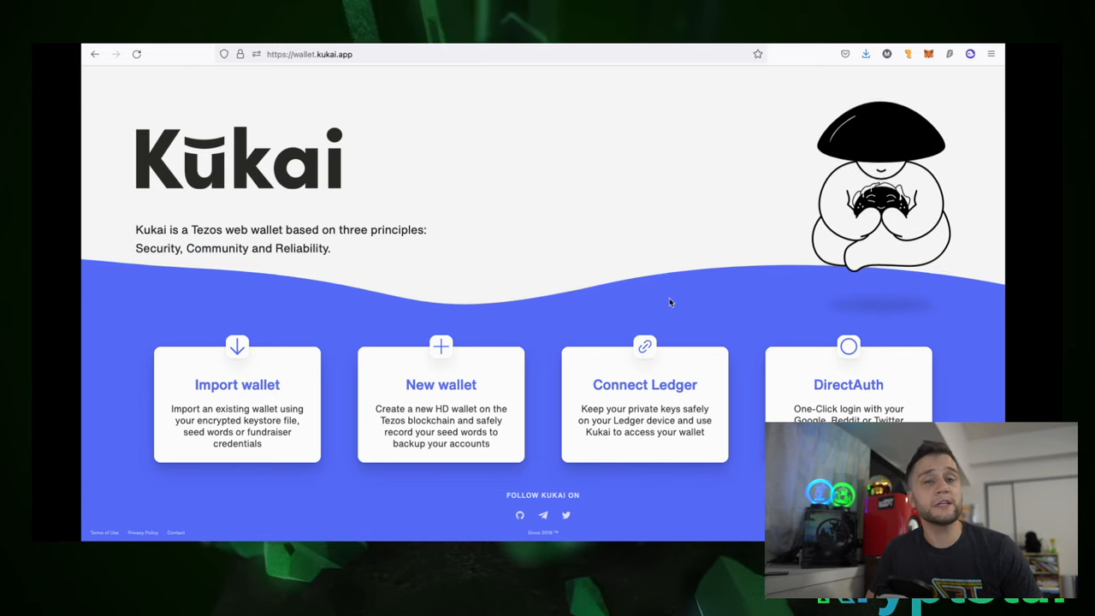
mouse_move(753, 337)
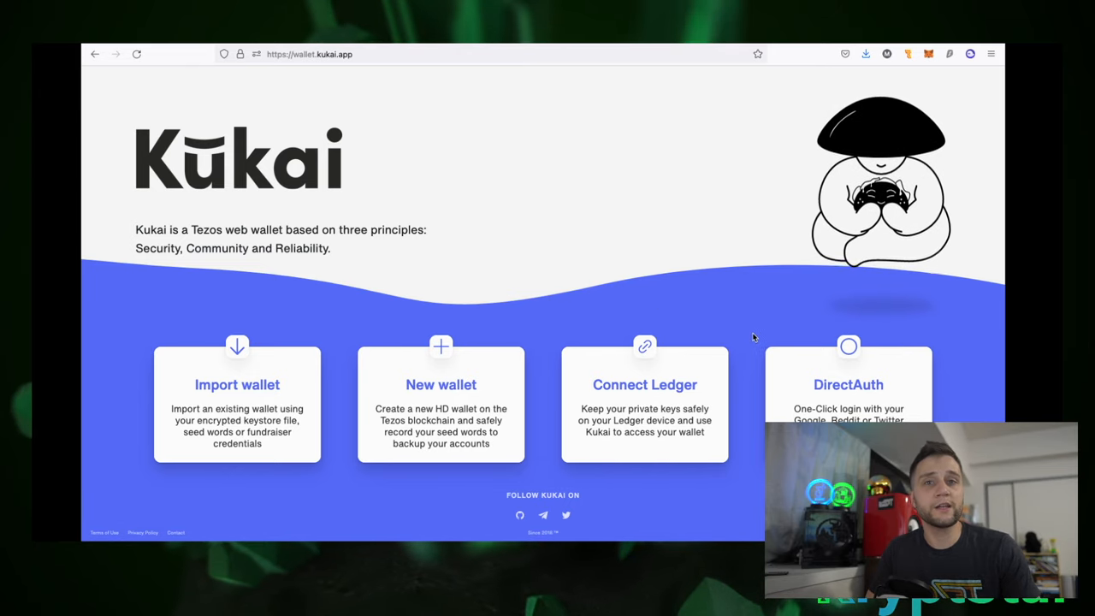
mouse_move(583, 99)
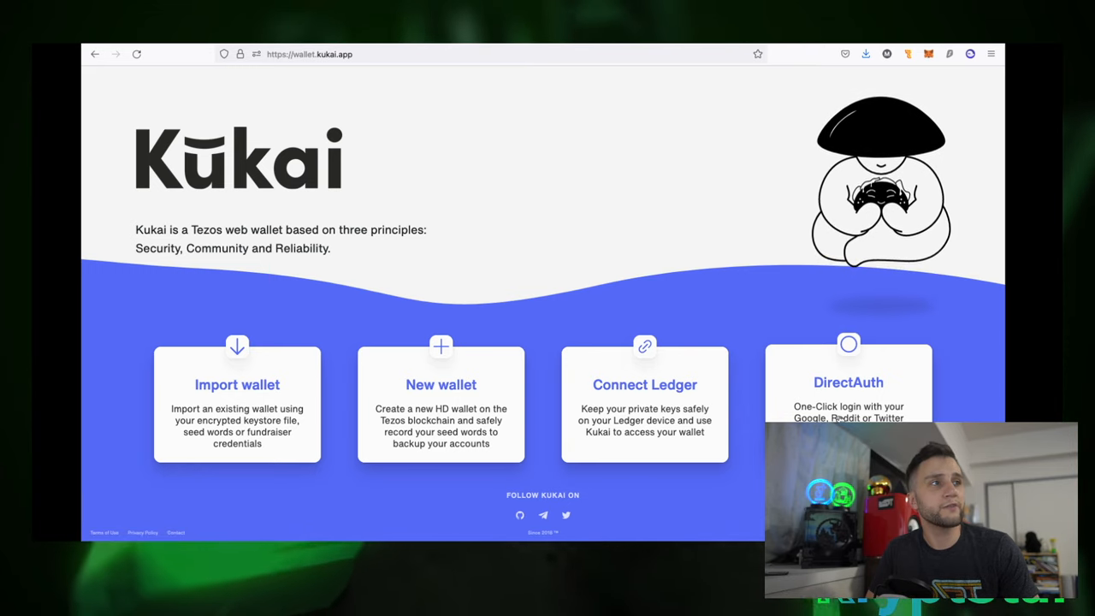
mouse_move(751, 344)
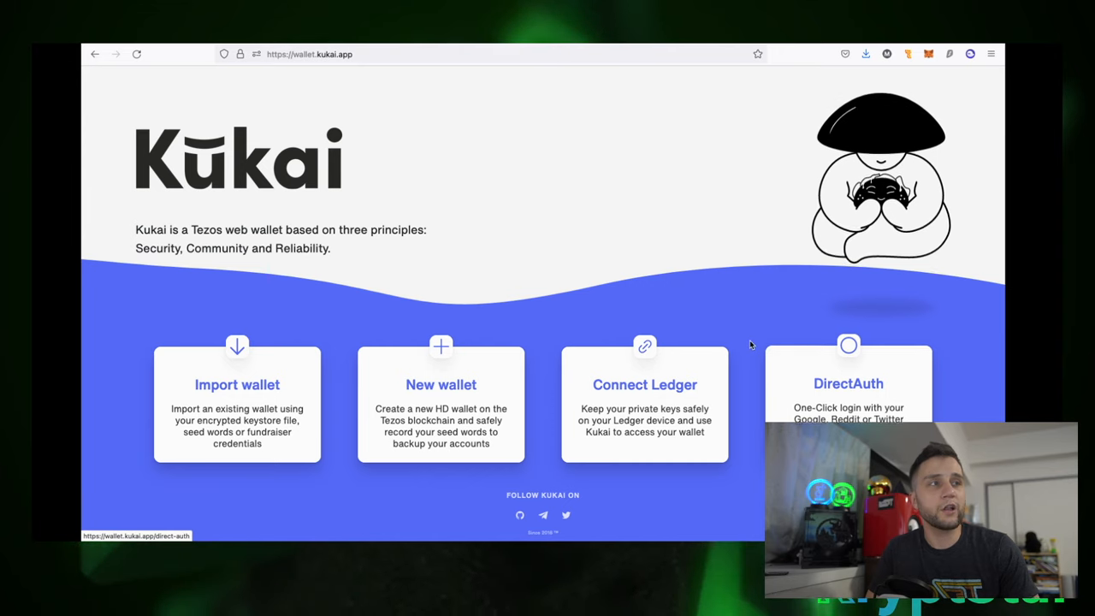
mouse_move(770, 364)
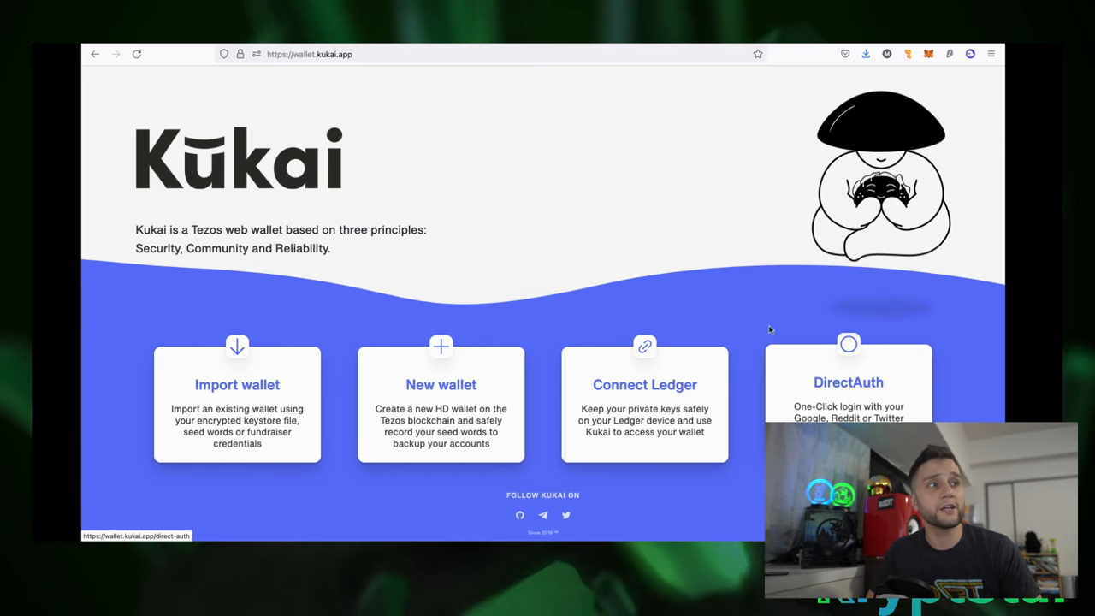
mouse_move(853, 392)
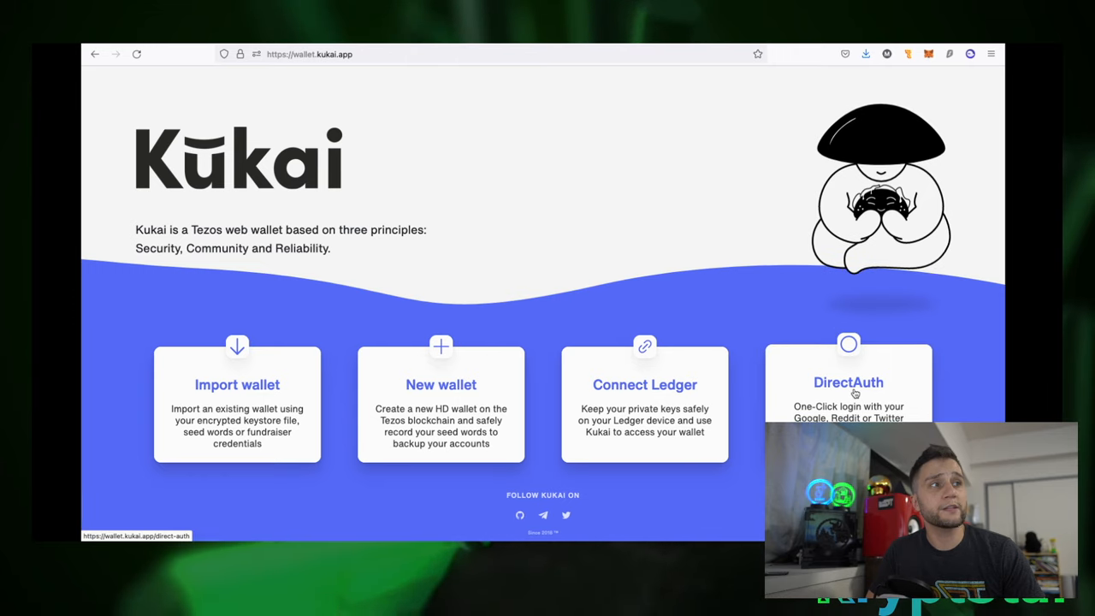
- Sign in to Kukai Wallet via DirectAuth with Twitter and authorize the app
left_click(848, 402)
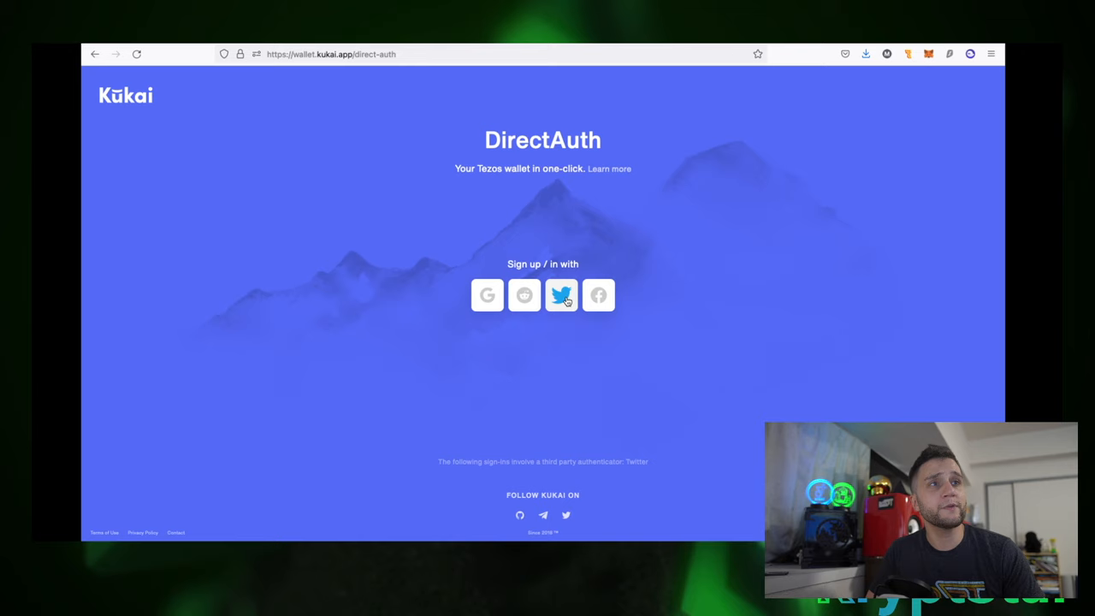
left_click(561, 295)
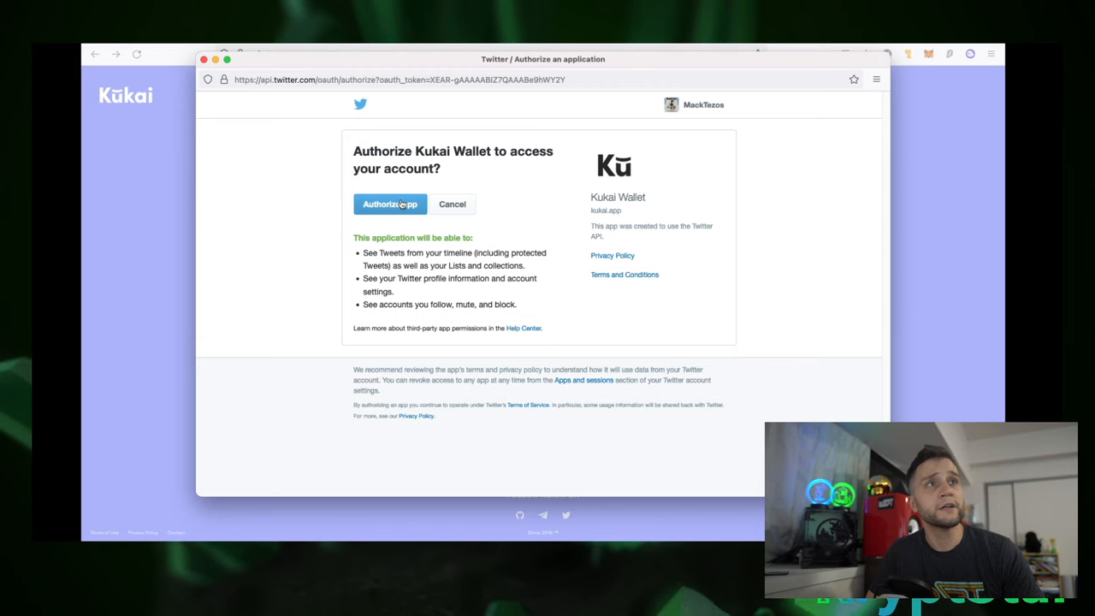
left_click(389, 203)
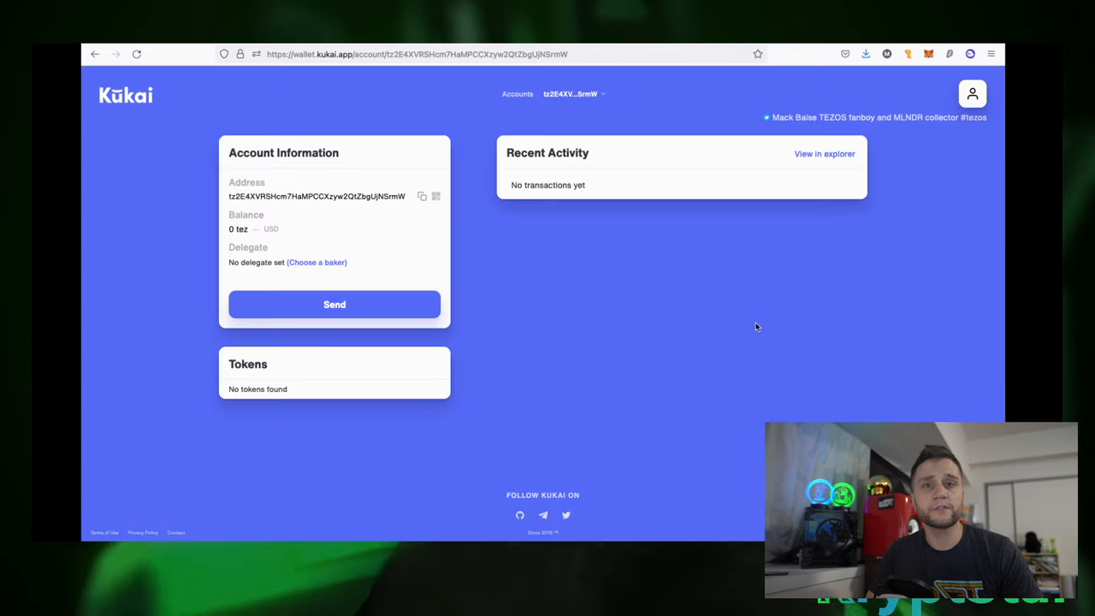
mouse_move(743, 322)
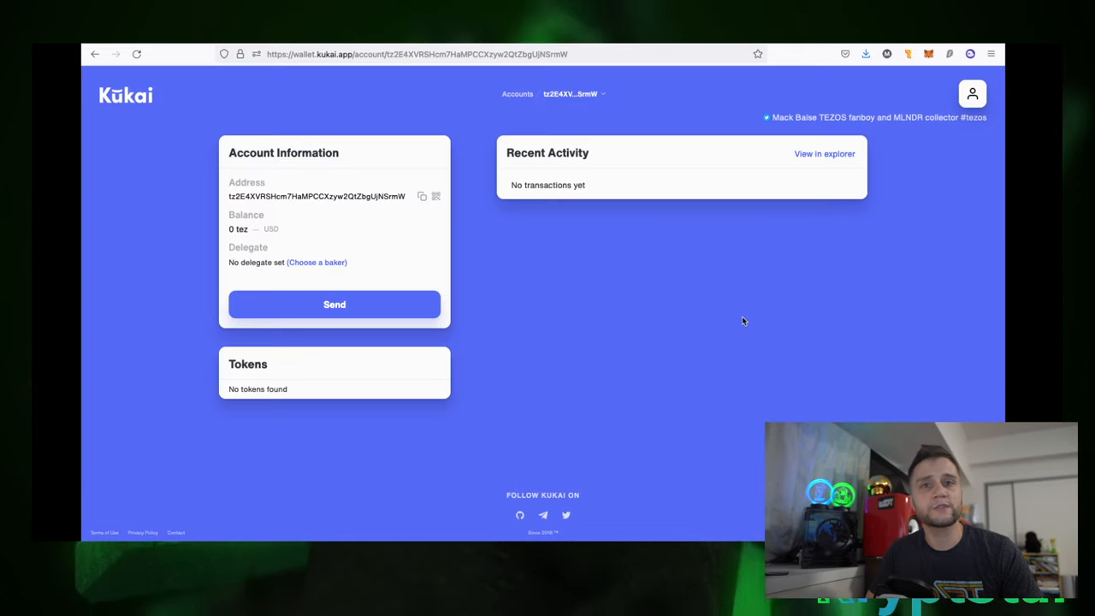
mouse_move(735, 324)
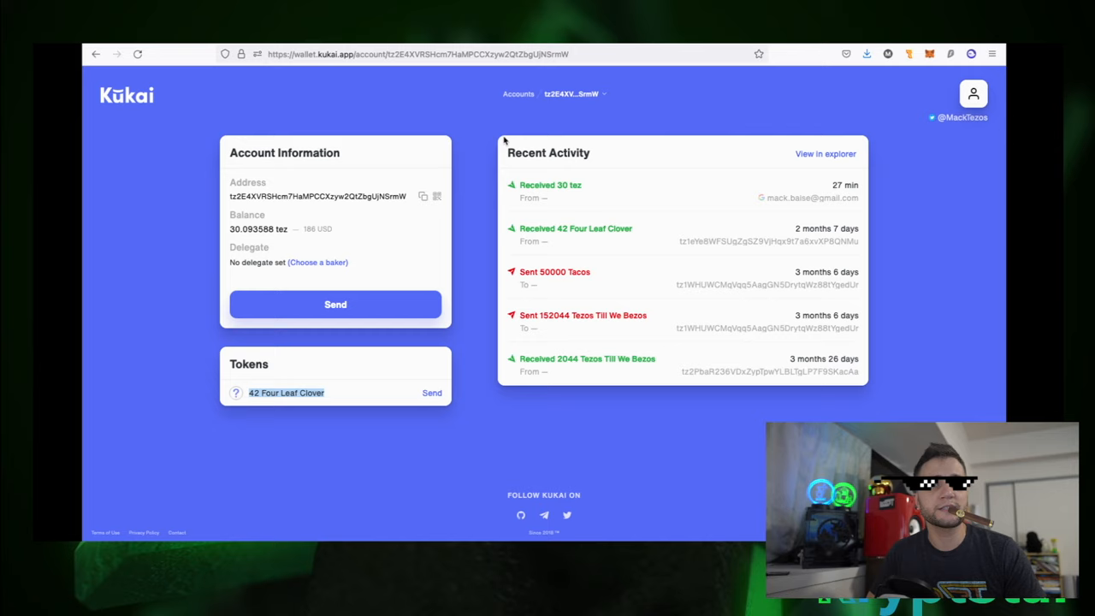
mouse_move(473, 159)
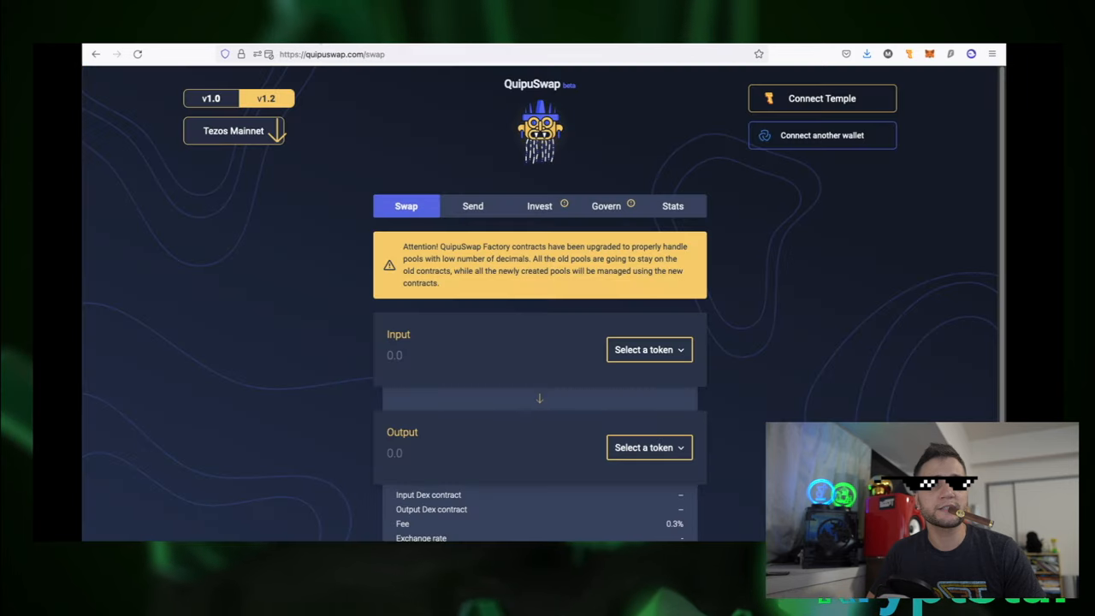
mouse_move(821, 135)
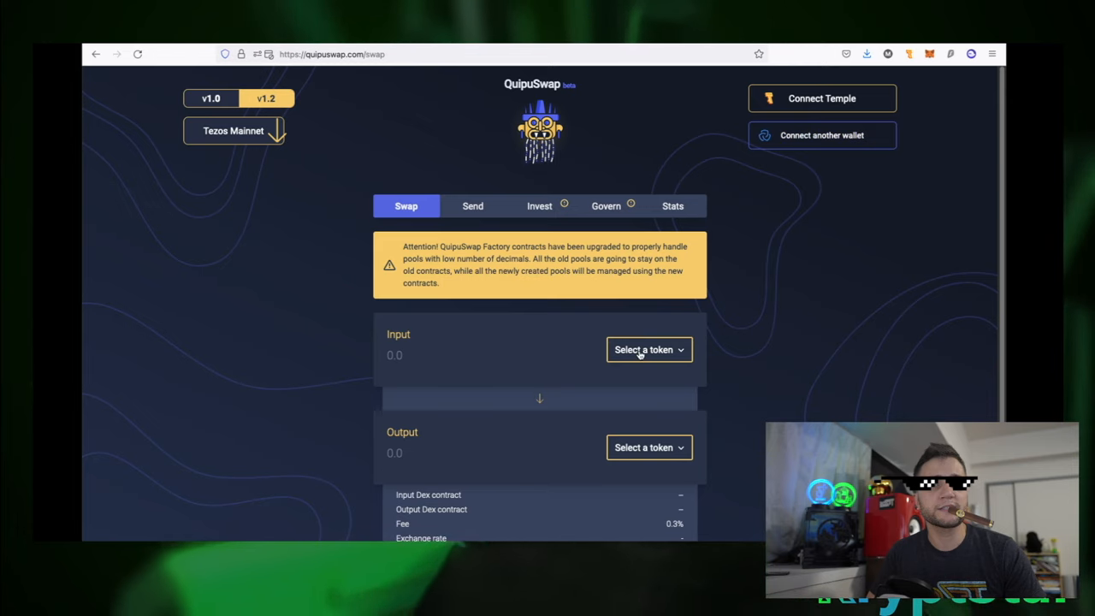
mouse_move(635, 471)
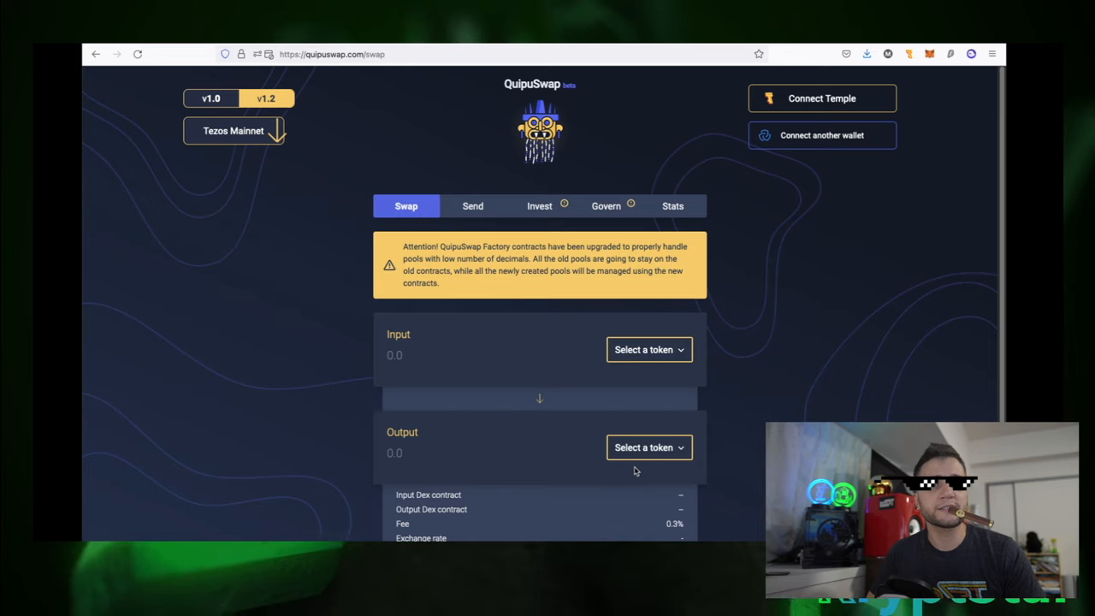
mouse_move(617, 338)
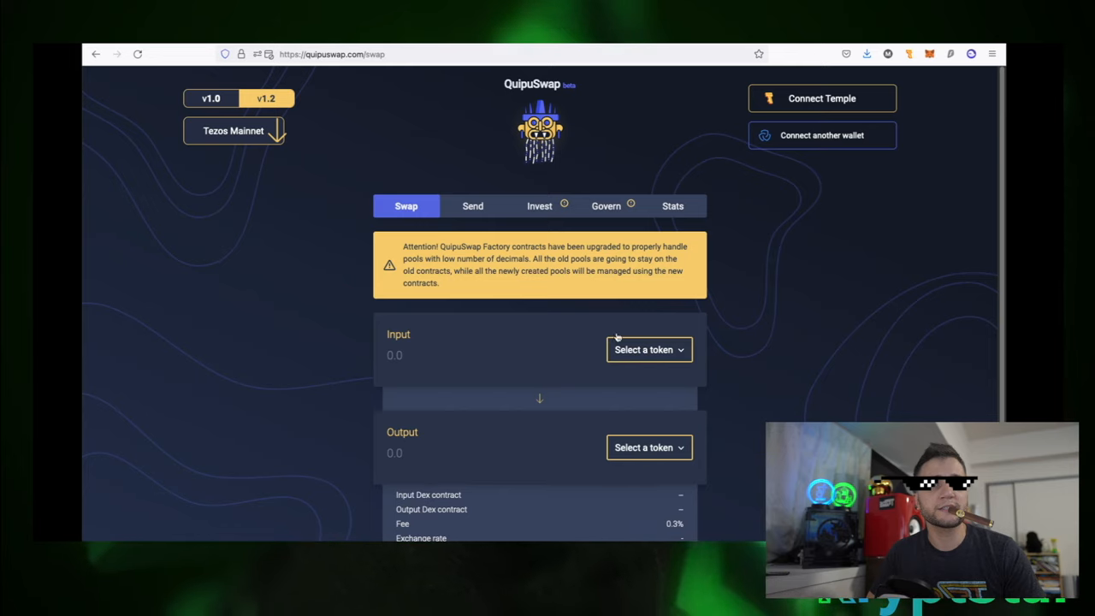
- Start connecting a Kukai wallet to QuipuSwap from the swap page
left_click(821, 135)
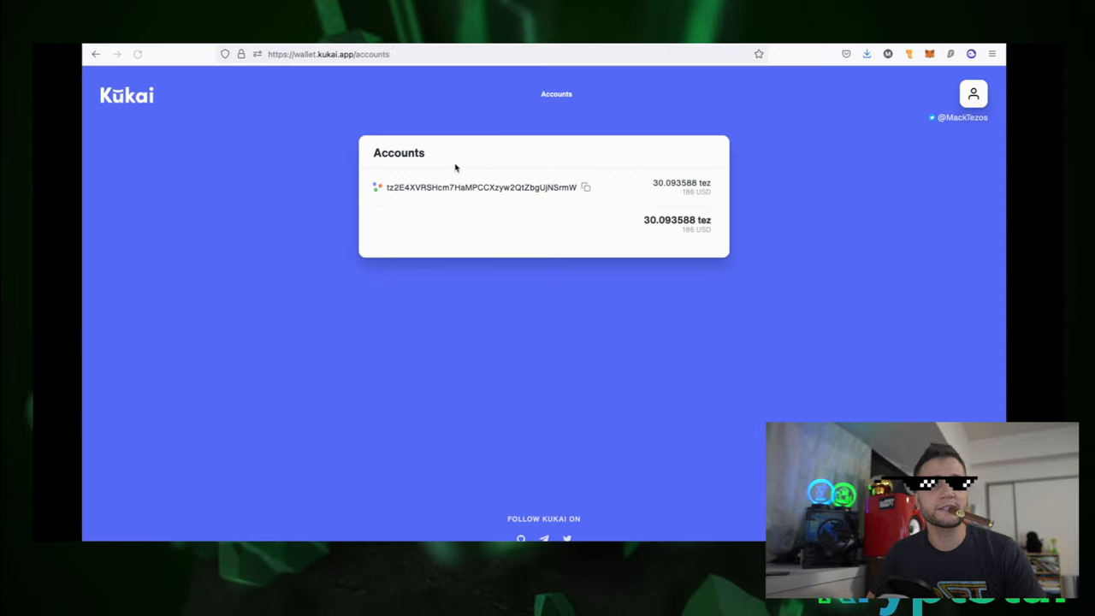
mouse_move(396, 100)
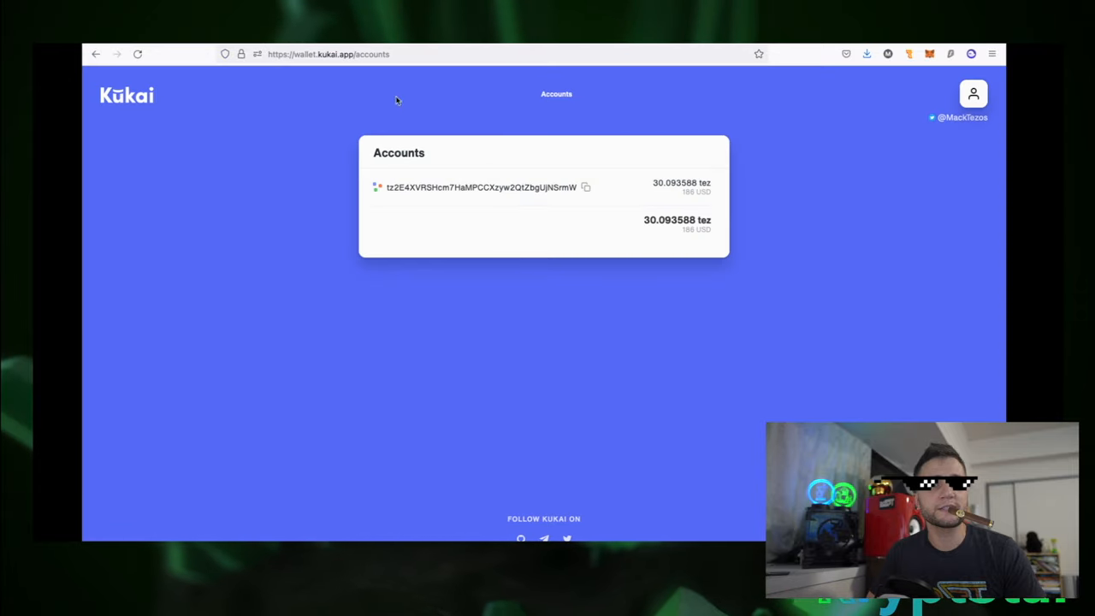
mouse_move(684, 156)
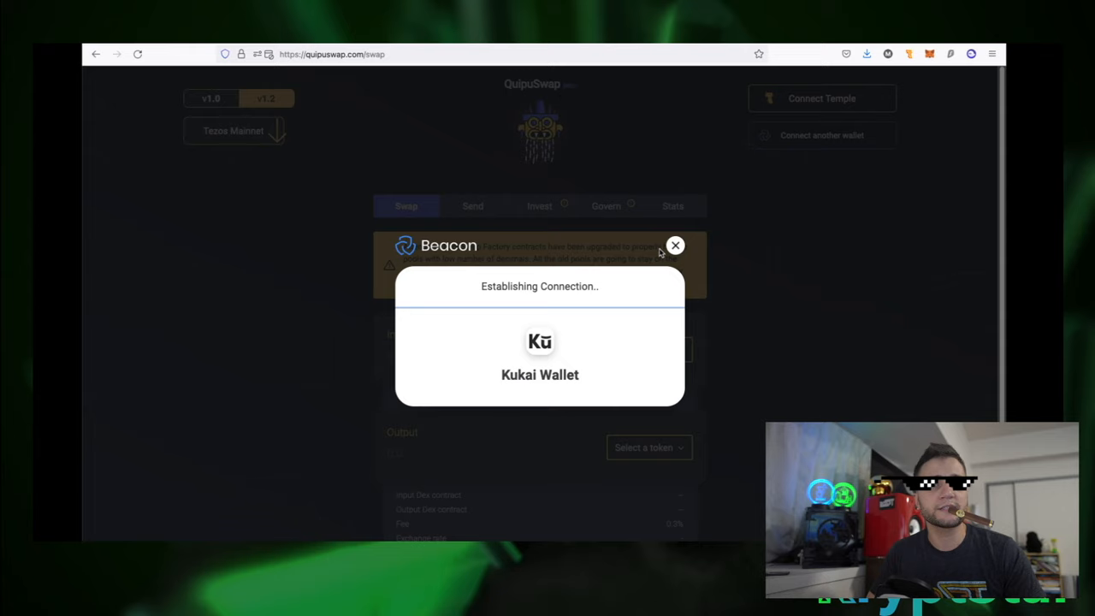
mouse_move(734, 247)
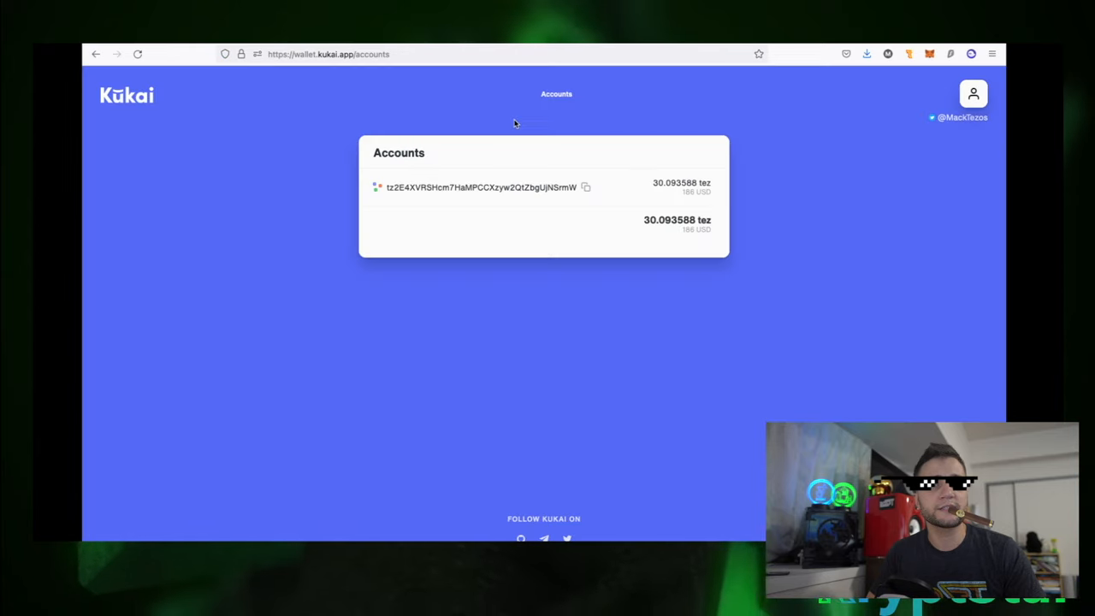
mouse_move(301, 221)
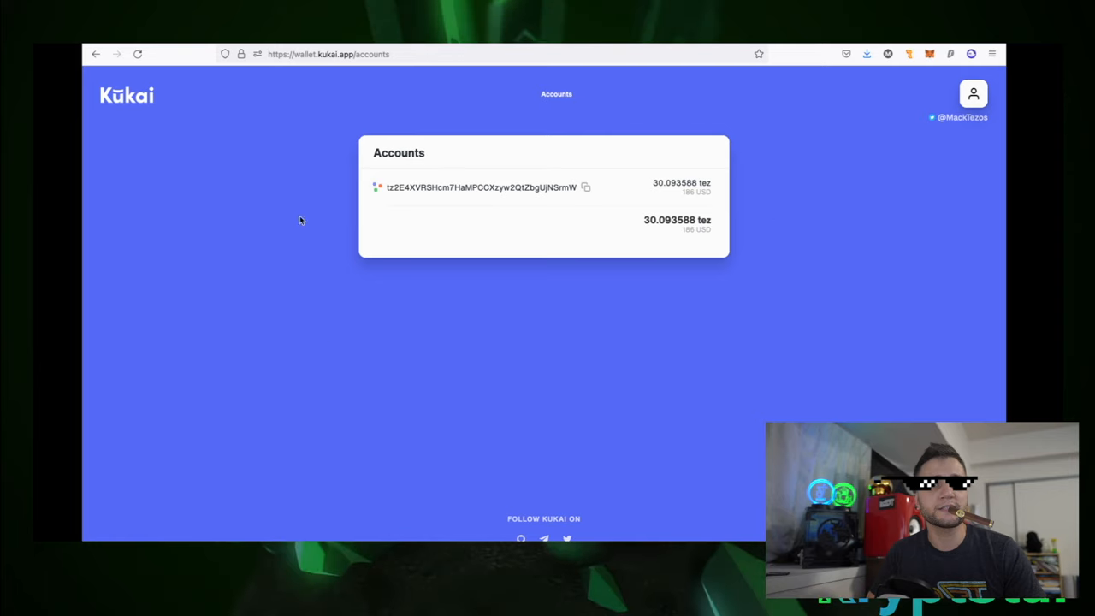
mouse_move(334, 120)
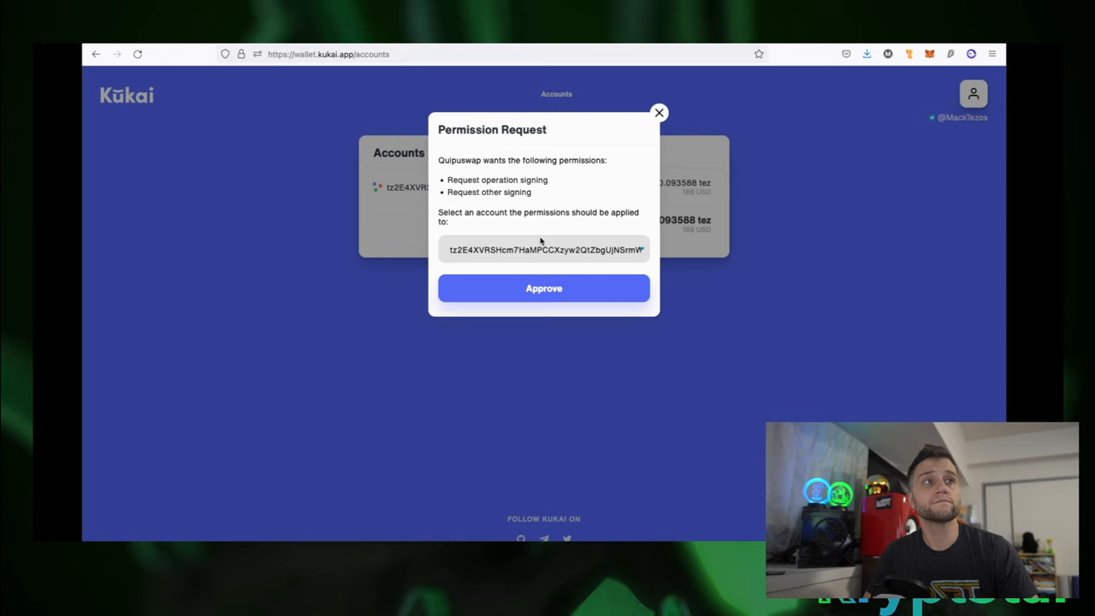
mouse_move(583, 272)
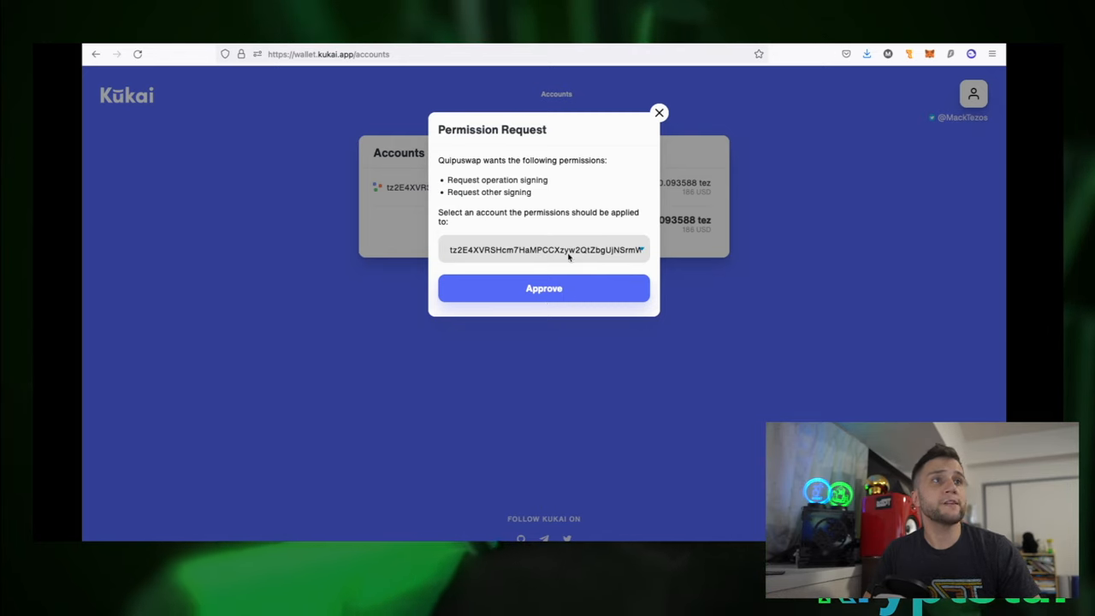
- Approve QuipuSwap's signing permission request for the selected account
left_click(543, 288)
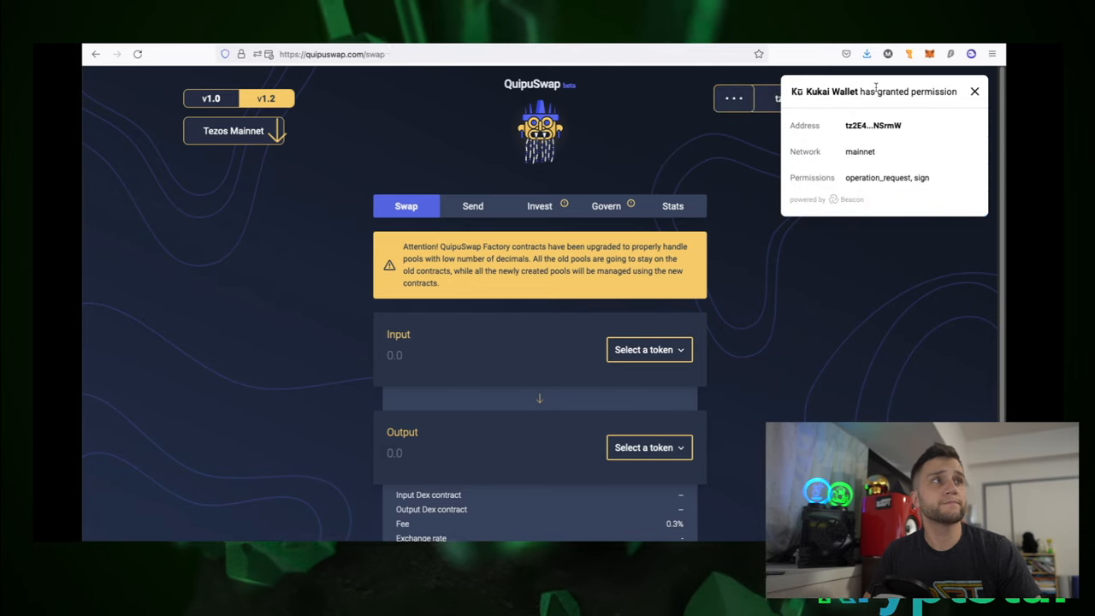
mouse_move(718, 154)
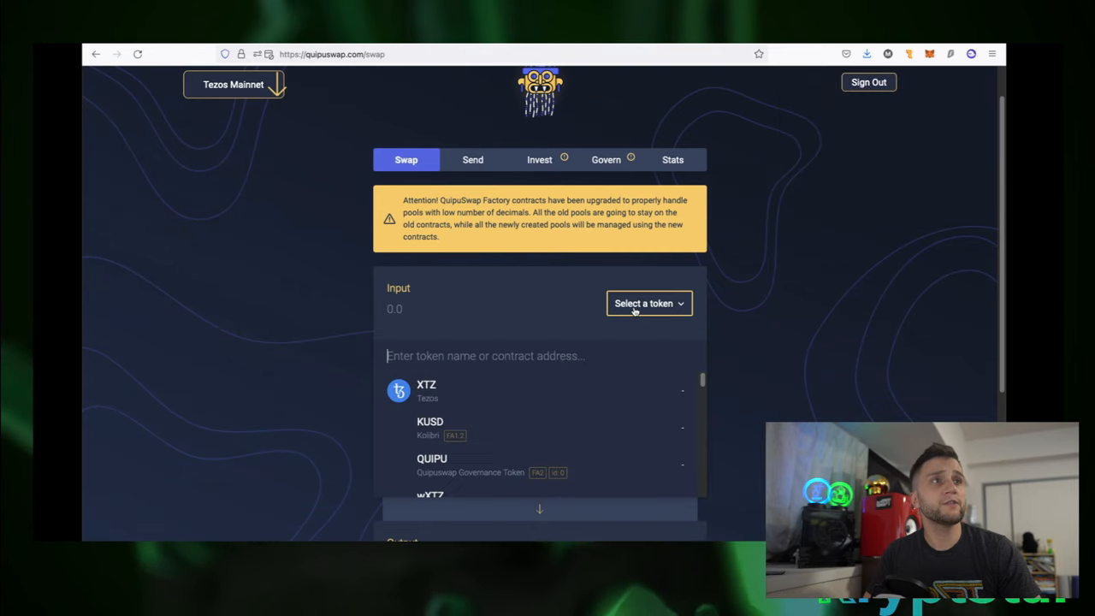
- Set the swap to send 5 XTZ and receive PLENTY
left_click(426, 390)
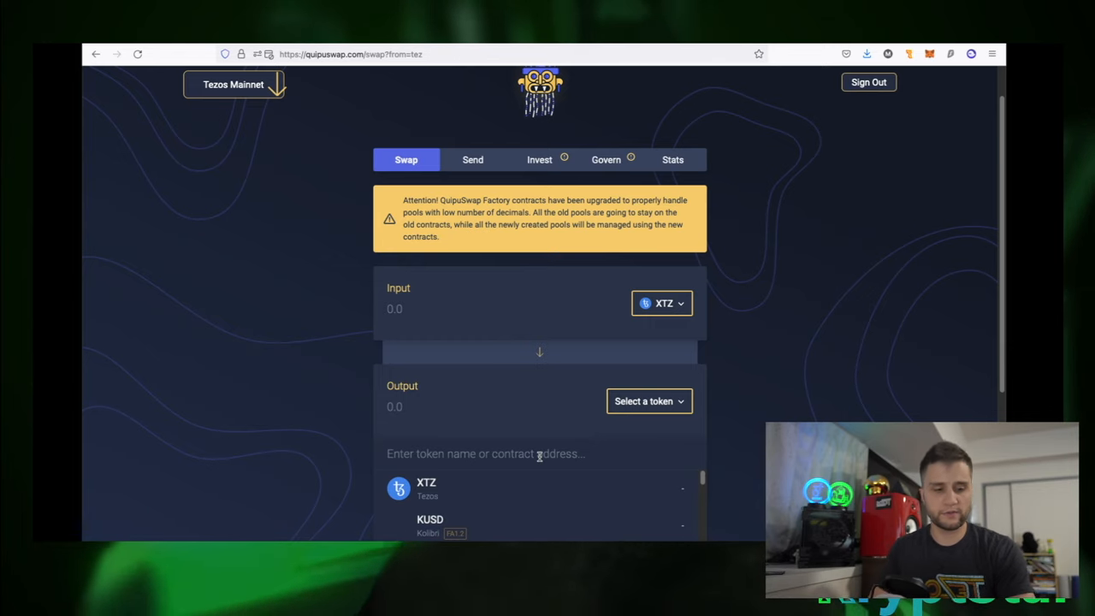
type("pl")
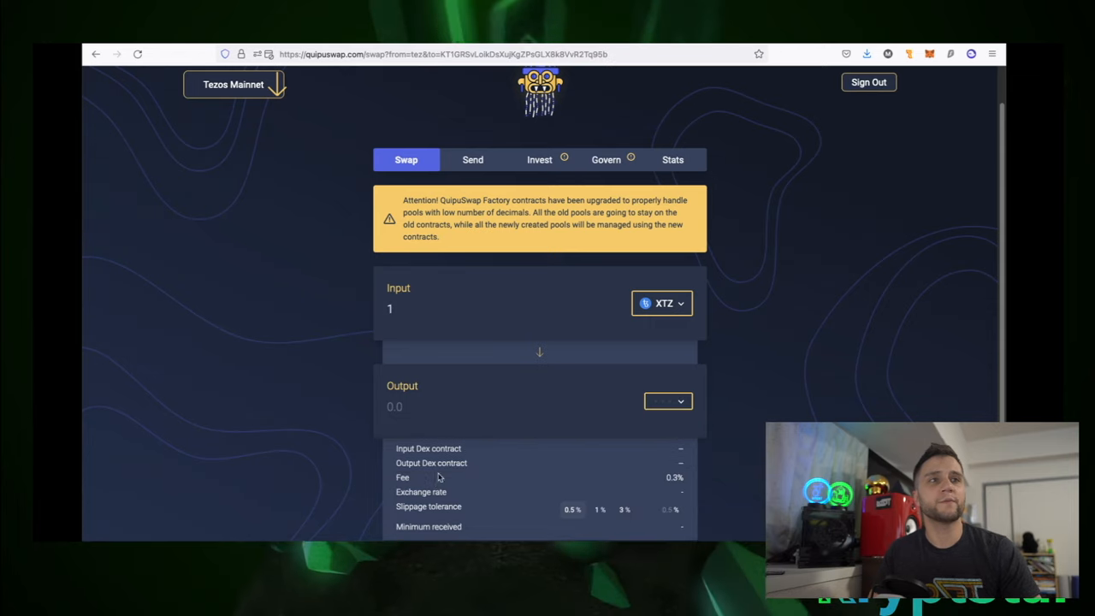
mouse_move(443, 324)
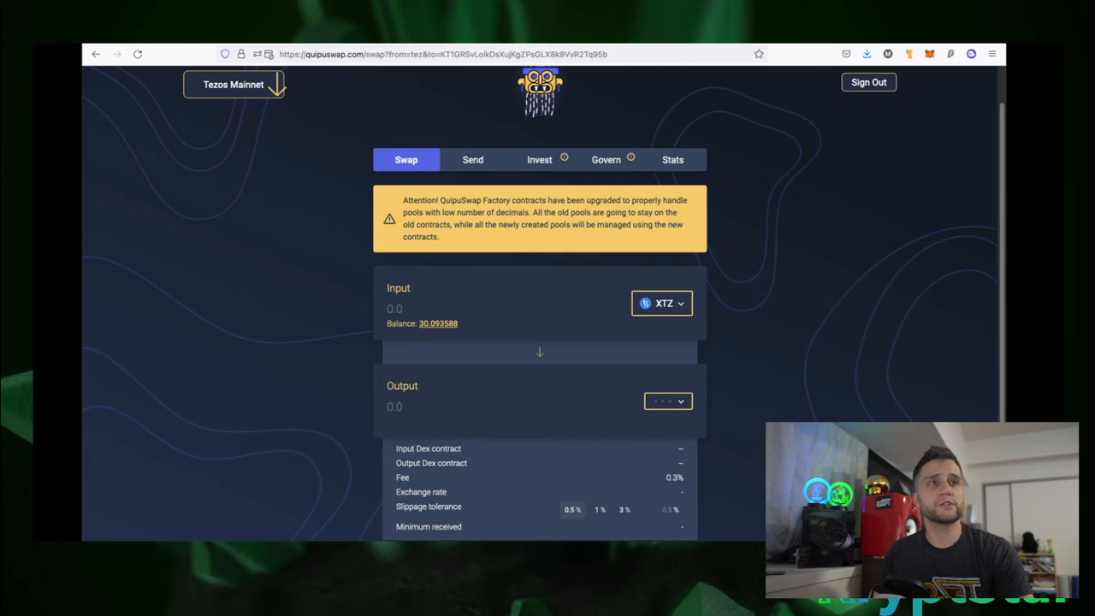
type("5")
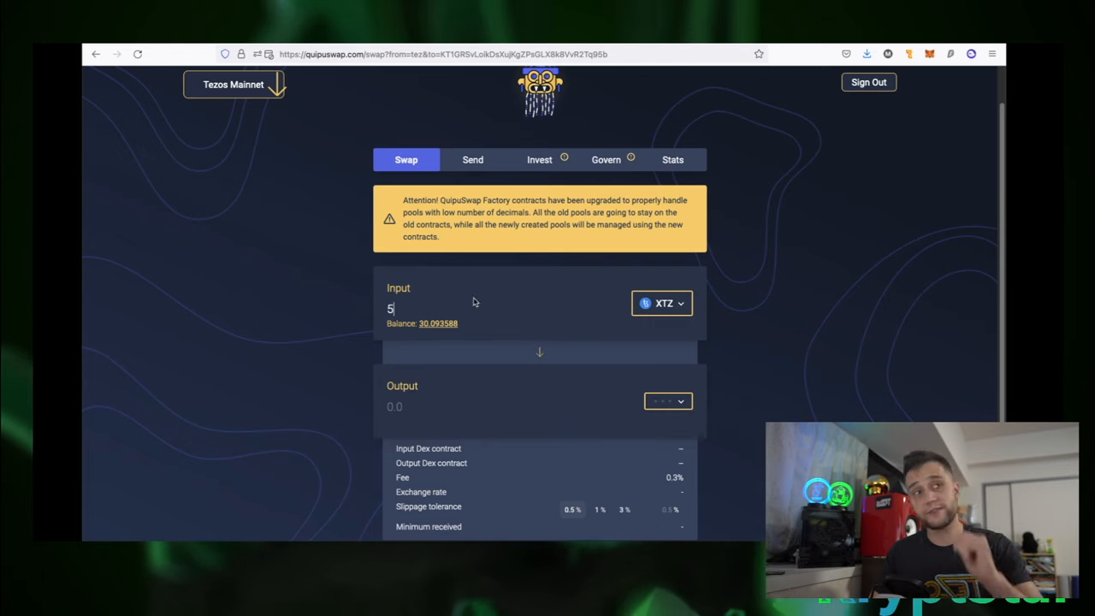
mouse_move(501, 398)
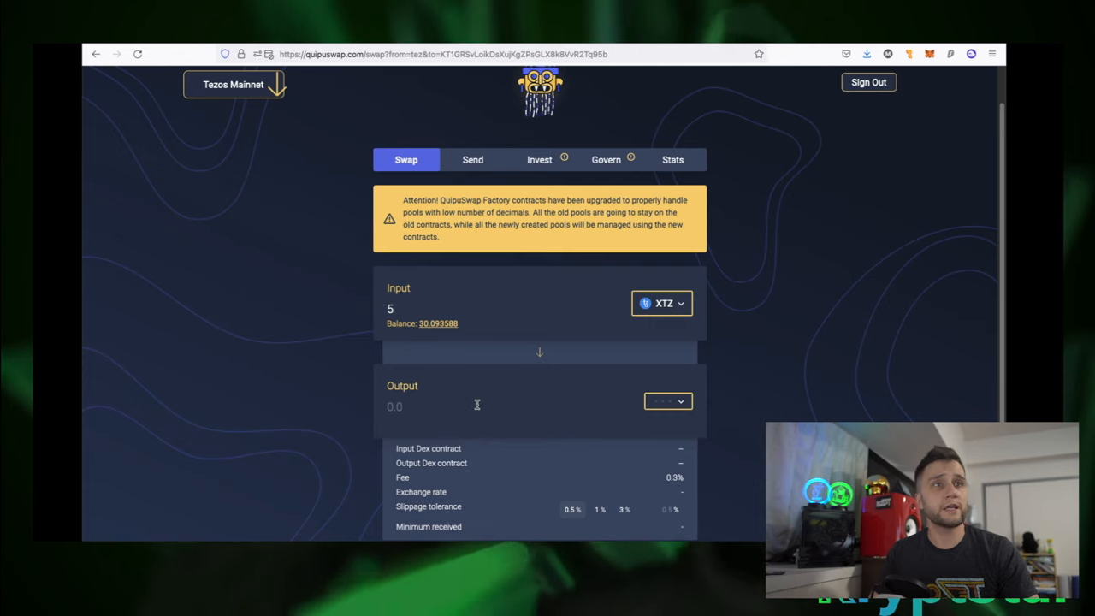
left_click(667, 400)
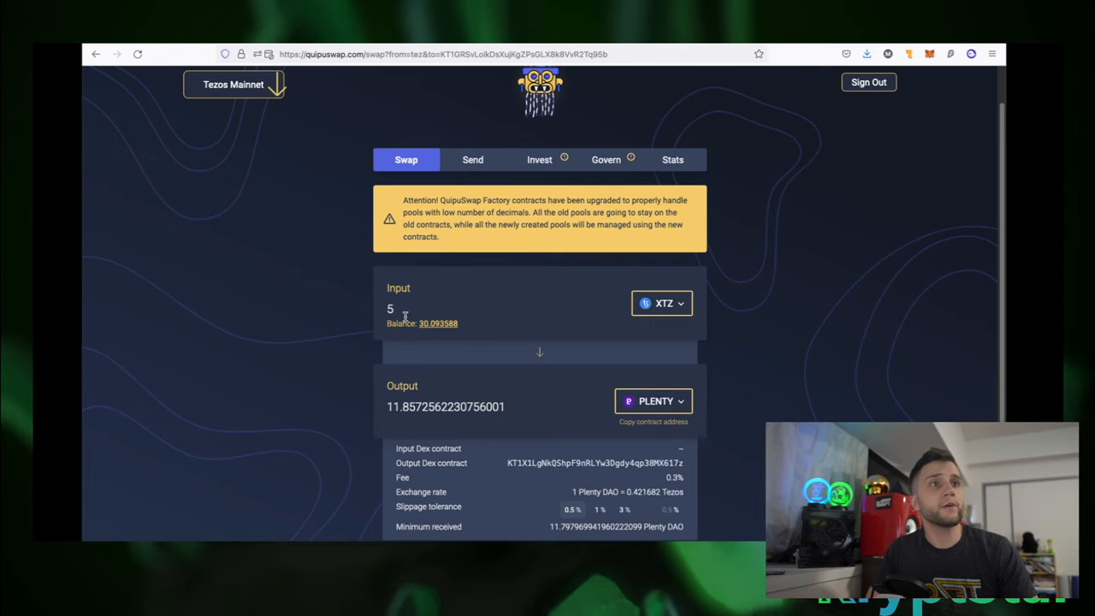
- Submit the 5 XTZ for about 11.857 PLENTY swap for wallet approval
double_click(445, 407)
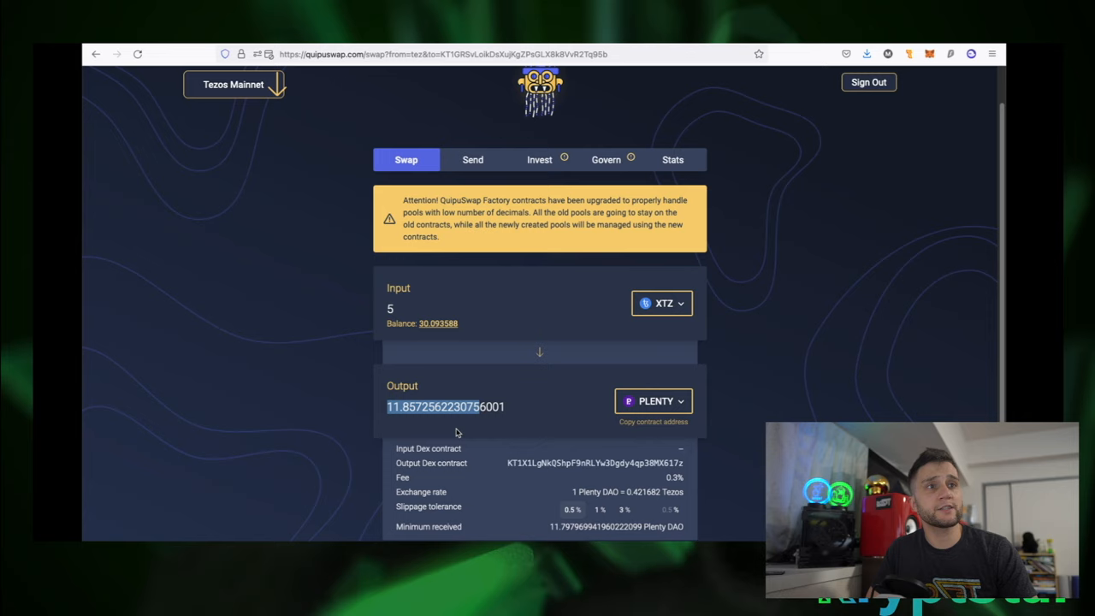
scroll("down", 3)
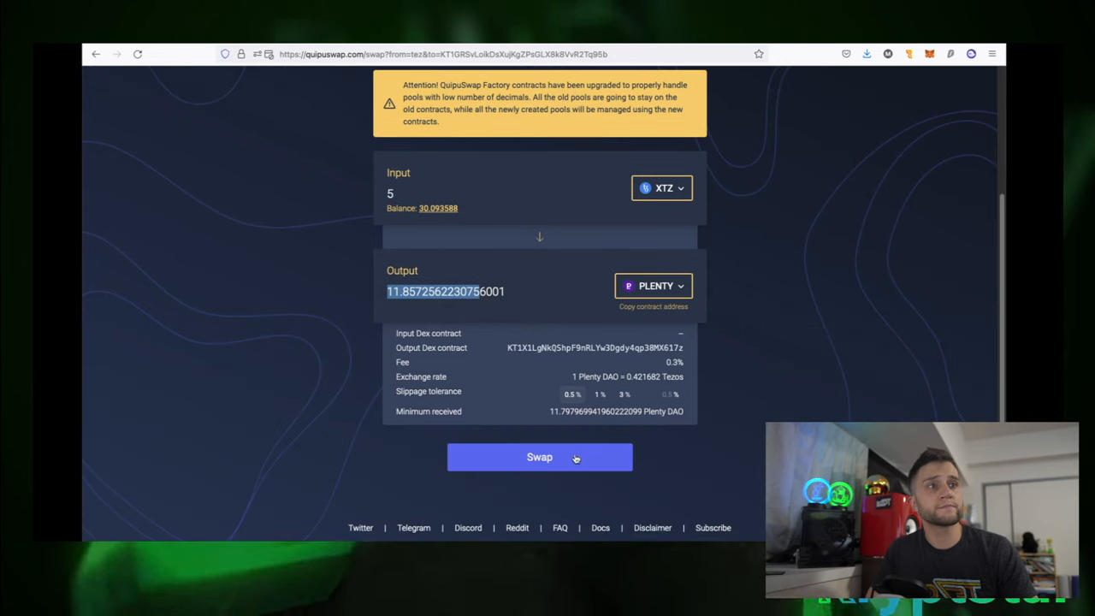
left_click(539, 457)
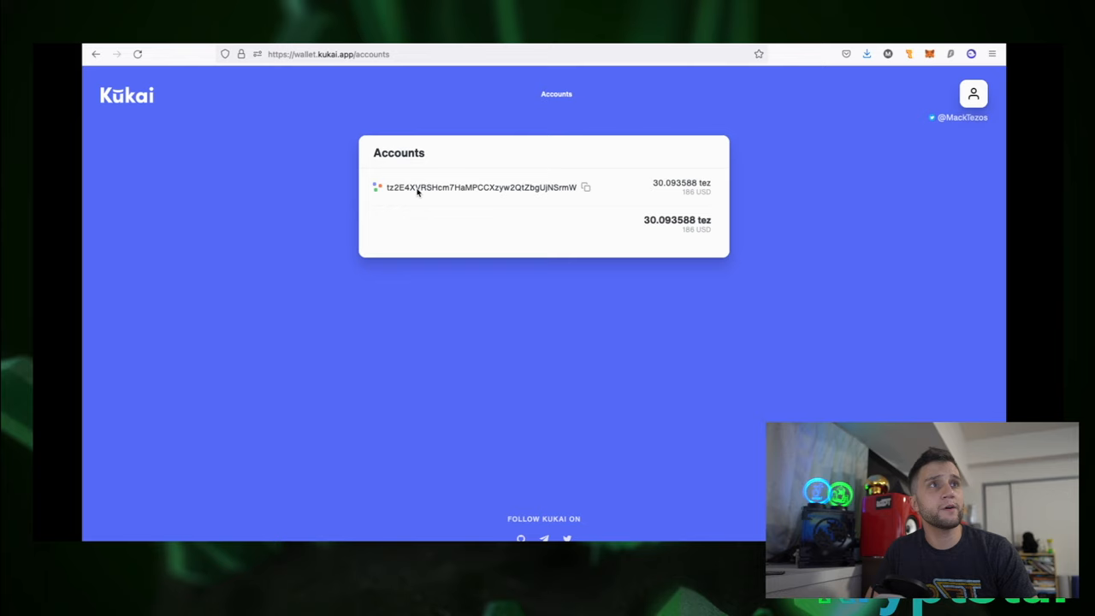
mouse_move(895, 193)
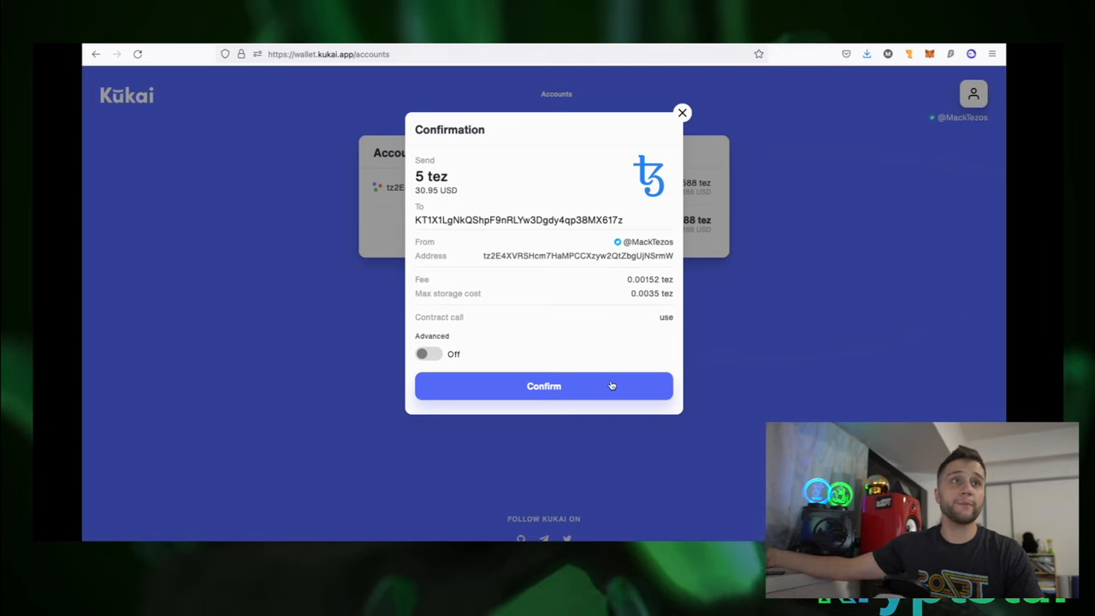
- Confirm the 5 tez swap in Kukai and re-authorize the Twitter sign-in to sign it
left_click(543, 385)
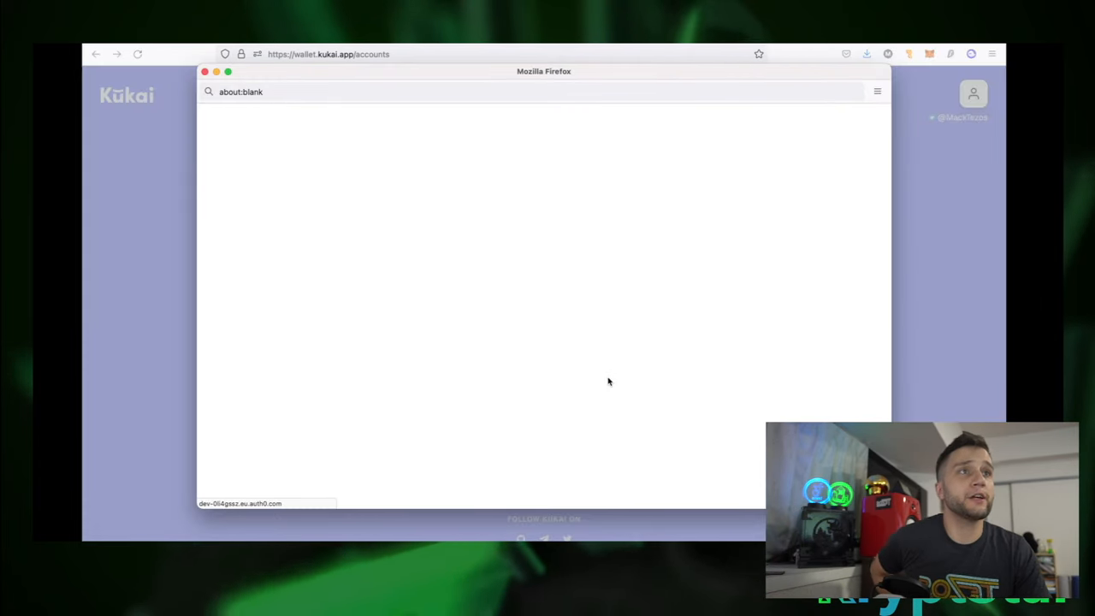
mouse_move(613, 374)
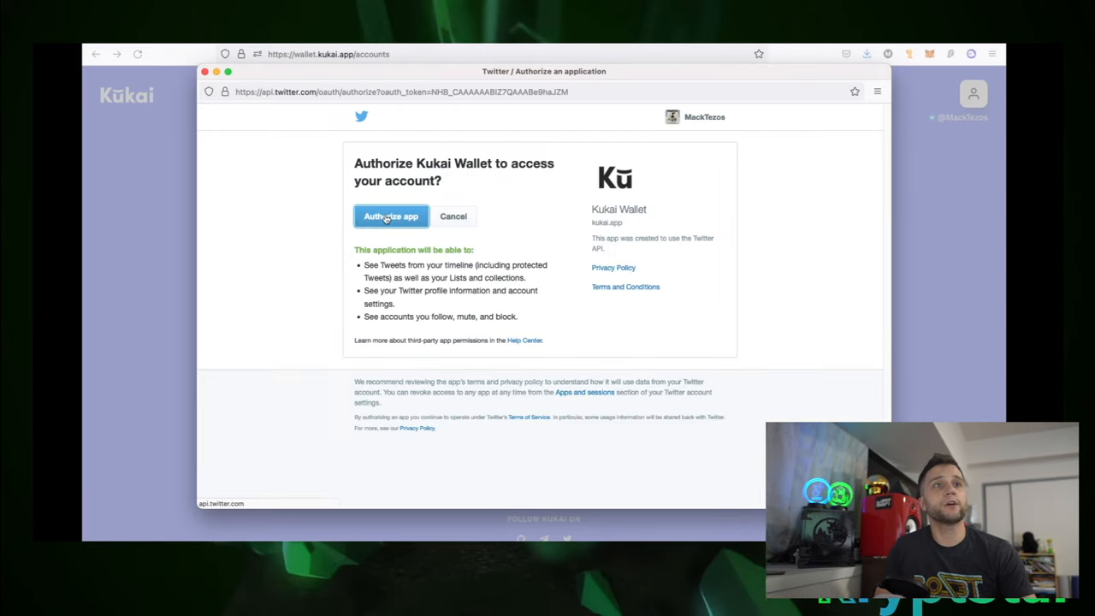
left_click(391, 215)
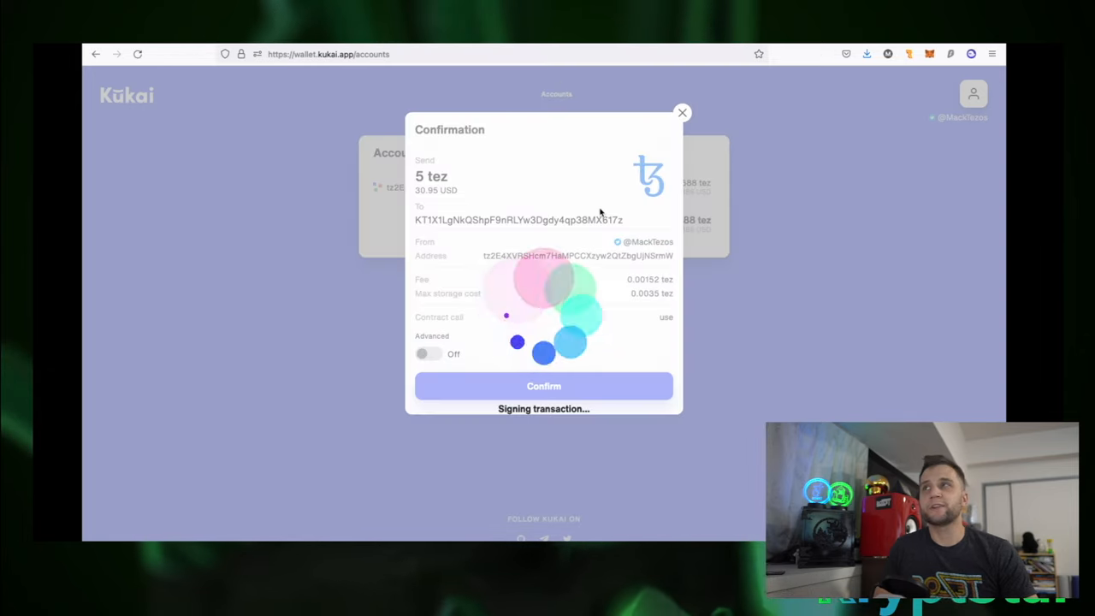
left_click(543, 385)
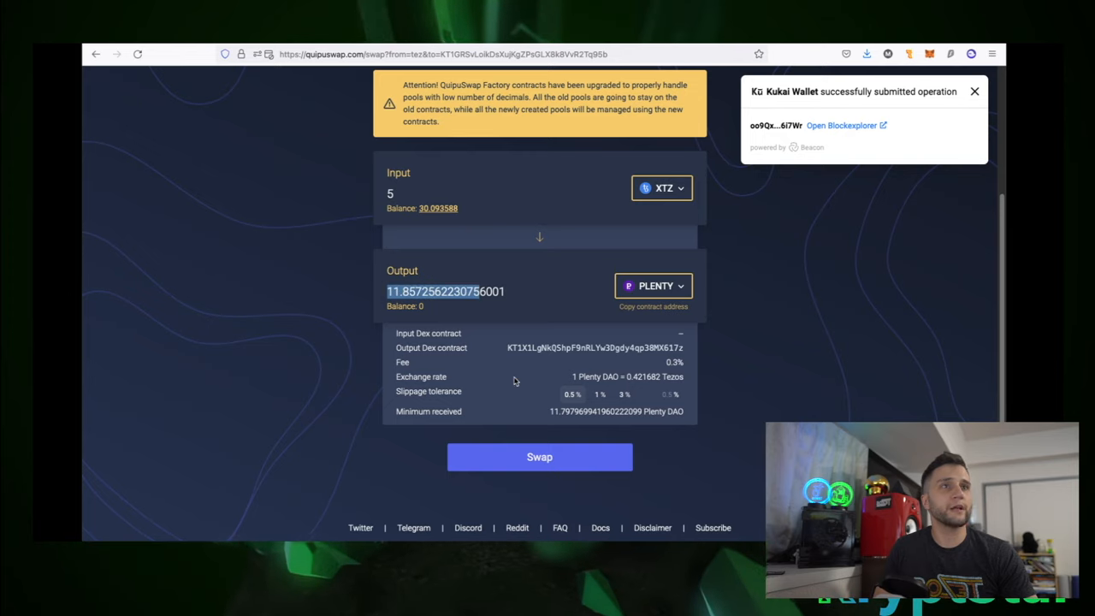
- Dismiss QuipuSwap's 'successfully submitted operation' notice for the swap
left_click(974, 92)
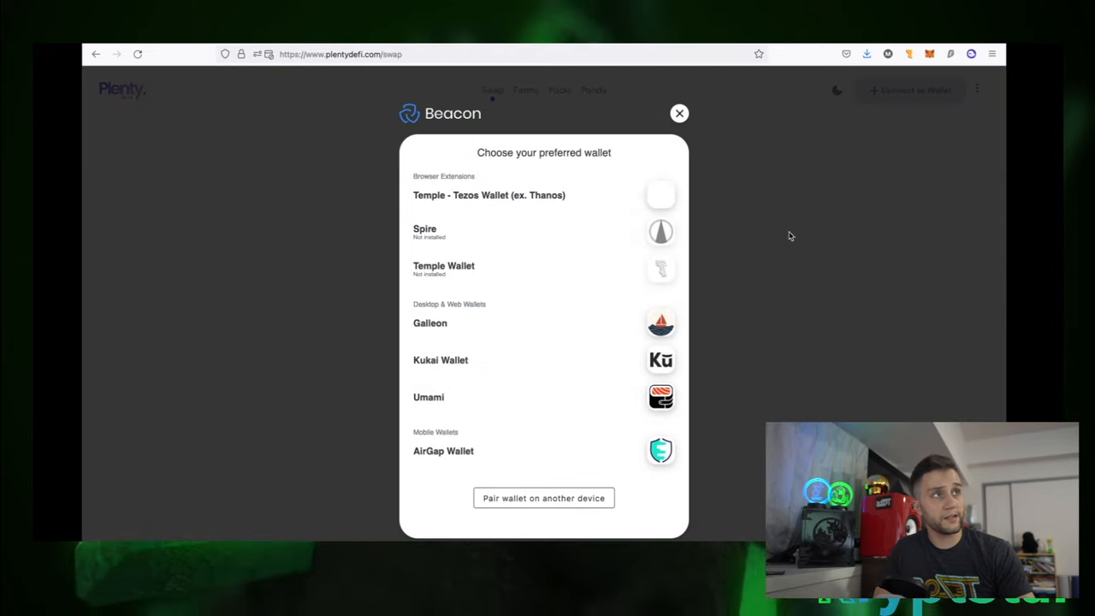
- Return to the Plenty home page and choose Kukai Wallet in Connect to Wallet
left_click(679, 112)
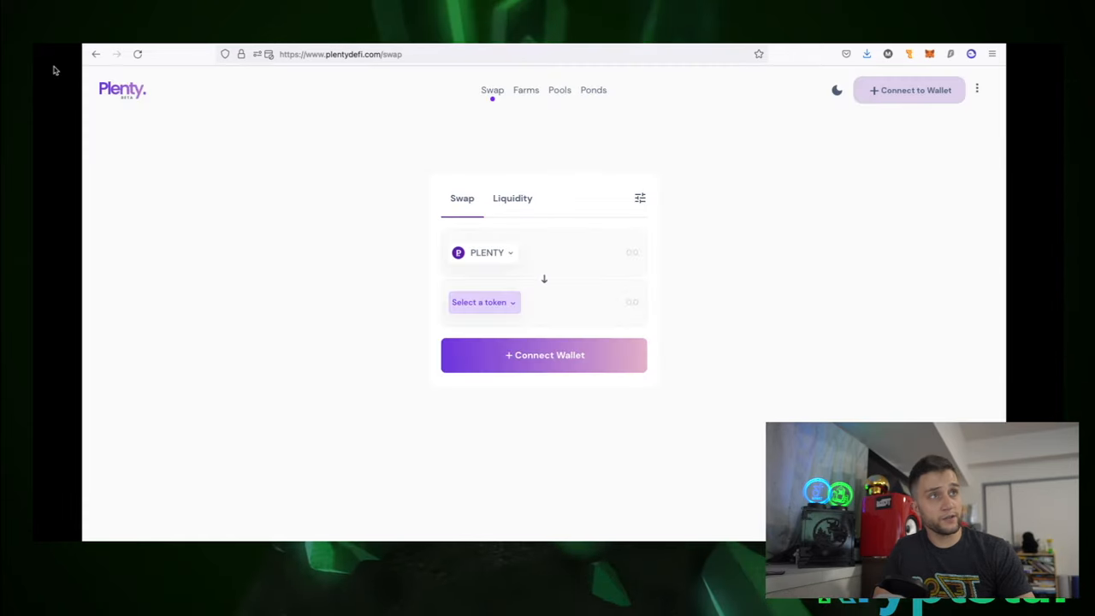
left_click(121, 89)
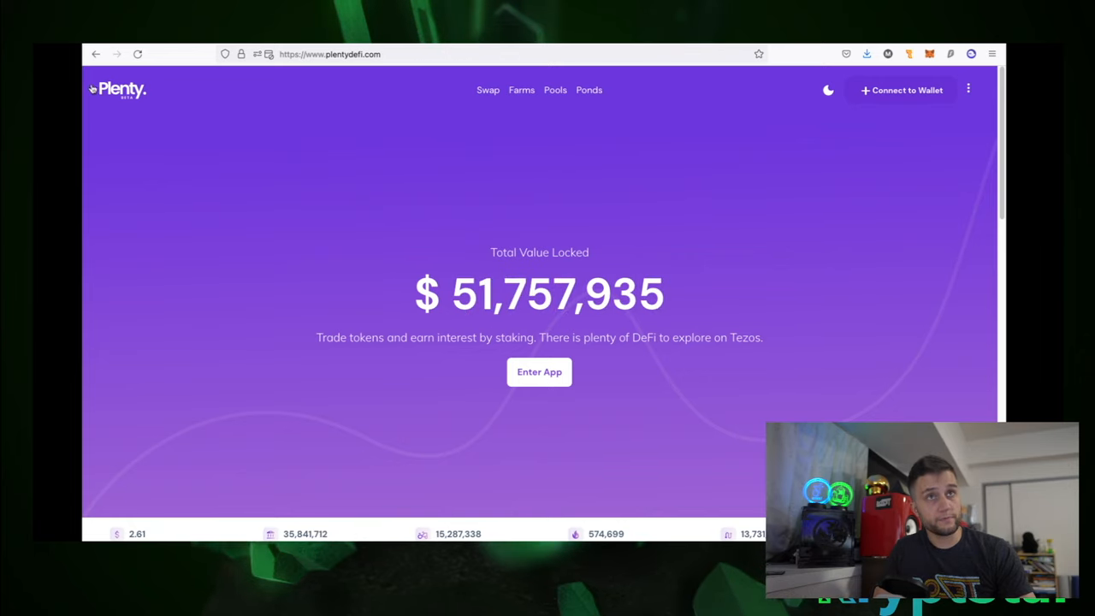
mouse_move(790, 144)
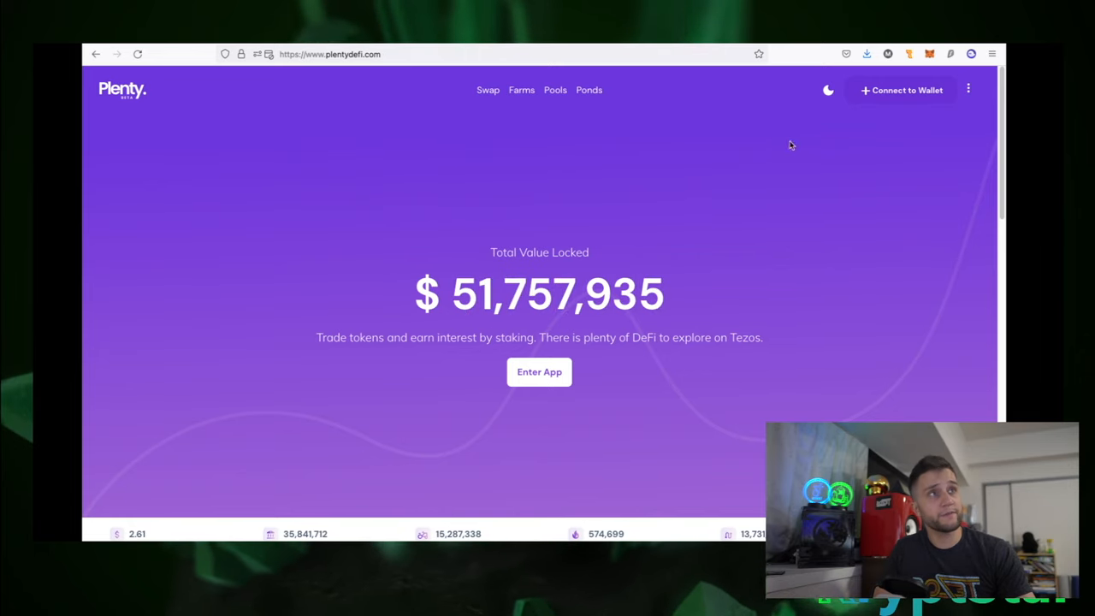
left_click(901, 90)
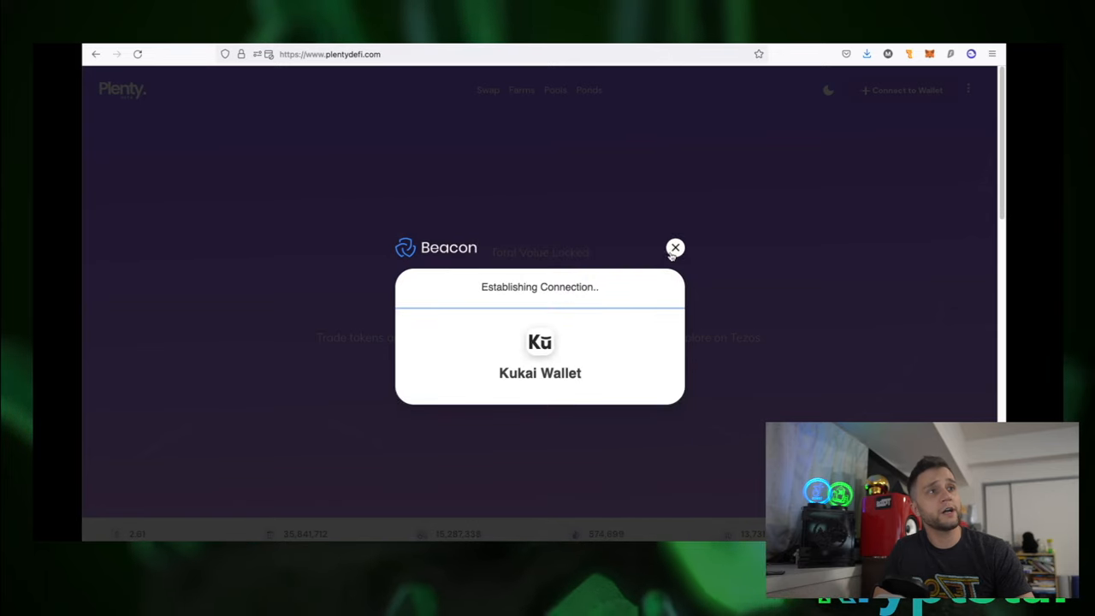
left_click(539, 351)
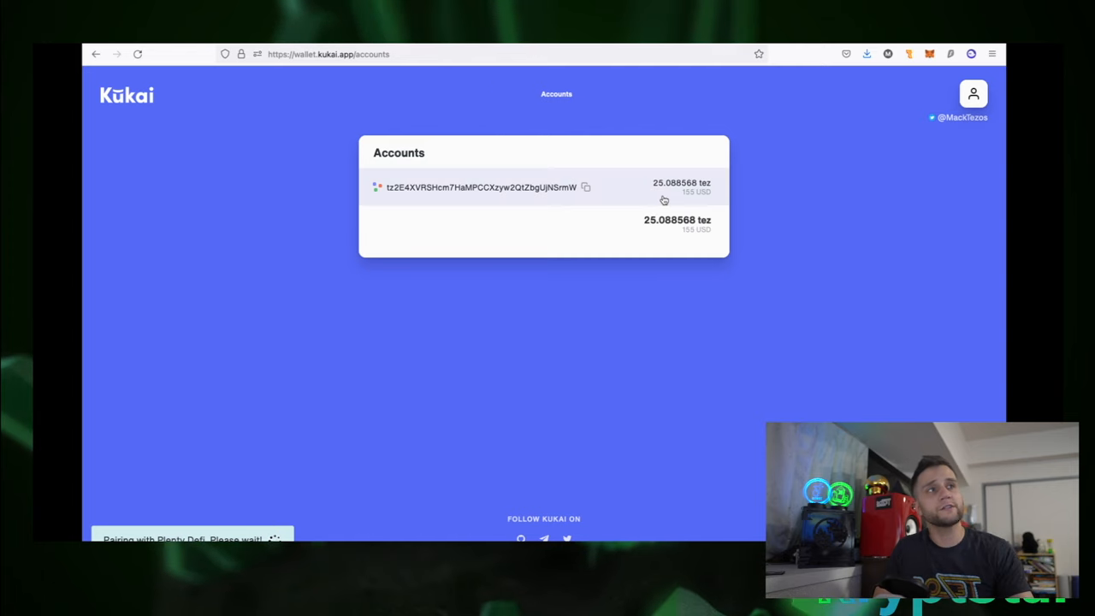
mouse_move(635, 170)
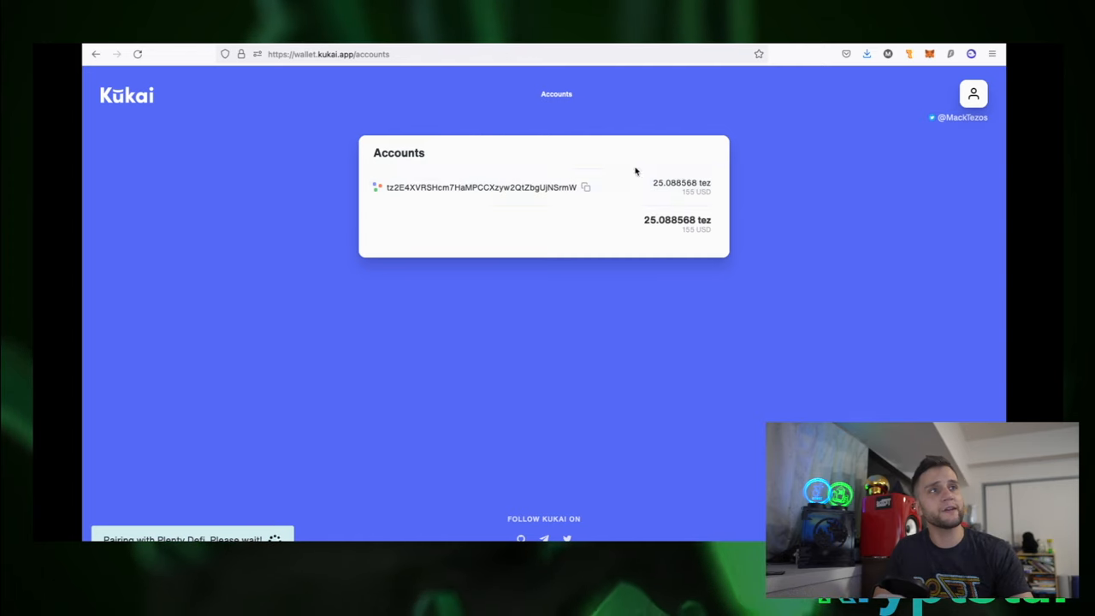
- Let Kukai pair with Plenty DeFi and check the account in the wallet overview
left_click(479, 186)
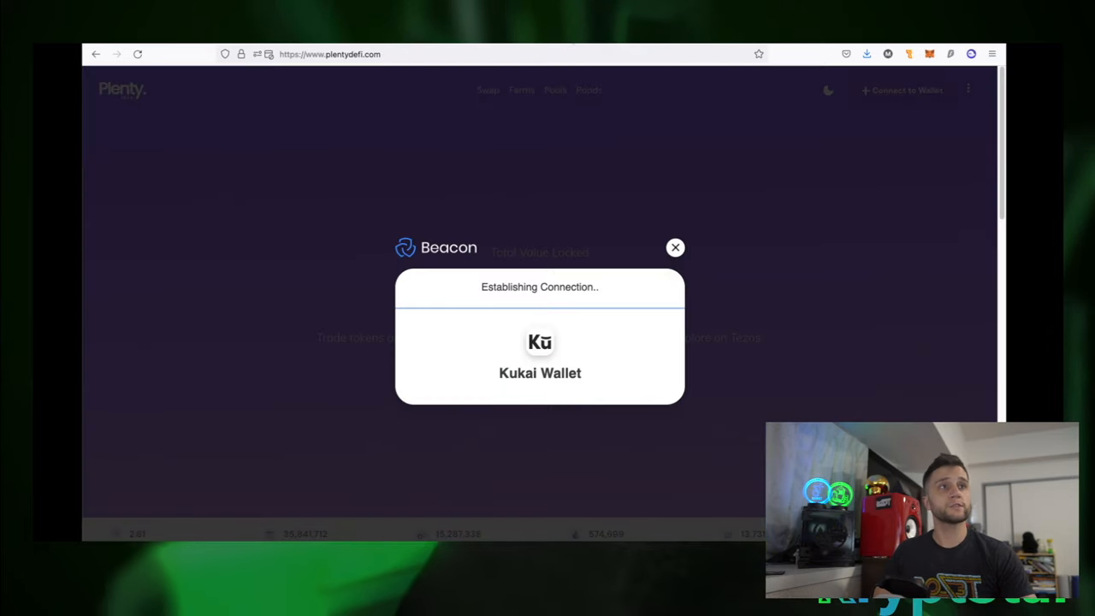
left_click(540, 342)
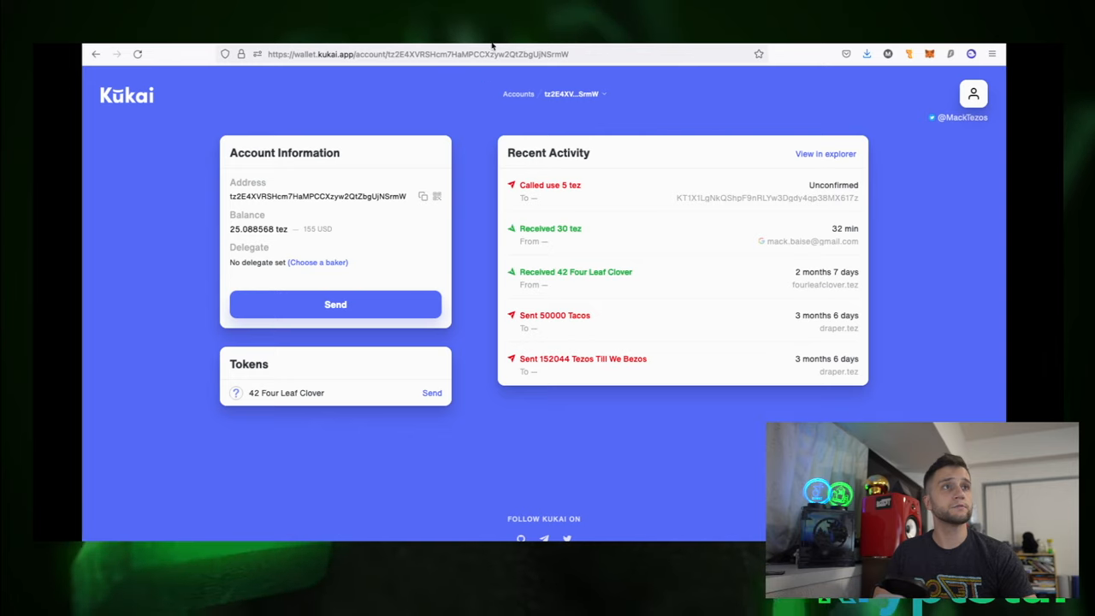
left_click(518, 94)
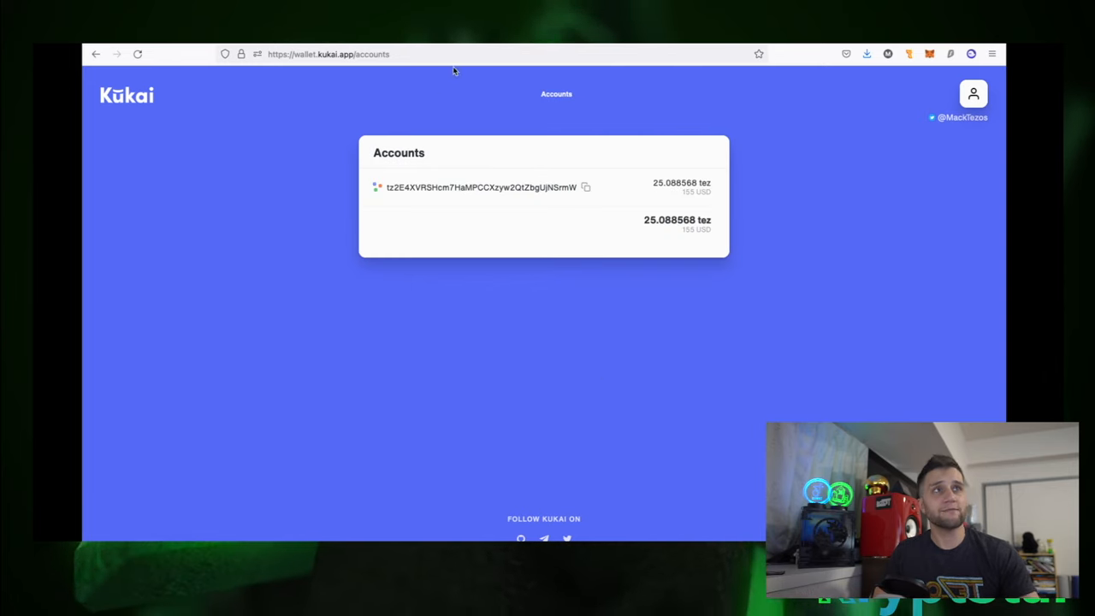
mouse_move(798, 190)
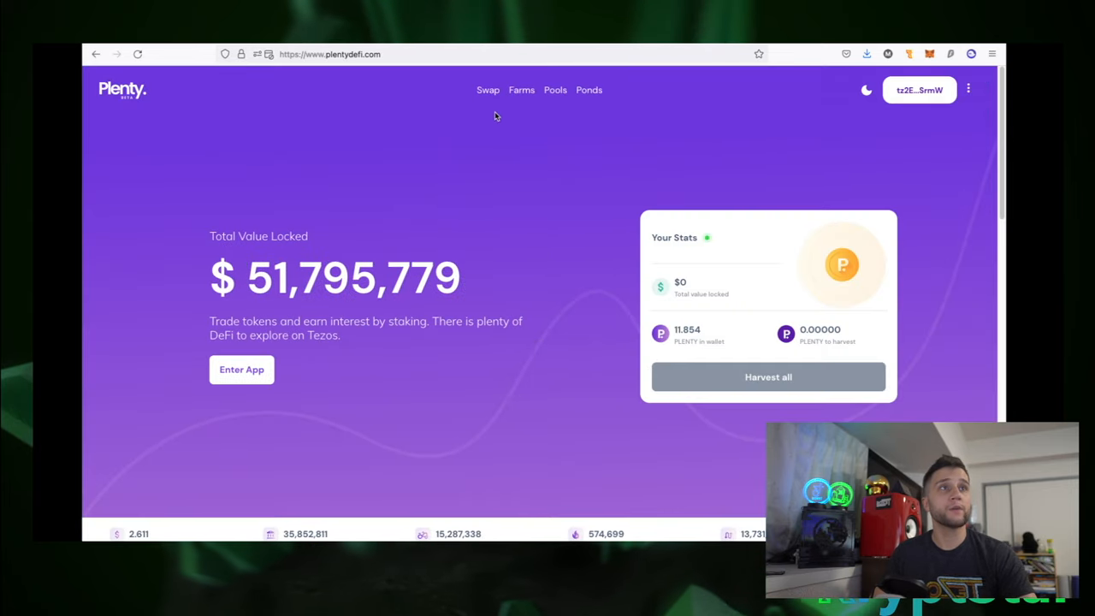
- Enter the Plenty app, check the token list, and dismiss the permission granted notice
left_click(487, 89)
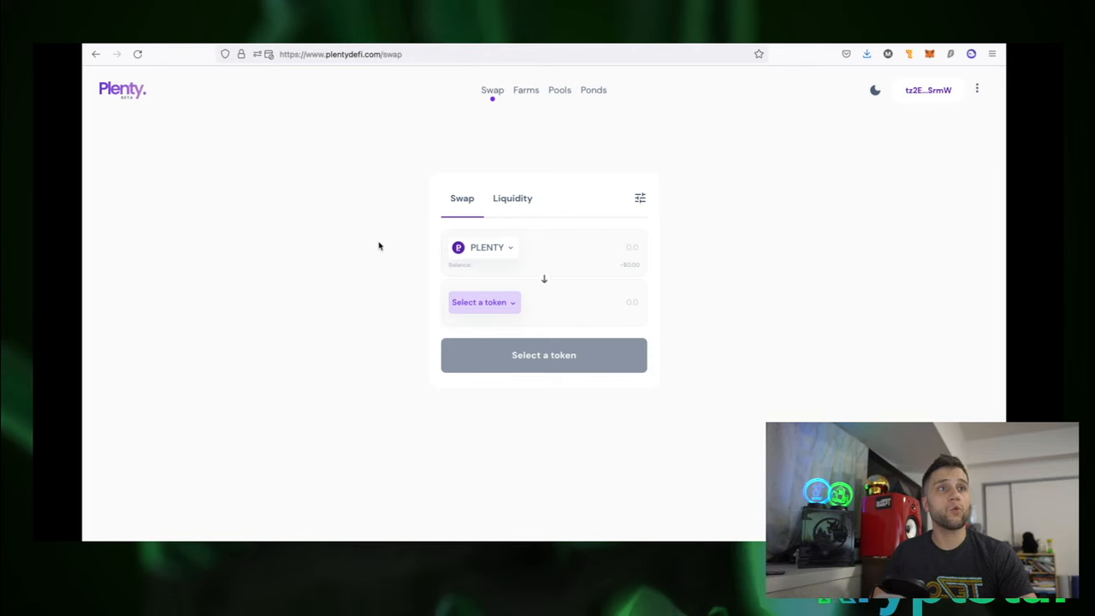
left_click(483, 302)
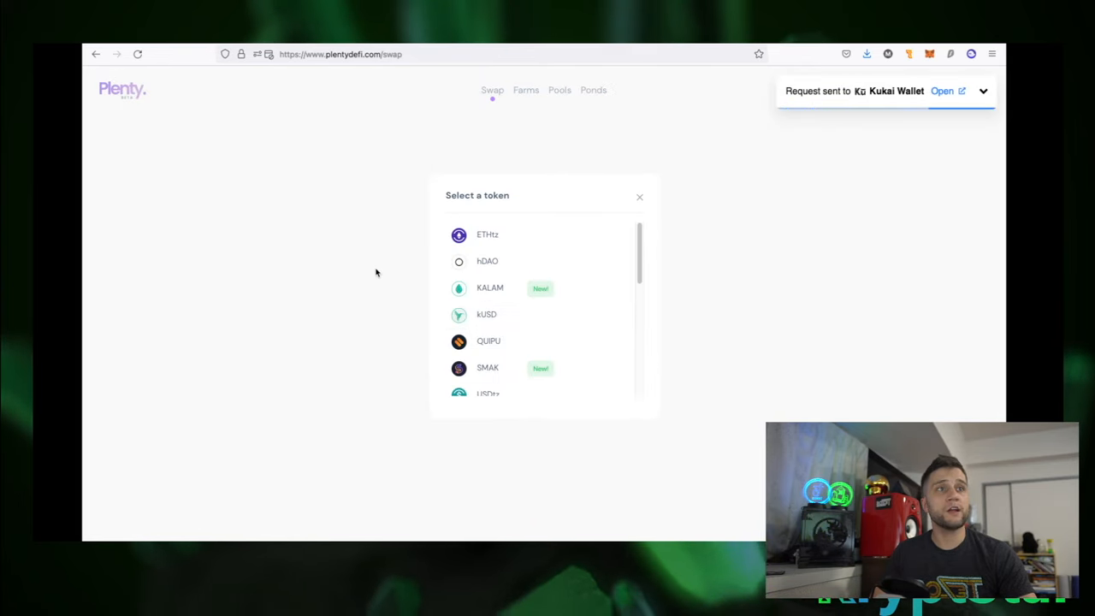
left_click(944, 90)
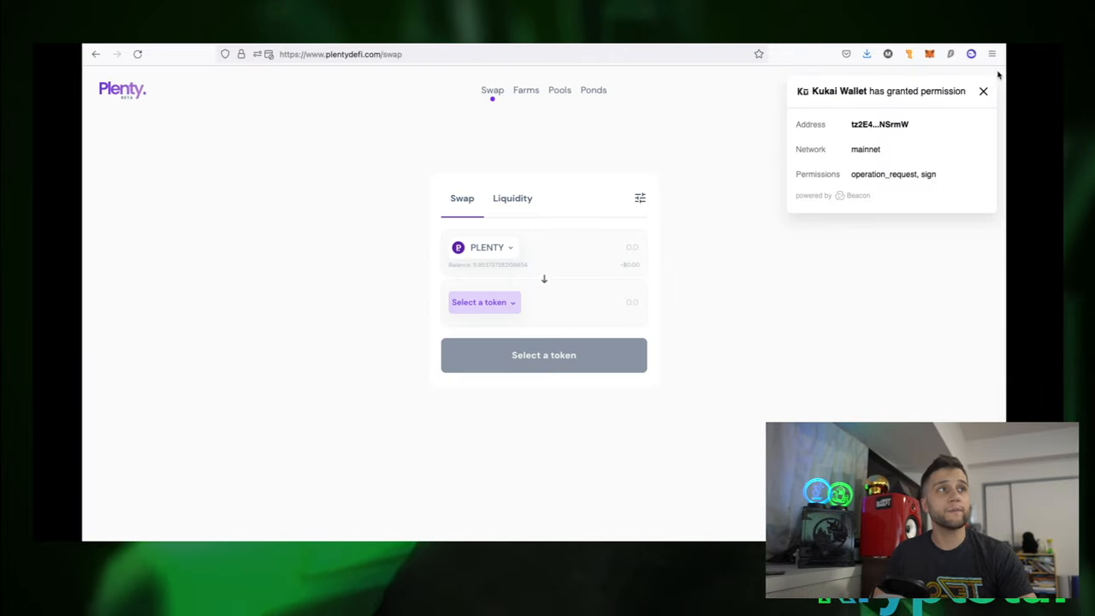
left_click(983, 91)
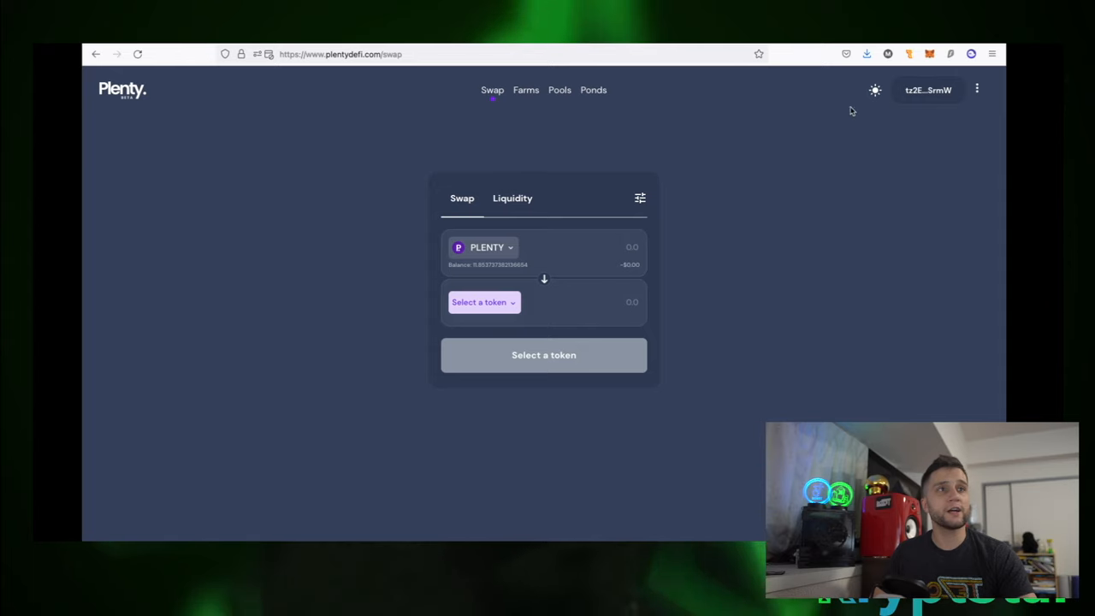
mouse_move(501, 123)
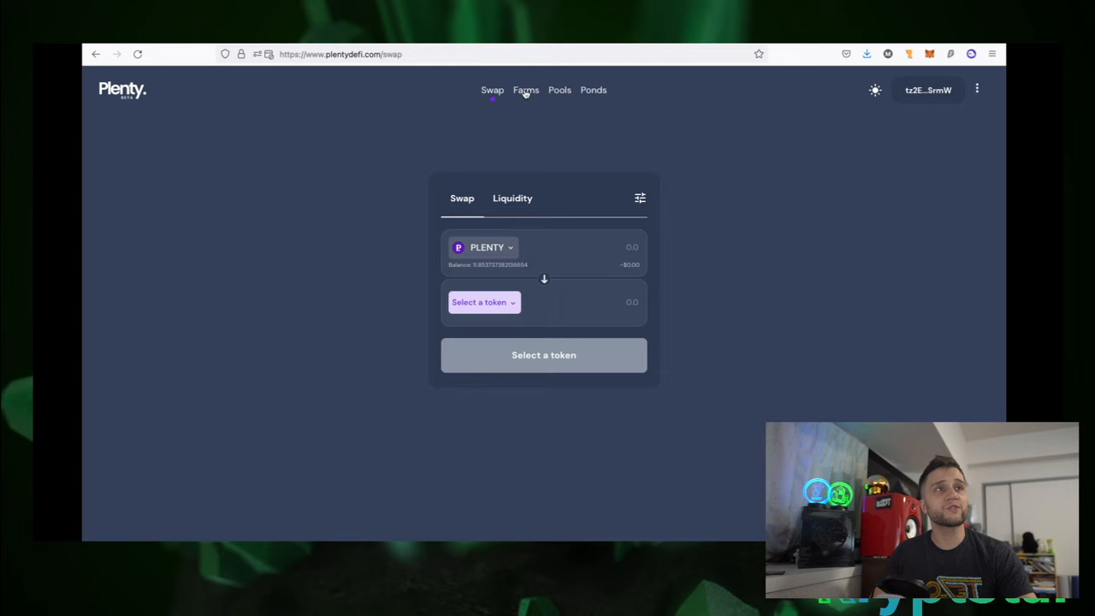
left_click(521, 90)
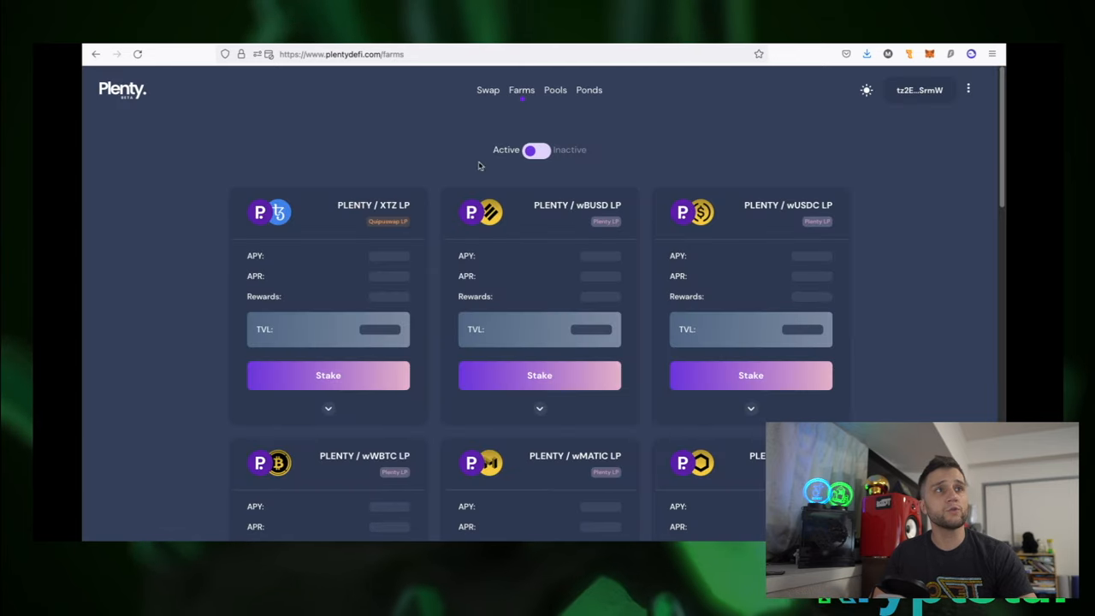
scroll("down", 3)
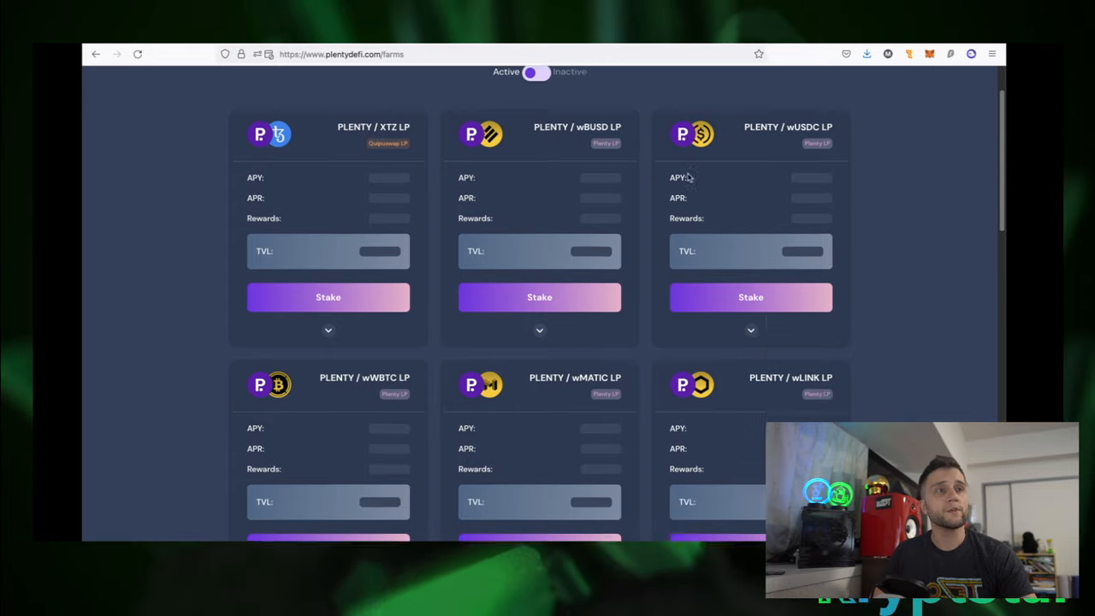
scroll("down", 3)
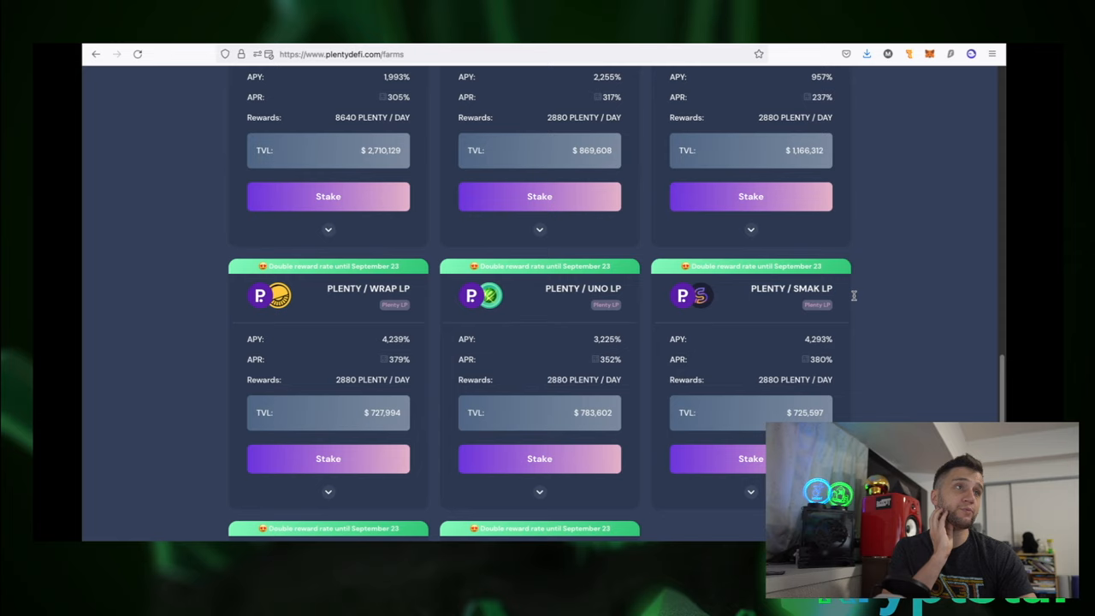
scroll("up", 3)
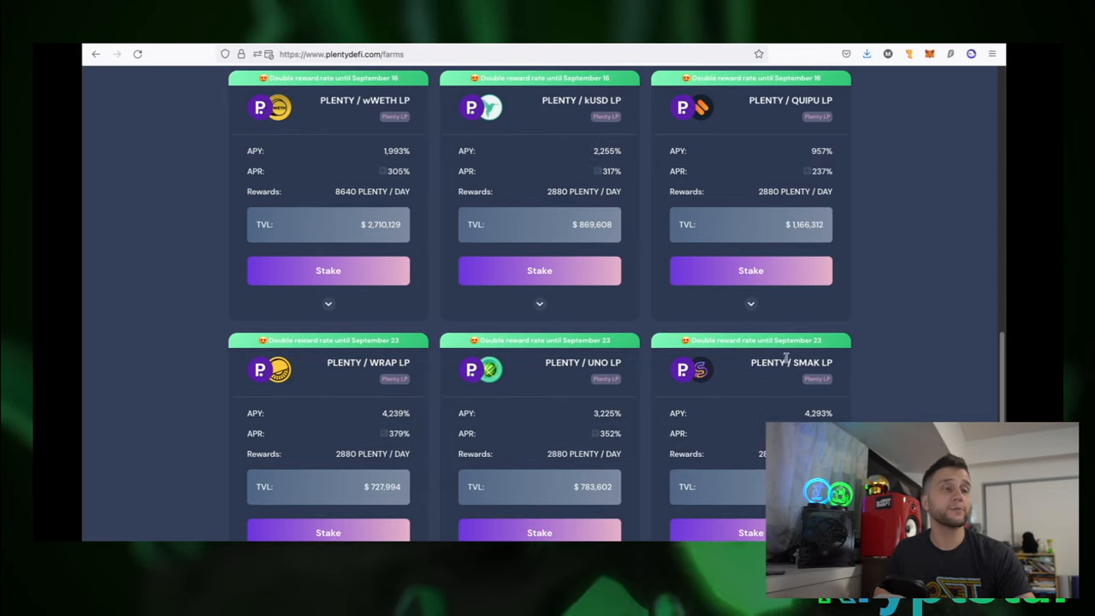
scroll("up", 3)
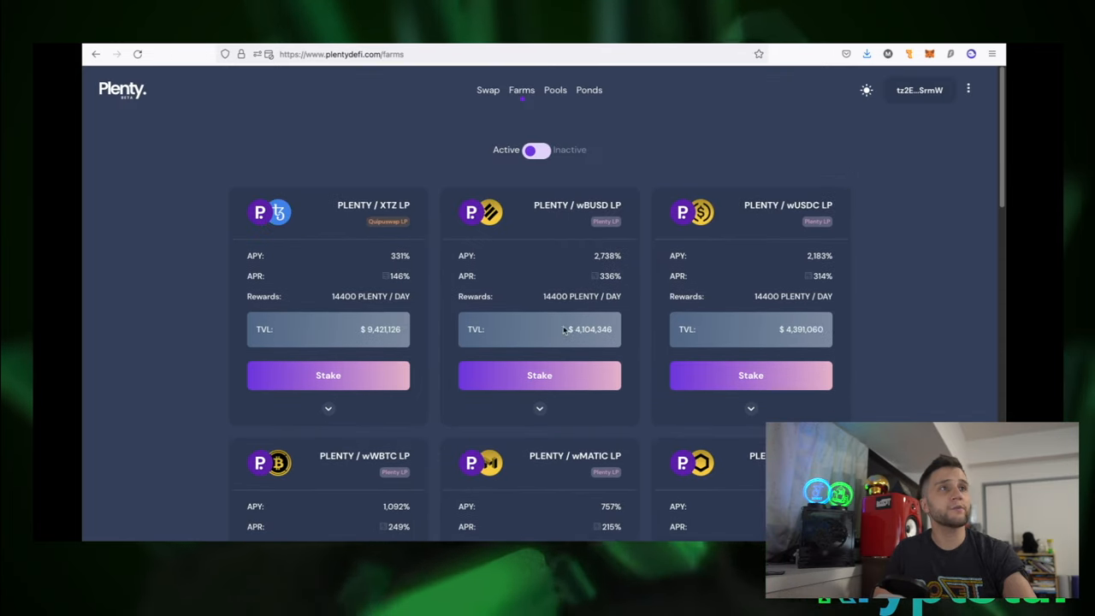
scroll("down", 3)
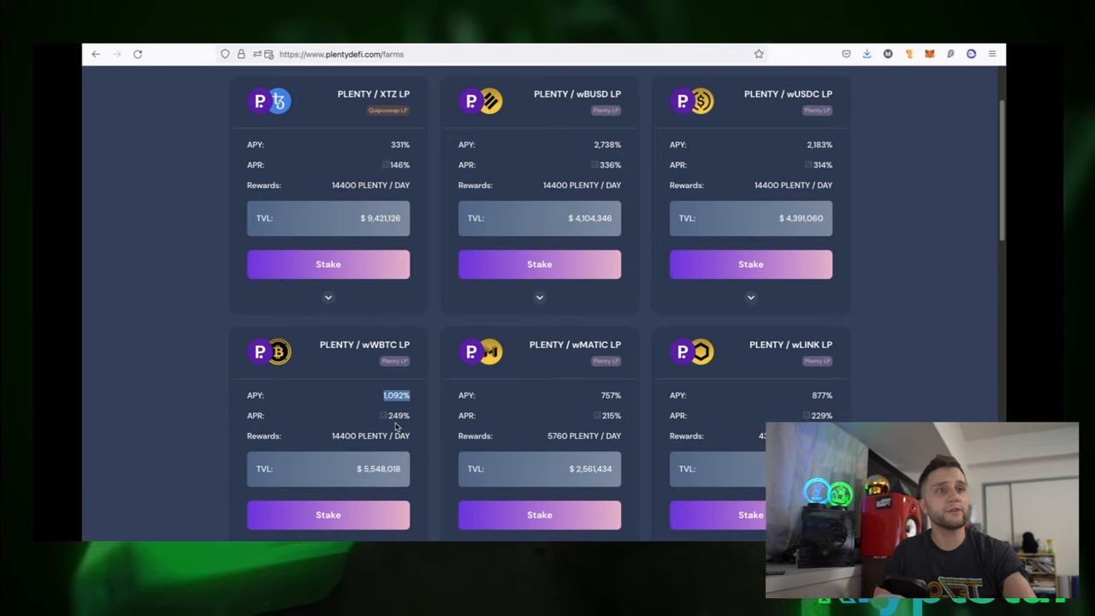
scroll("down", 3)
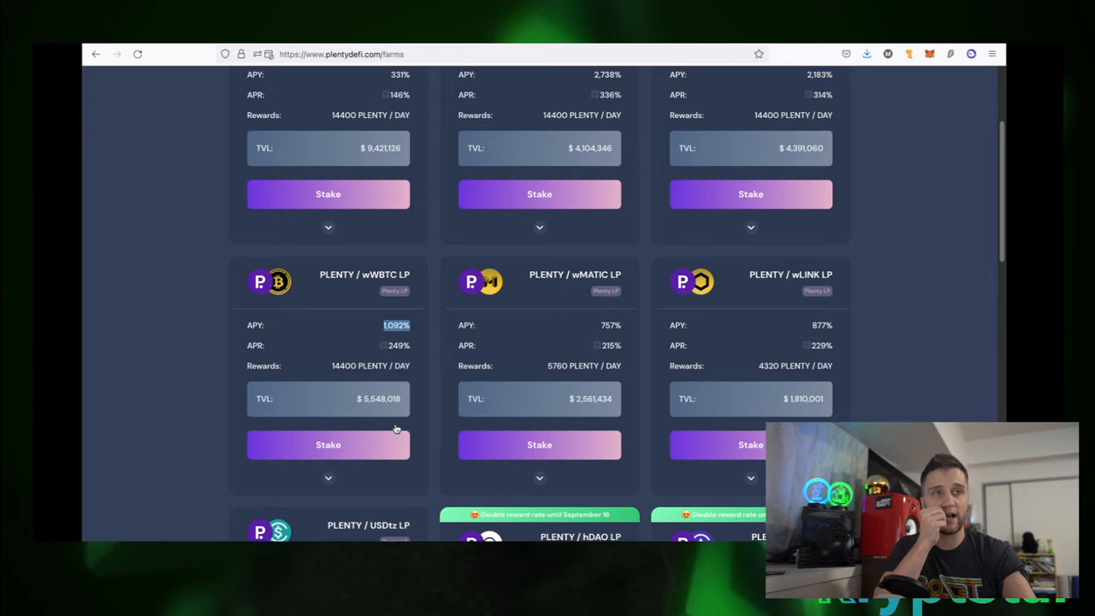
scroll("down", 3)
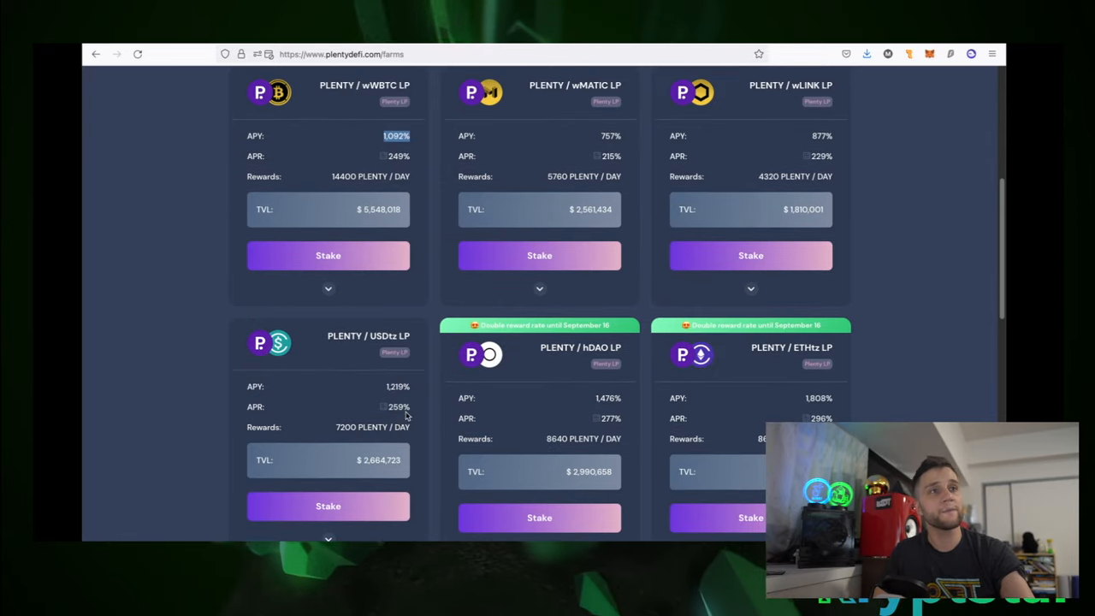
scroll("down", 3)
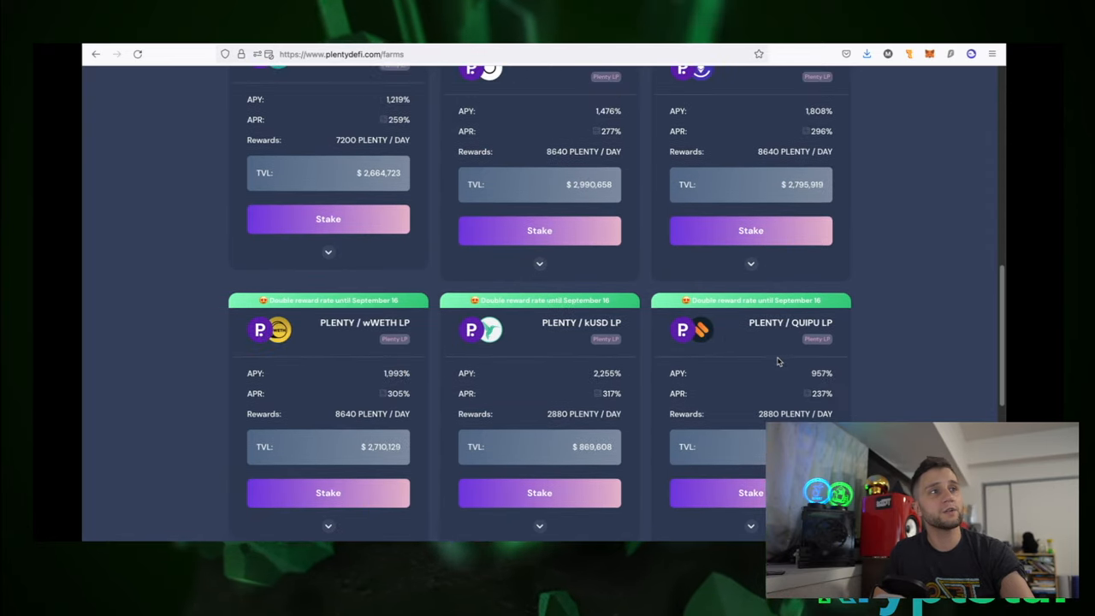
scroll("down", 3)
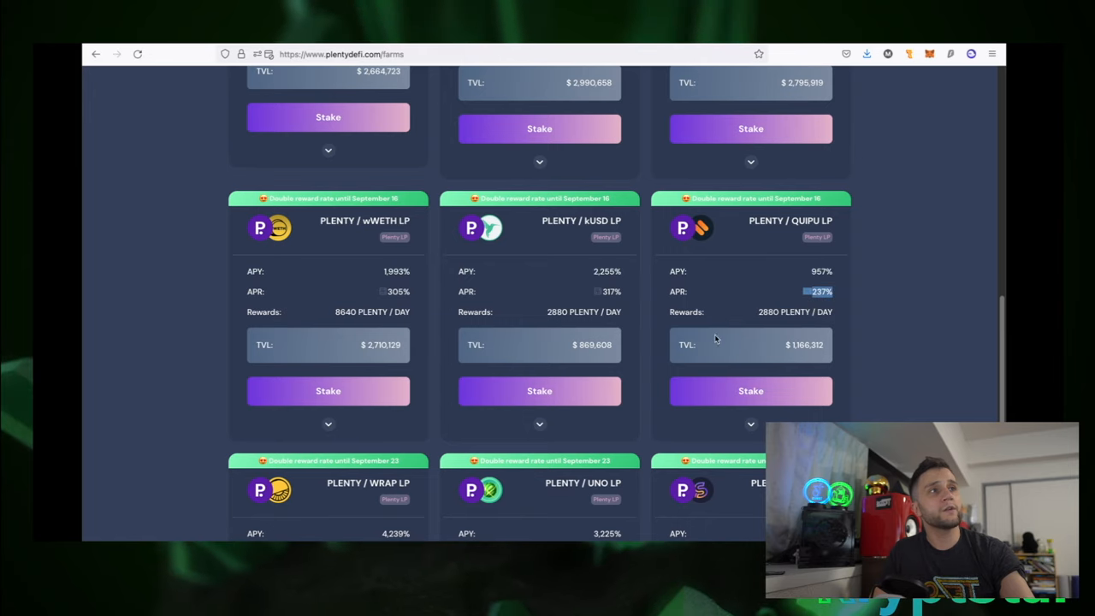
mouse_move(424, 299)
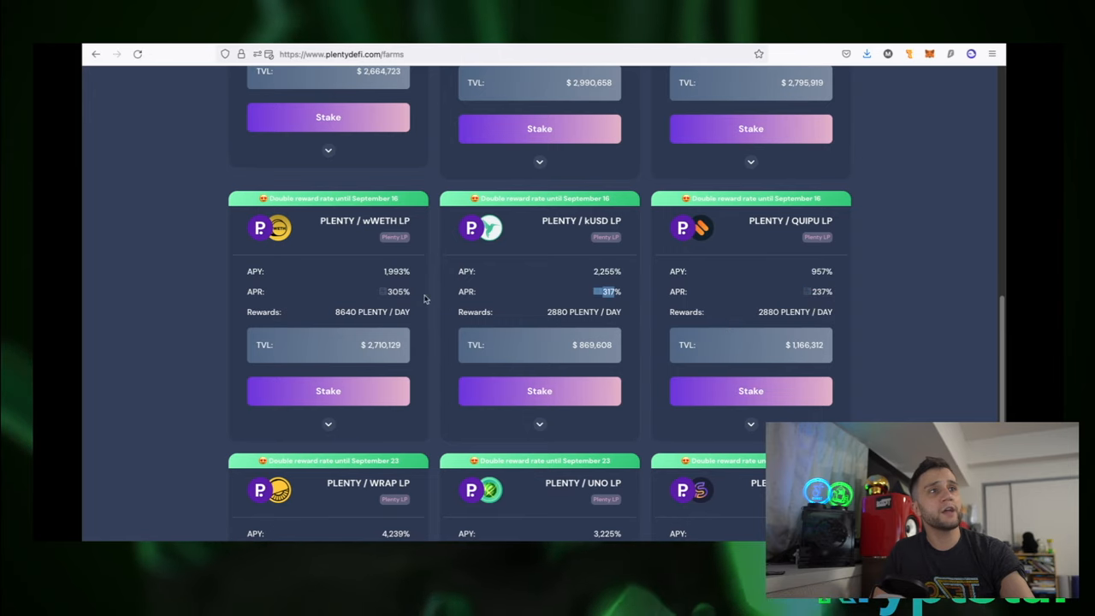
scroll("down", 3)
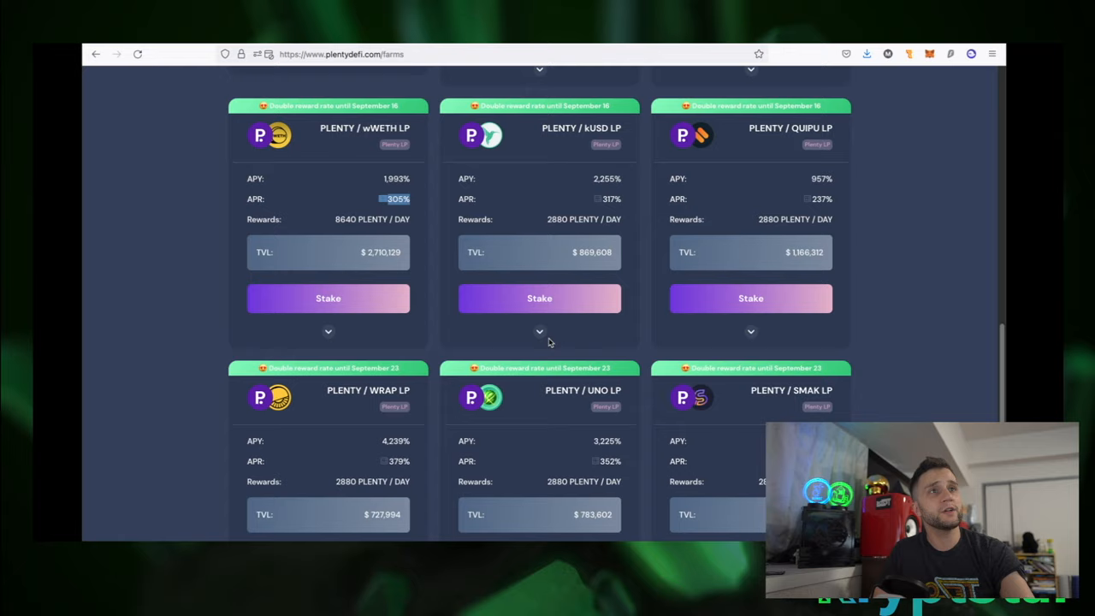
scroll("down", 3)
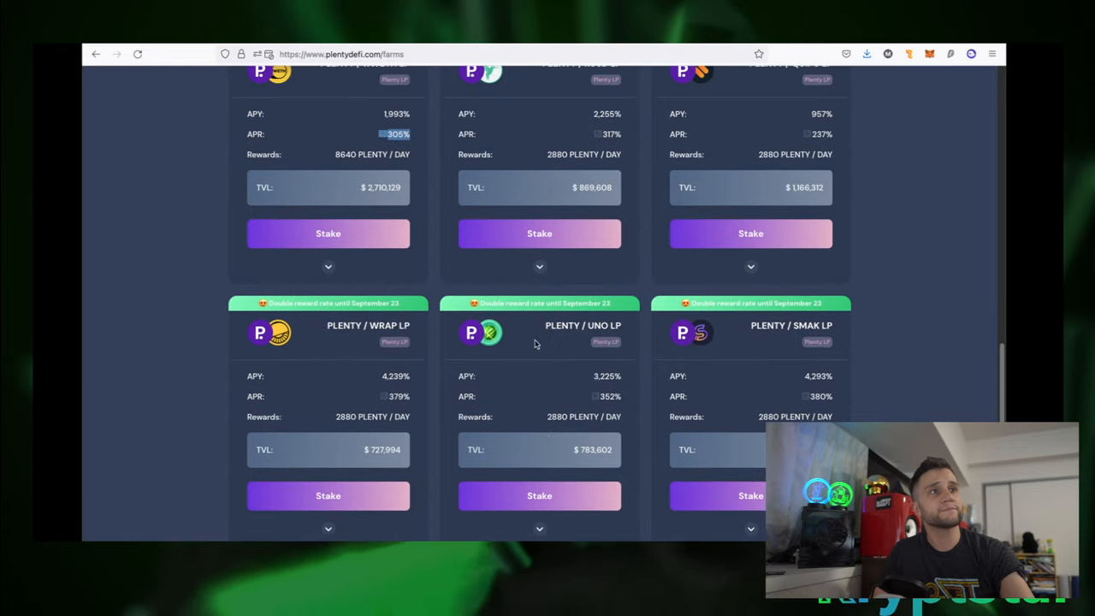
scroll("up", 3)
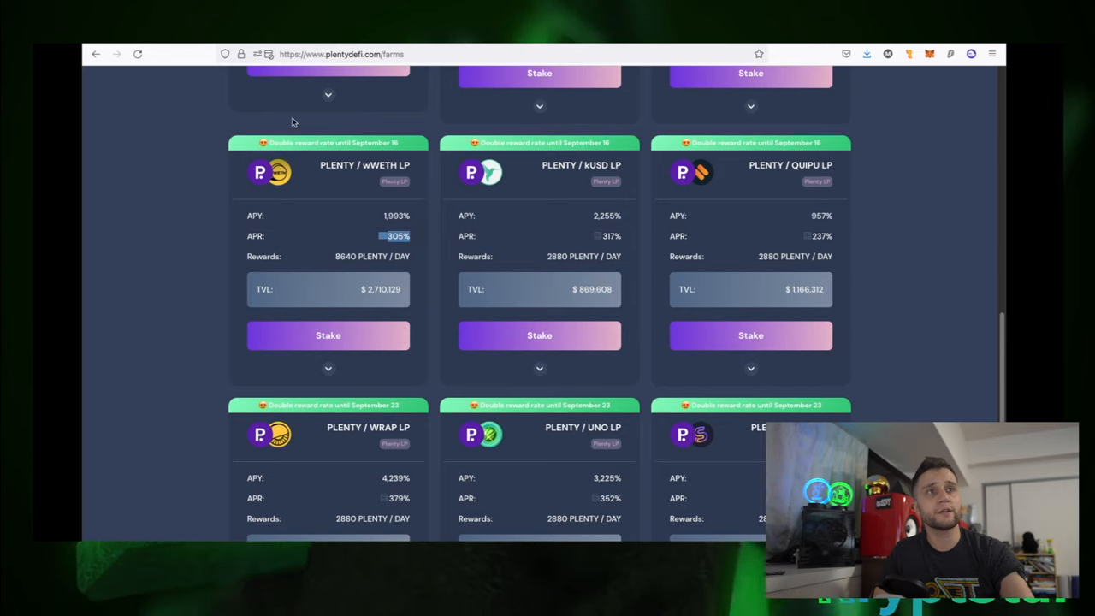
mouse_move(152, 153)
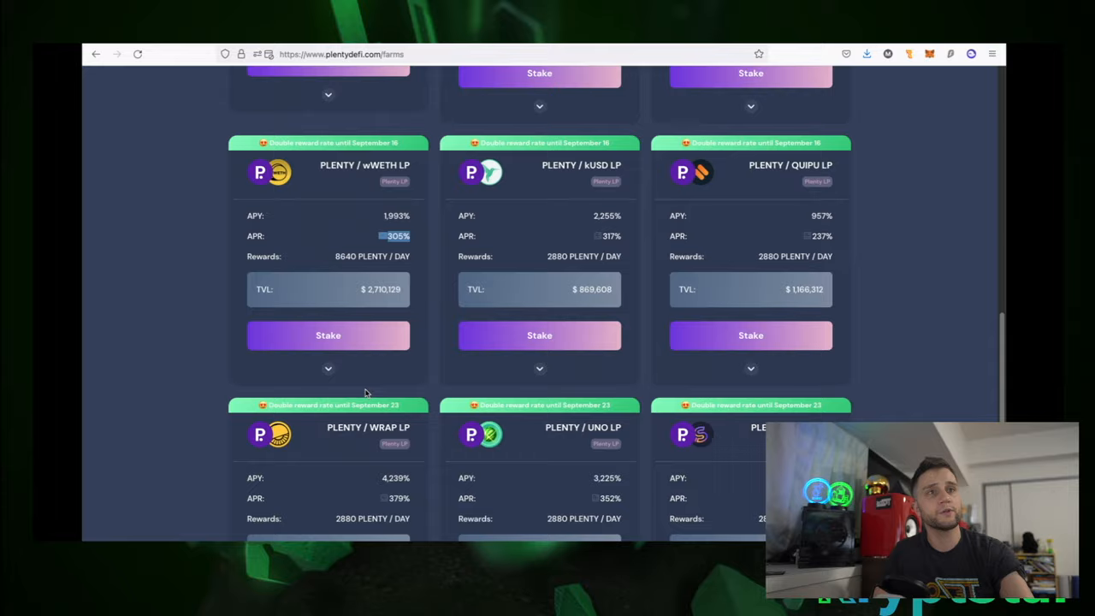
scroll("down", 3)
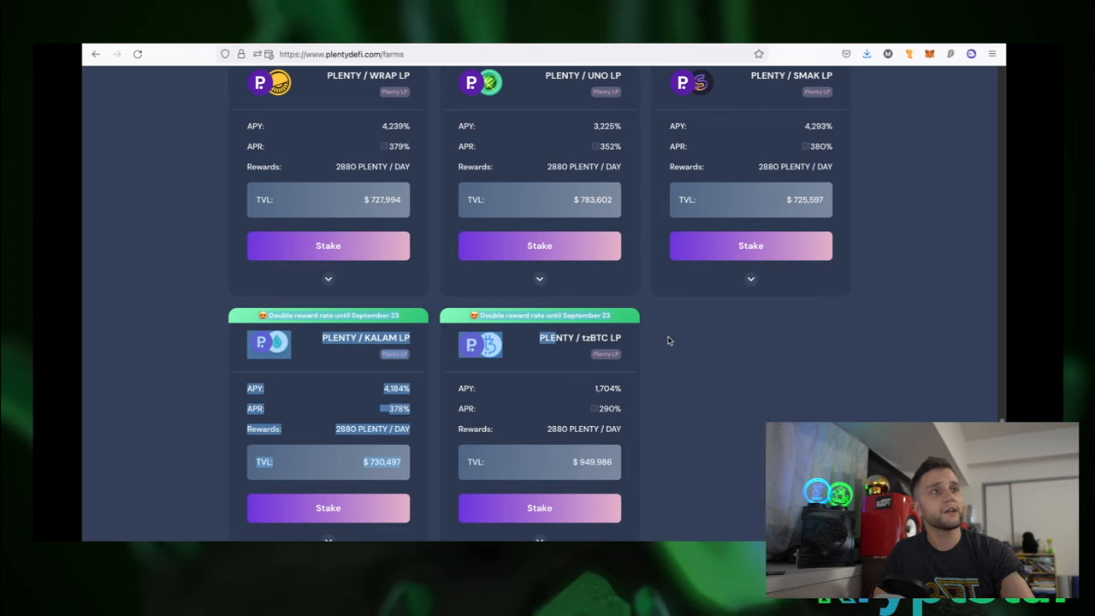
scroll("up", 3)
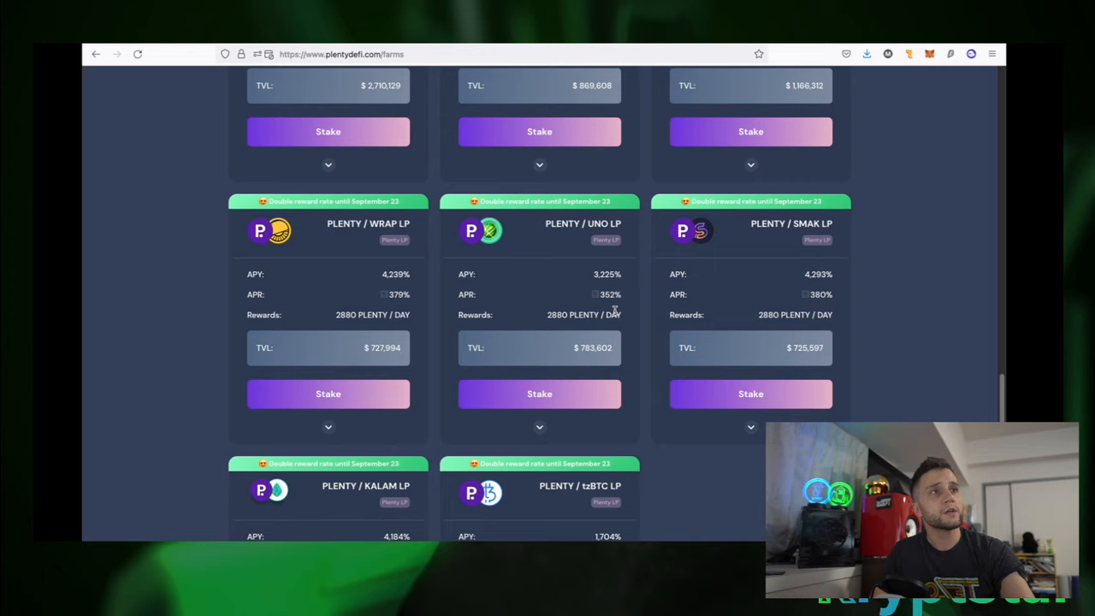
mouse_move(755, 299)
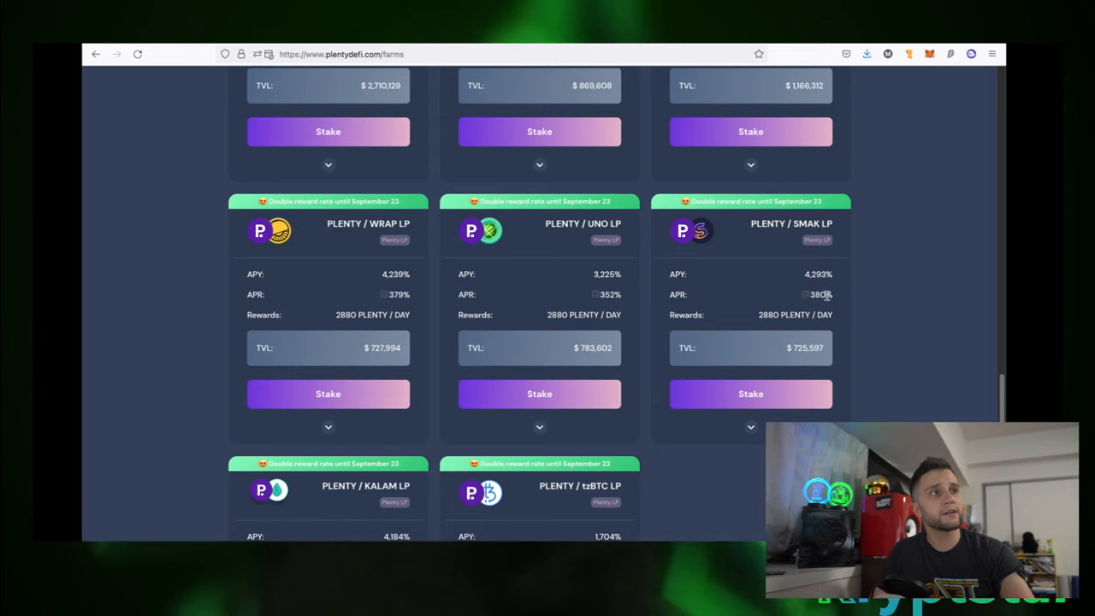
mouse_move(833, 357)
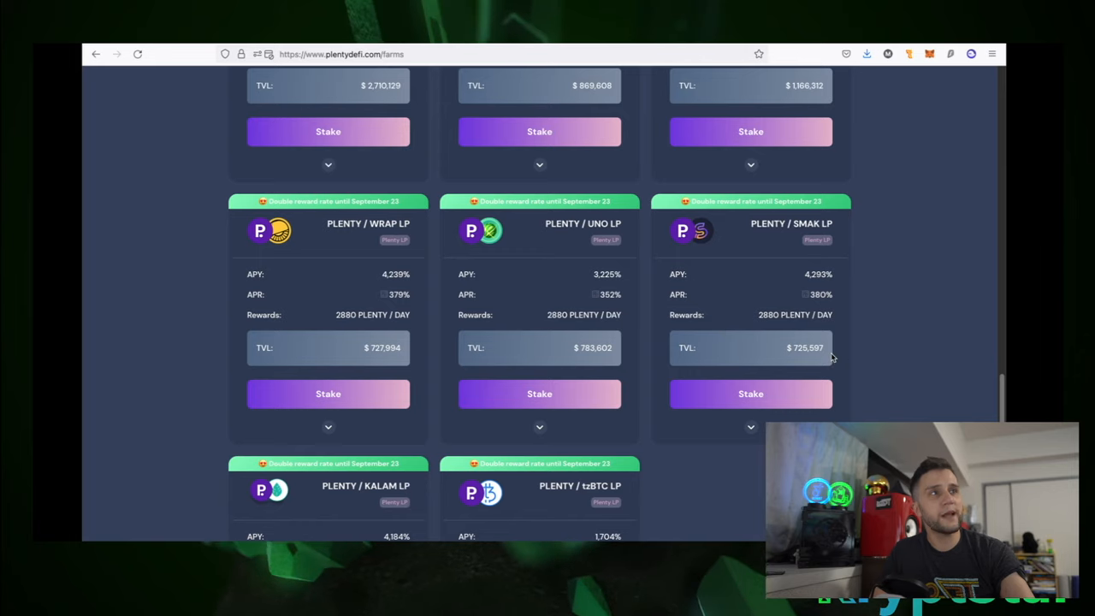
scroll("down", 3)
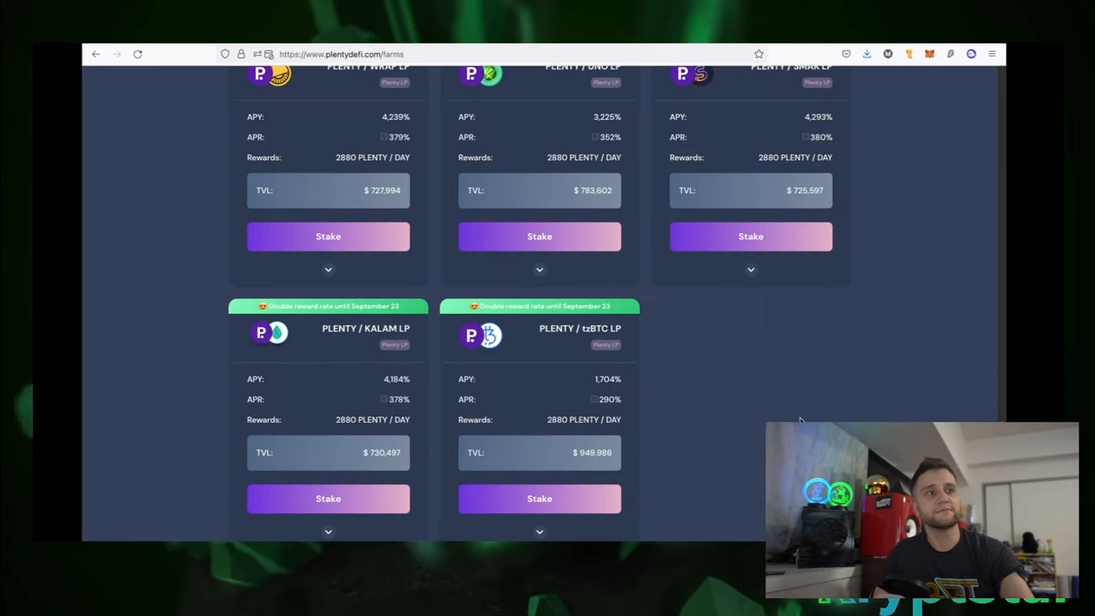
scroll("up", 3)
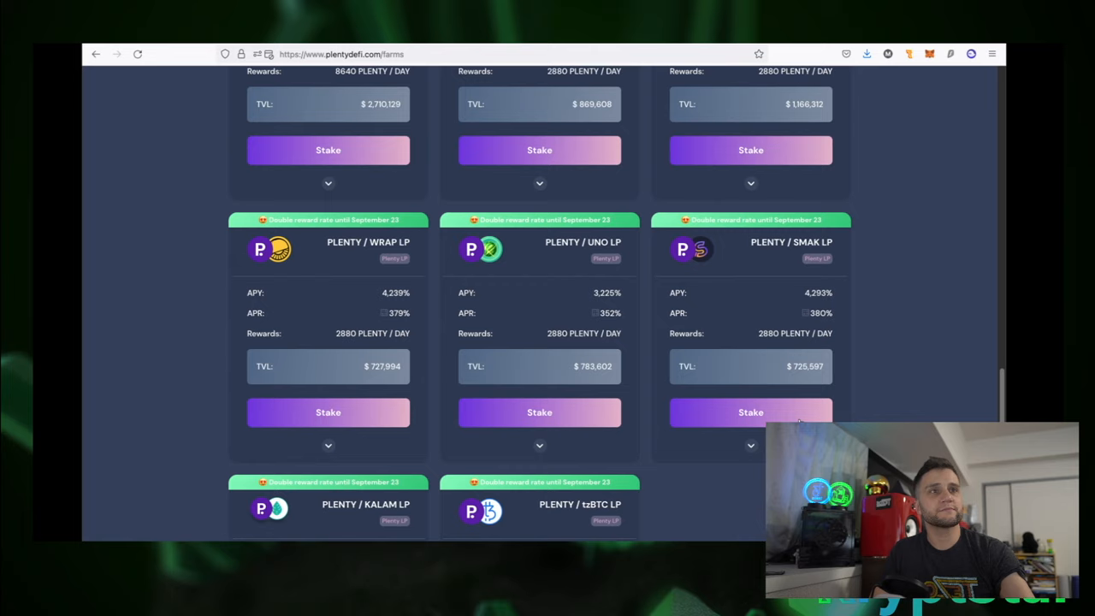
mouse_move(812, 306)
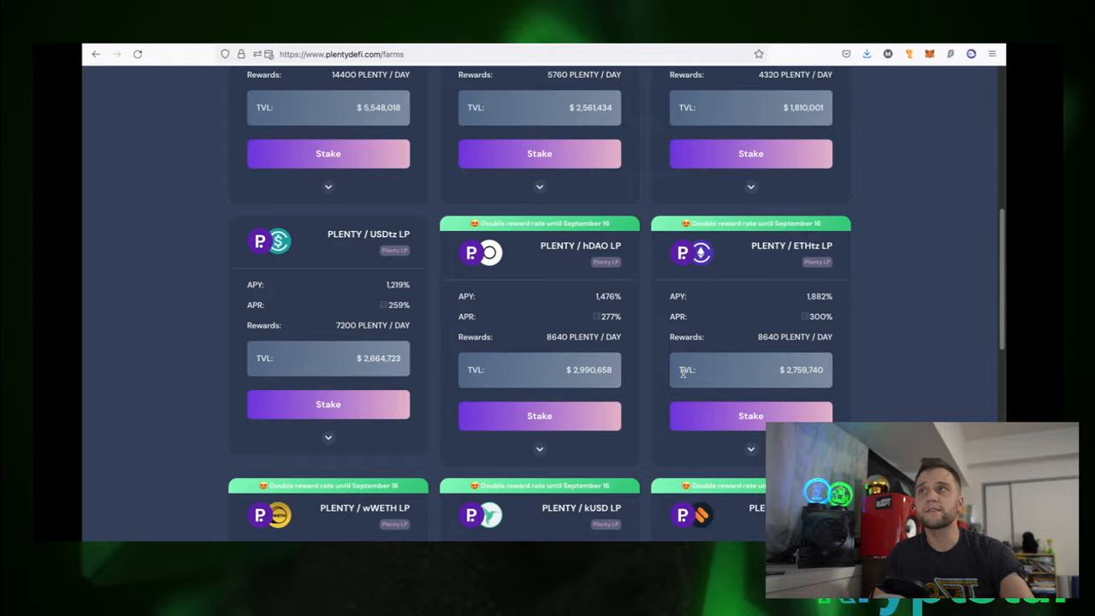
scroll("up", 3)
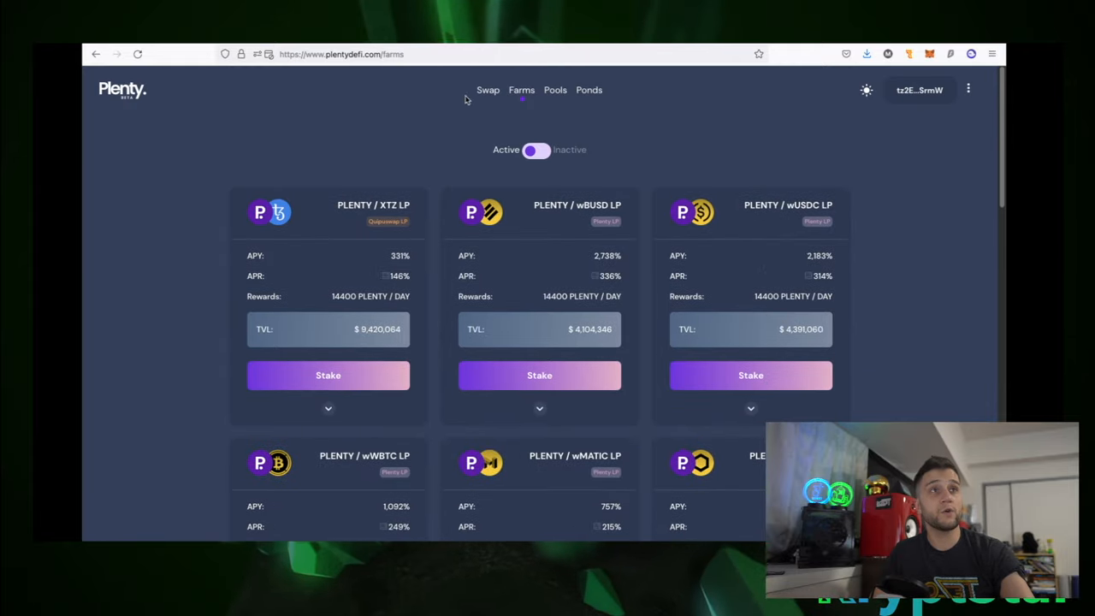
- Set up a Plenty swap of 5.5 PLENTY with SMAK as the received token
left_click(487, 90)
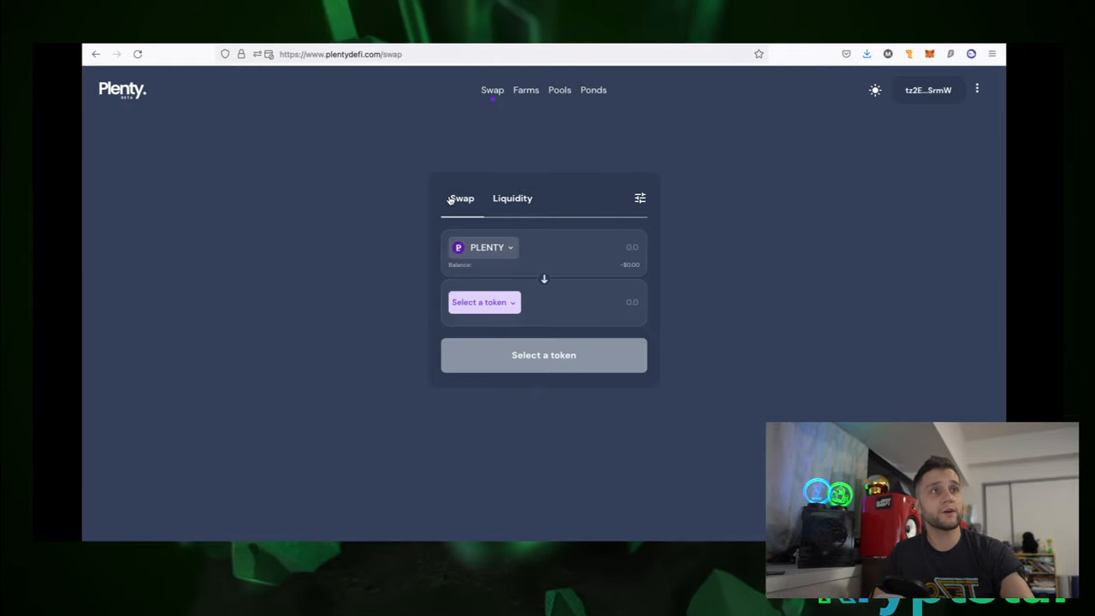
left_click(483, 302)
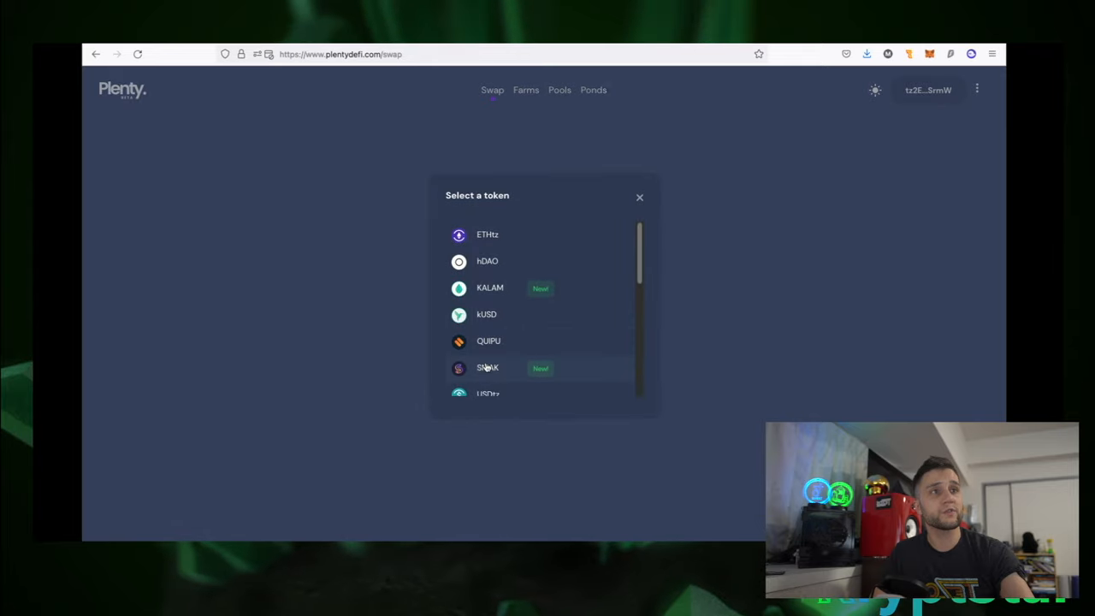
left_click(487, 368)
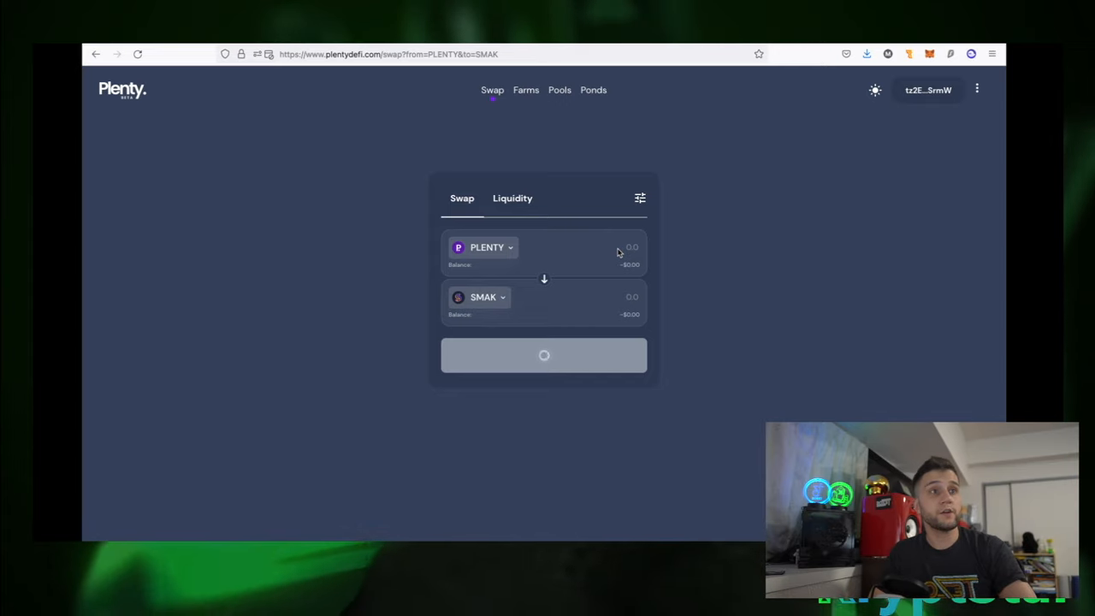
mouse_move(644, 240)
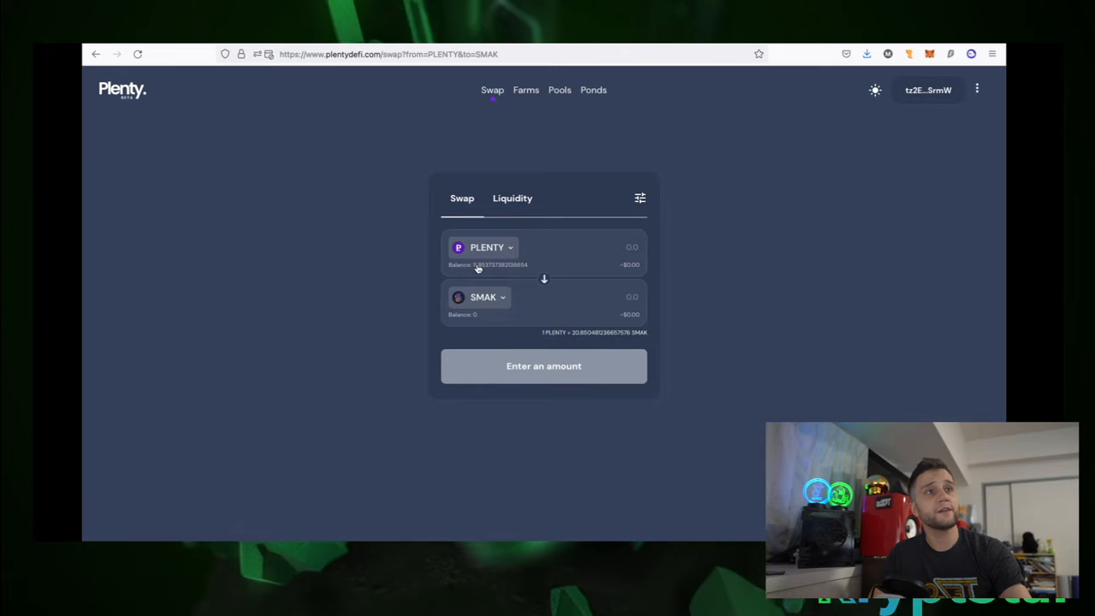
left_click(477, 265)
type("5.5")
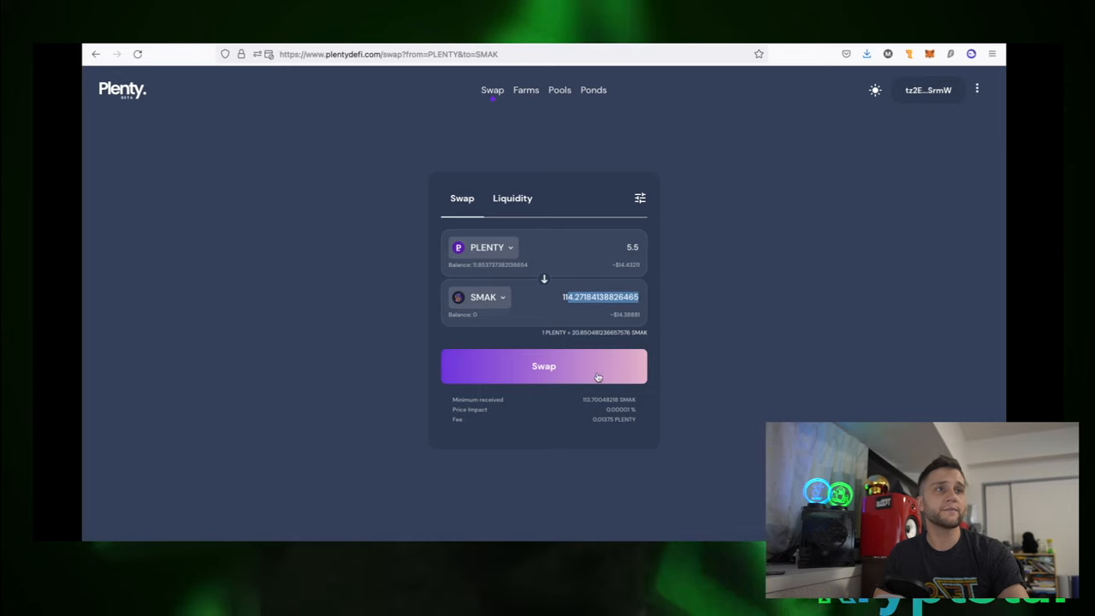
- Review and confirm the 5.5 PLENTY for about 114.27 SMAK swap
left_click(543, 366)
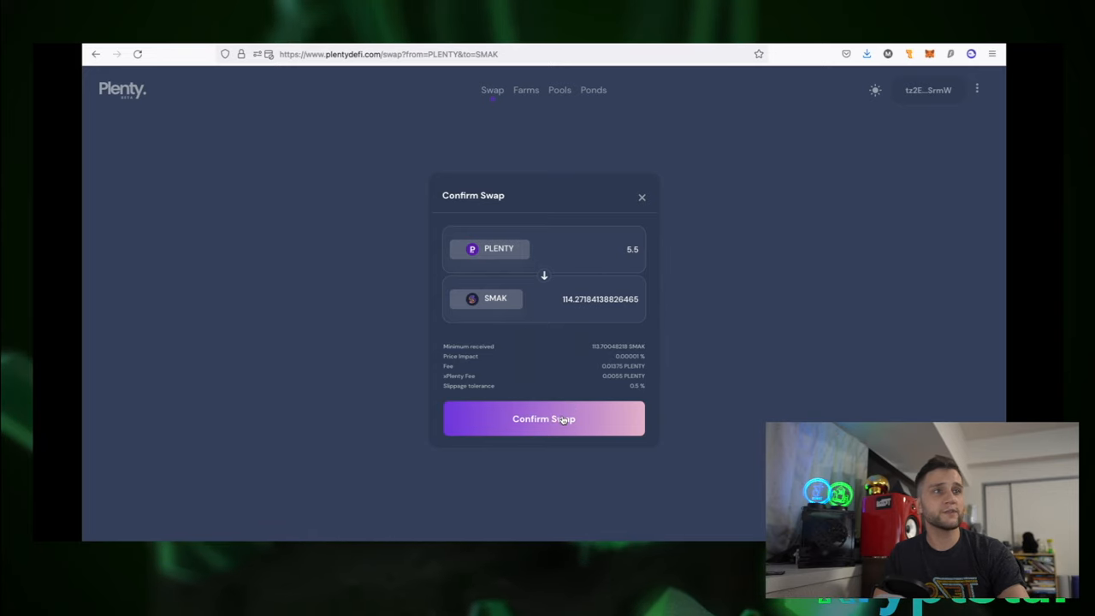
left_click(544, 418)
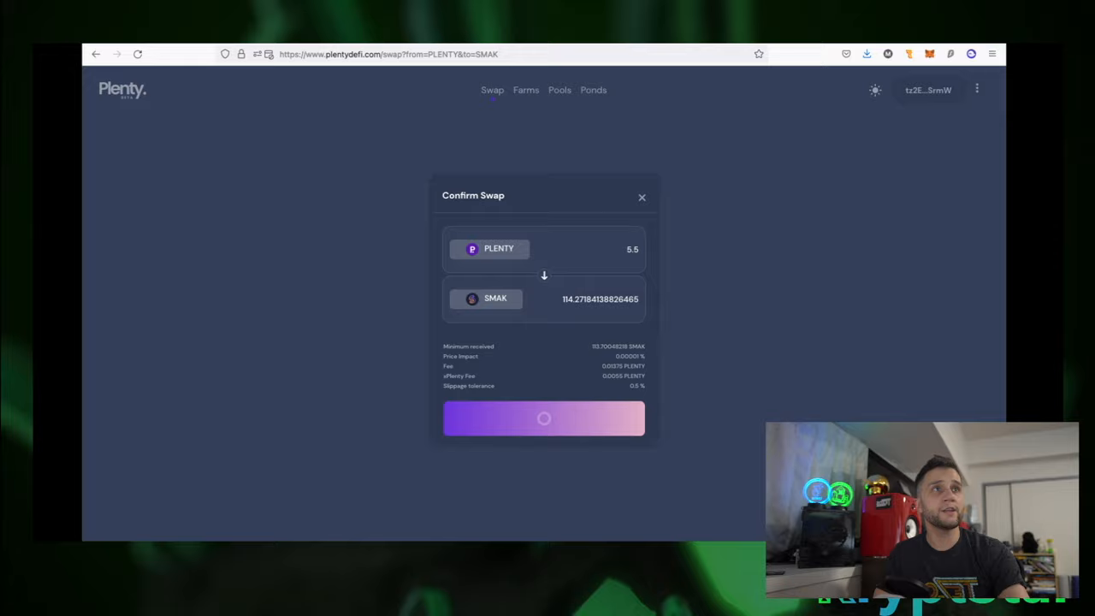
left_click(543, 419)
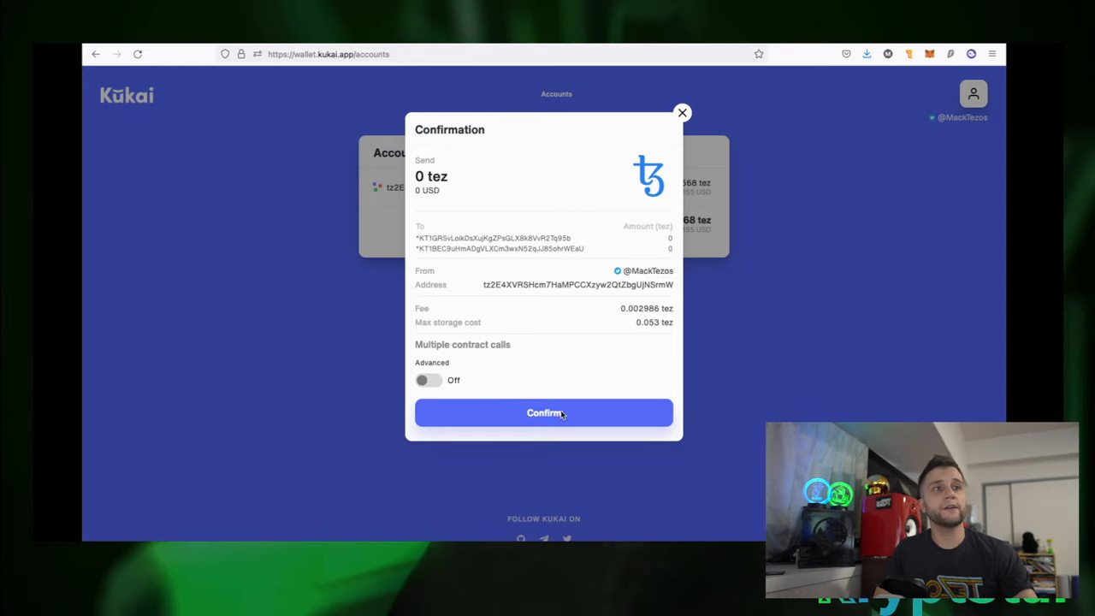
- Confirm the PLENTY to SMAK swap in Kukai and authorize Twitter to sign it
left_click(543, 412)
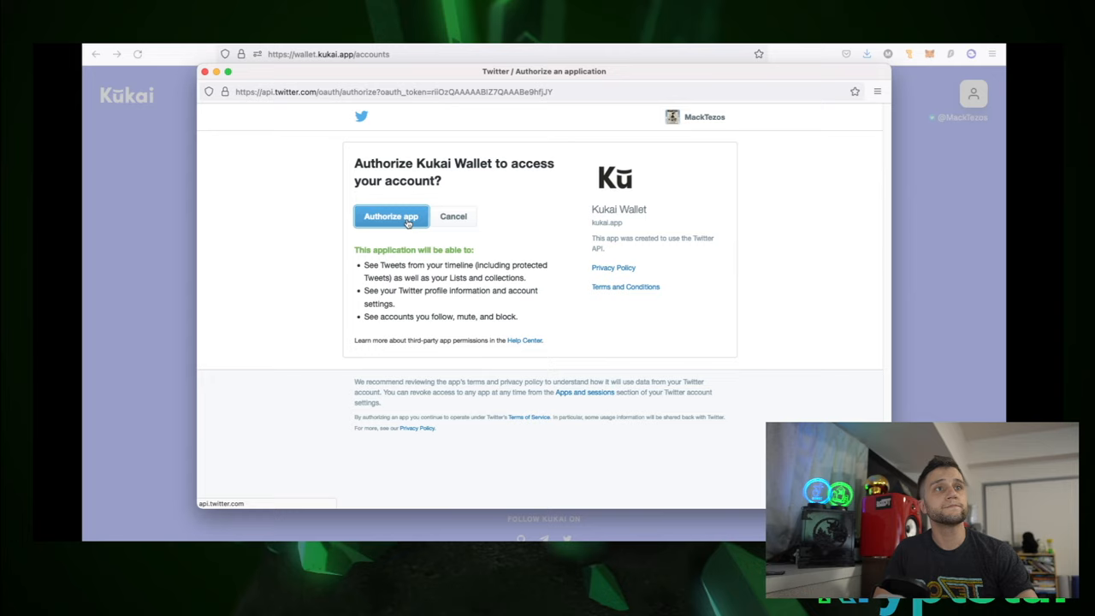
left_click(390, 215)
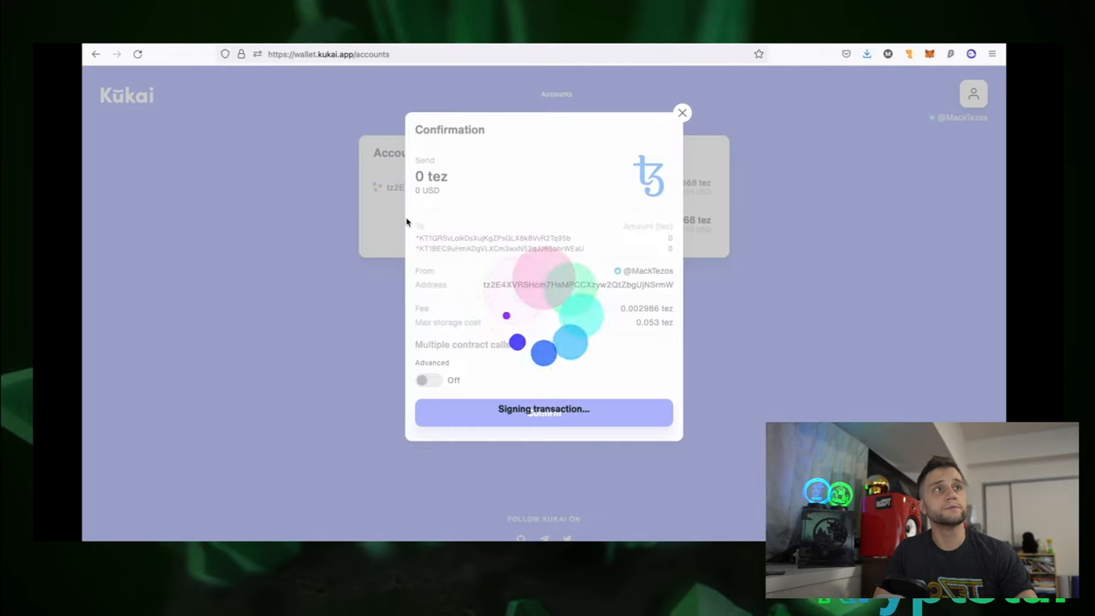
mouse_move(627, 194)
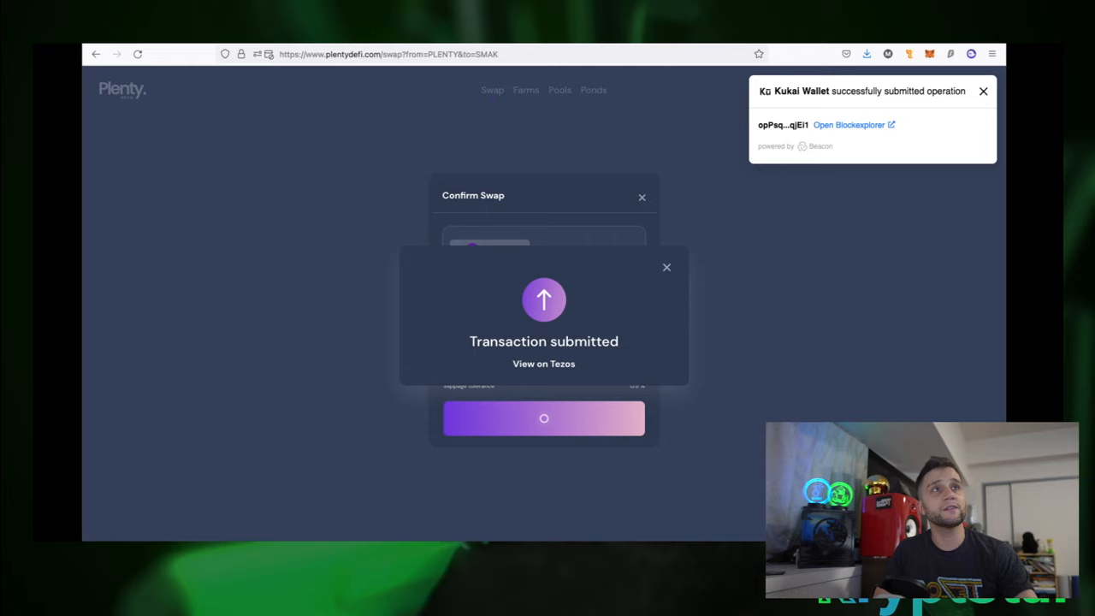
mouse_move(480, 311)
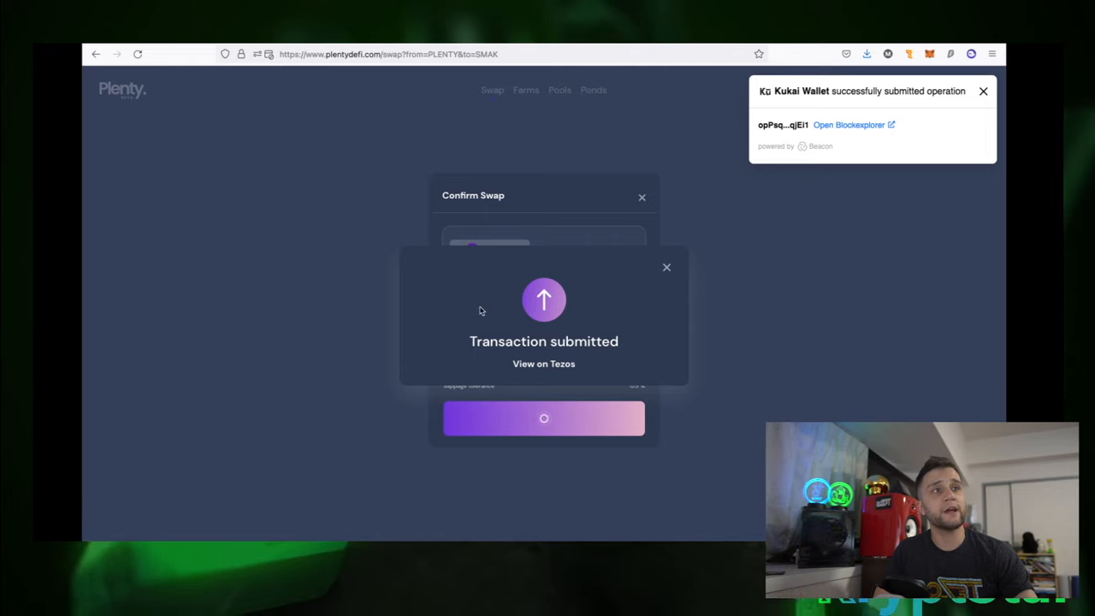
- Dismiss Kukai's success notice and the Confirm Swap dialog for the PLENTY to SMAK swap
left_click(983, 91)
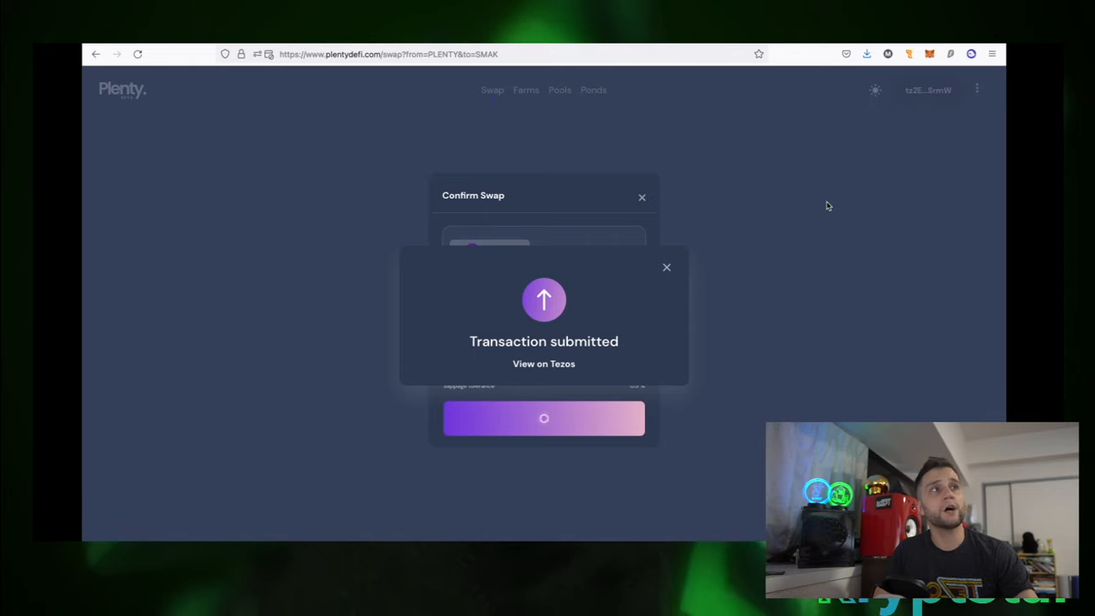
mouse_move(787, 232)
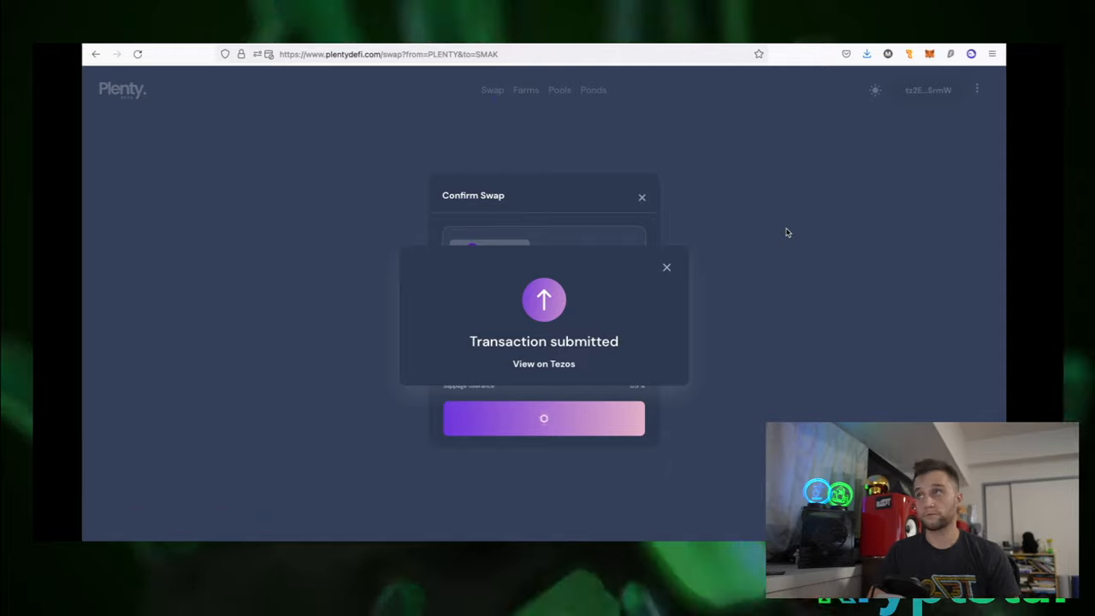
left_click(642, 197)
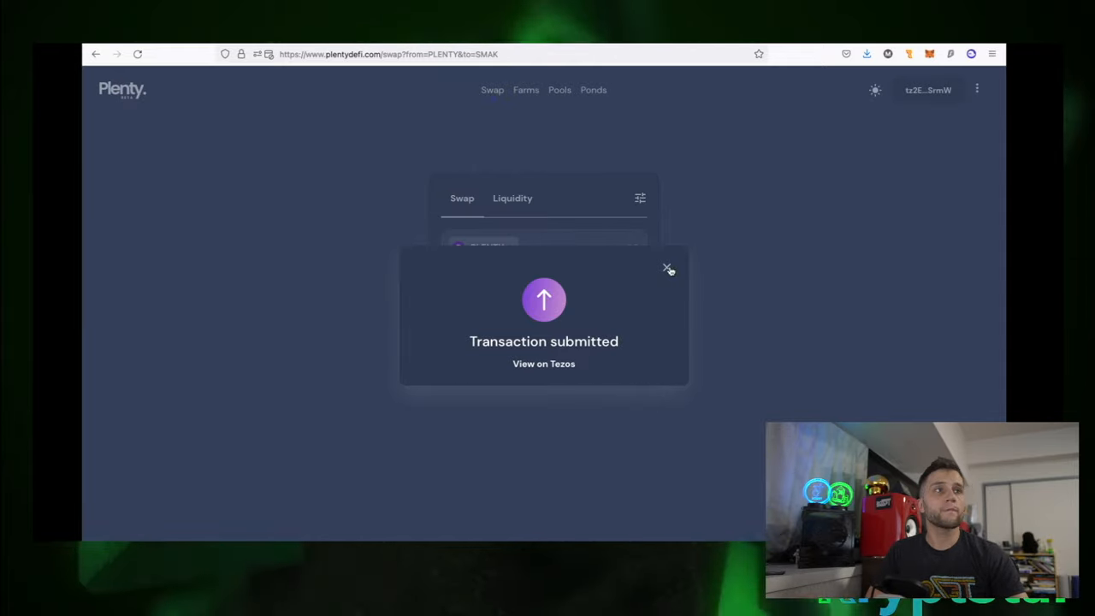
- Move to Liquidity and pair PLENTY with SMAK for a 114 SMAK deposit
left_click(668, 267)
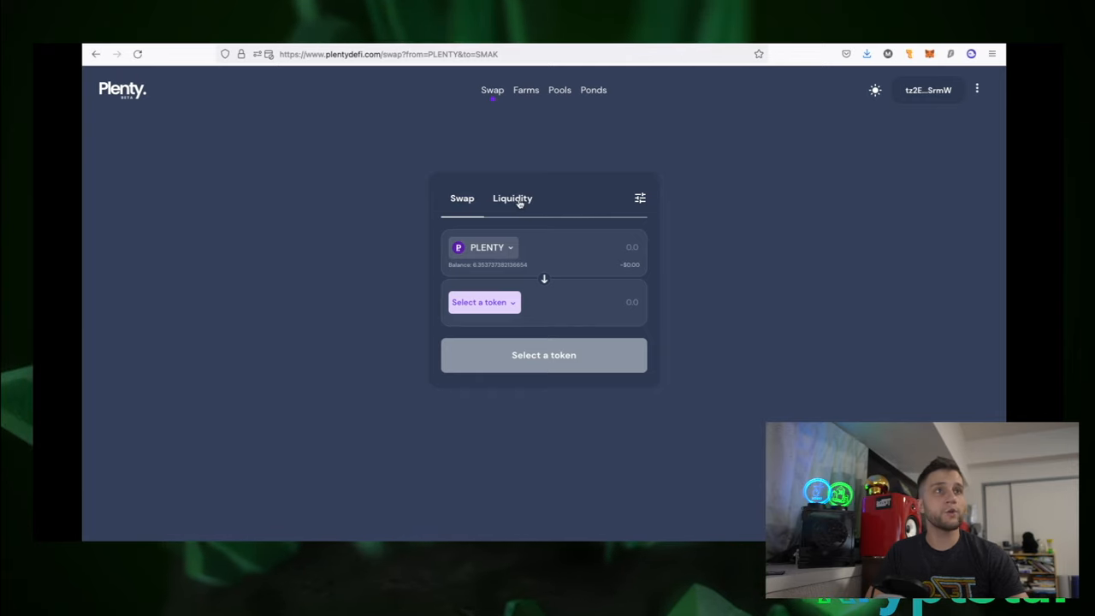
left_click(512, 198)
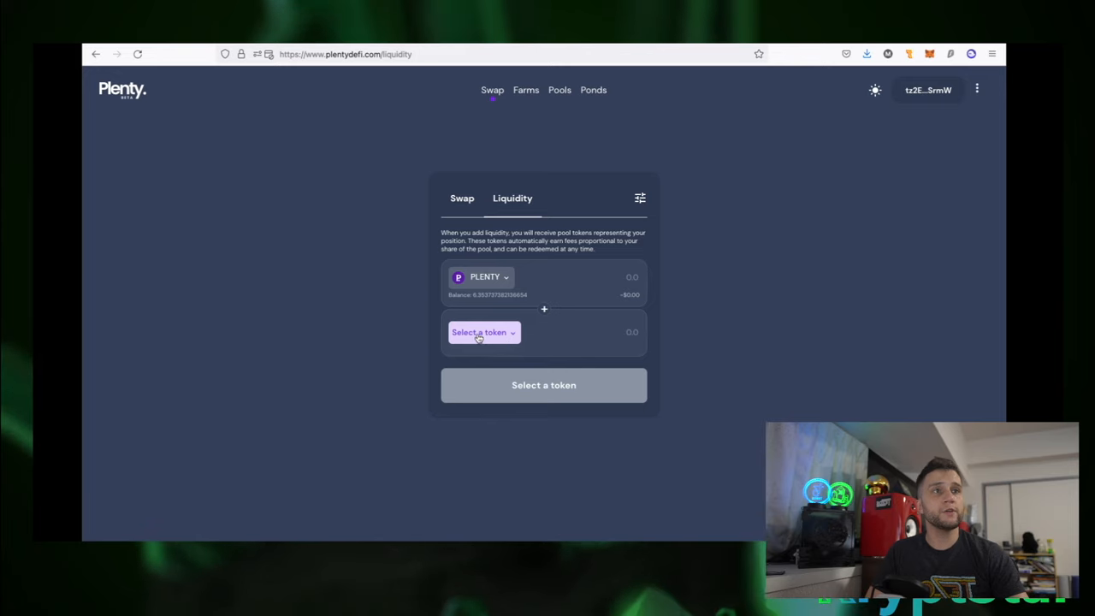
left_click(483, 332)
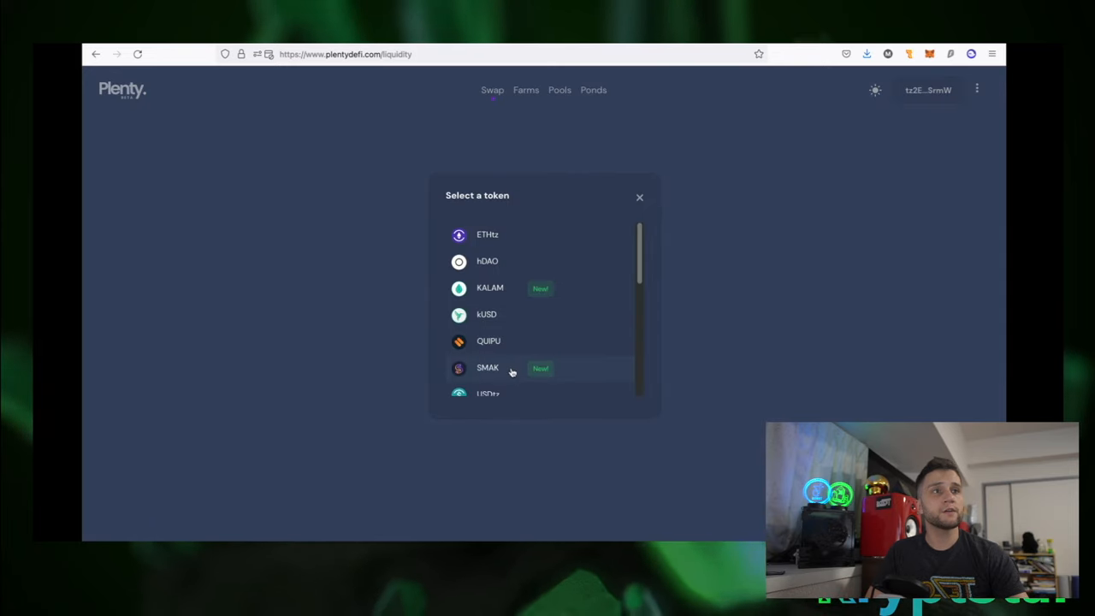
left_click(487, 368)
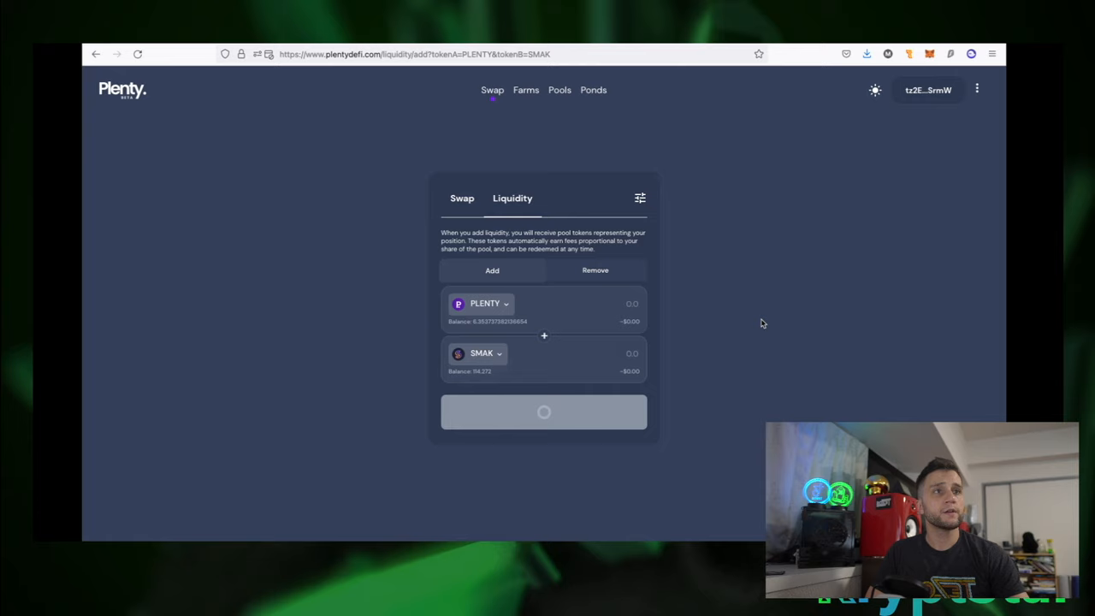
mouse_move(553, 340)
type("114")
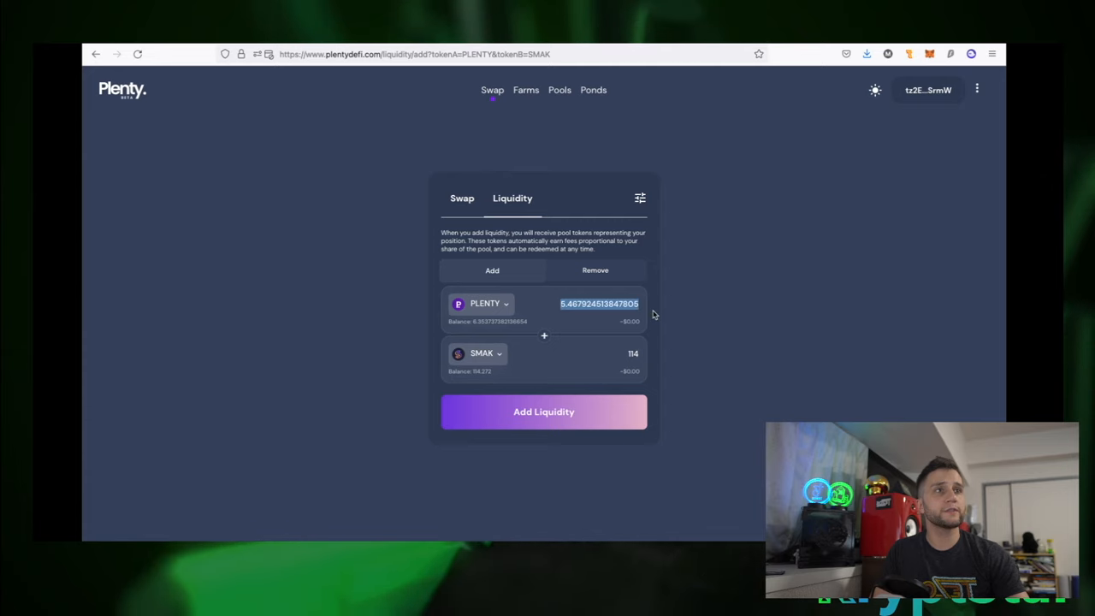
mouse_move(624, 303)
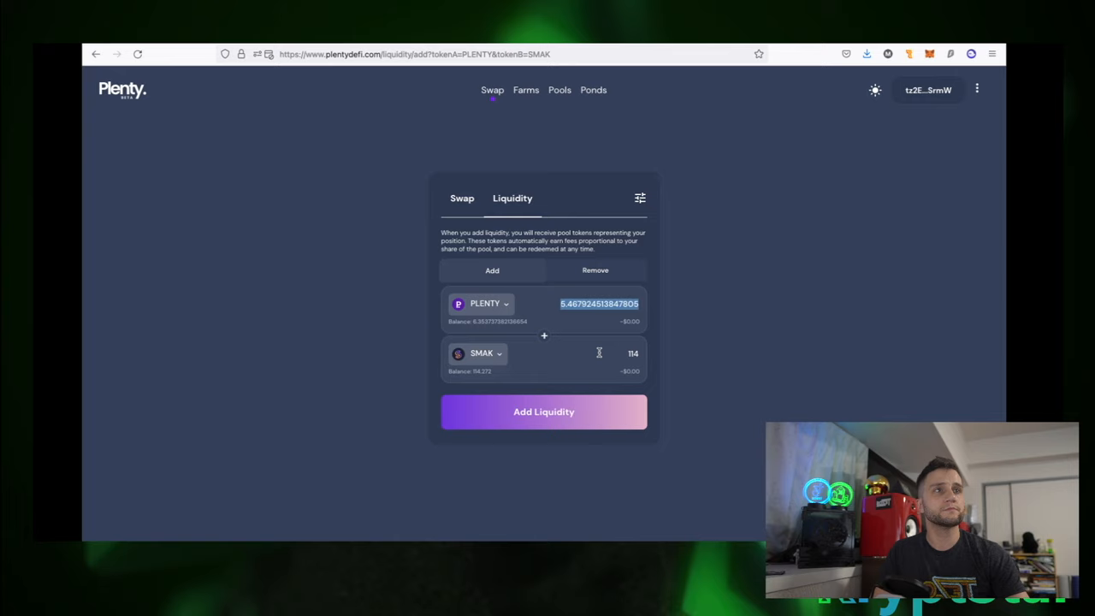
mouse_move(562, 387)
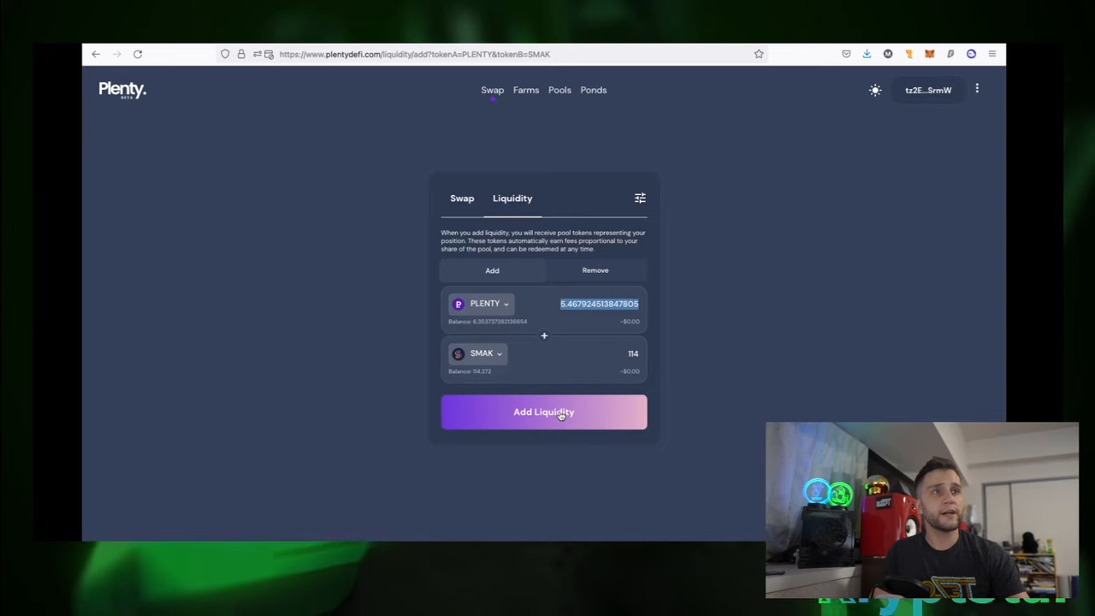
- Confirm supplying about 5.47 PLENTY and 114 SMAK, approving and authorizing the signing in Kukai
left_click(543, 411)
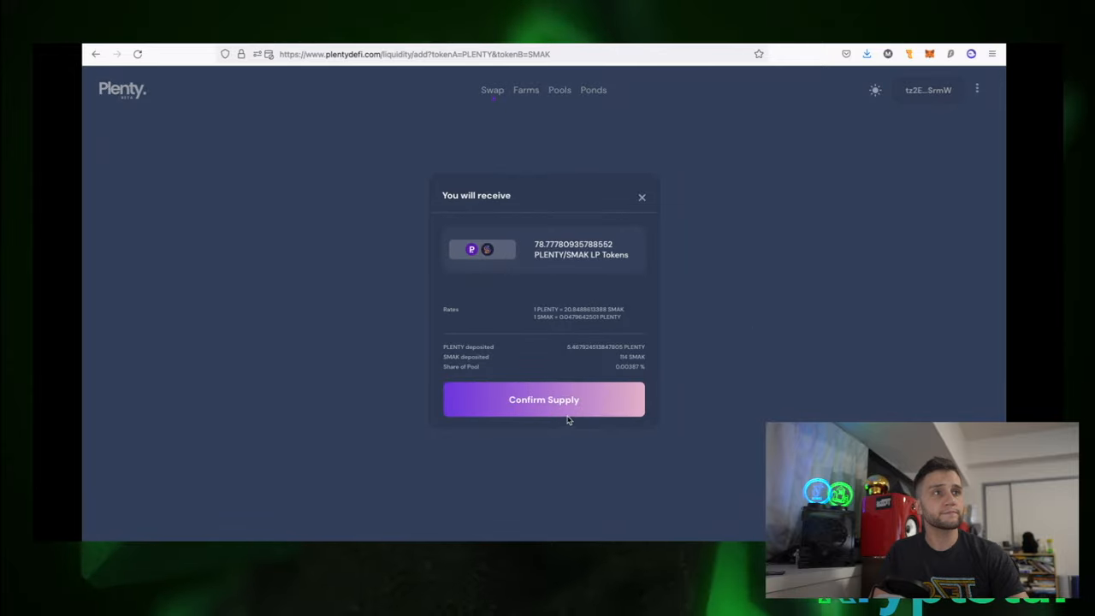
left_click(543, 400)
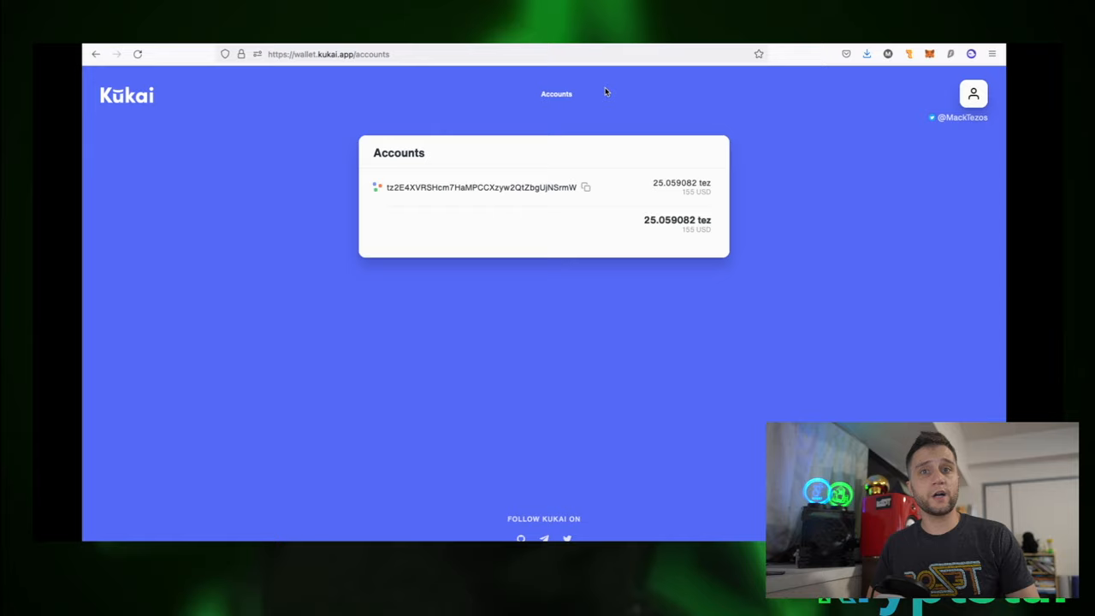
mouse_move(567, 406)
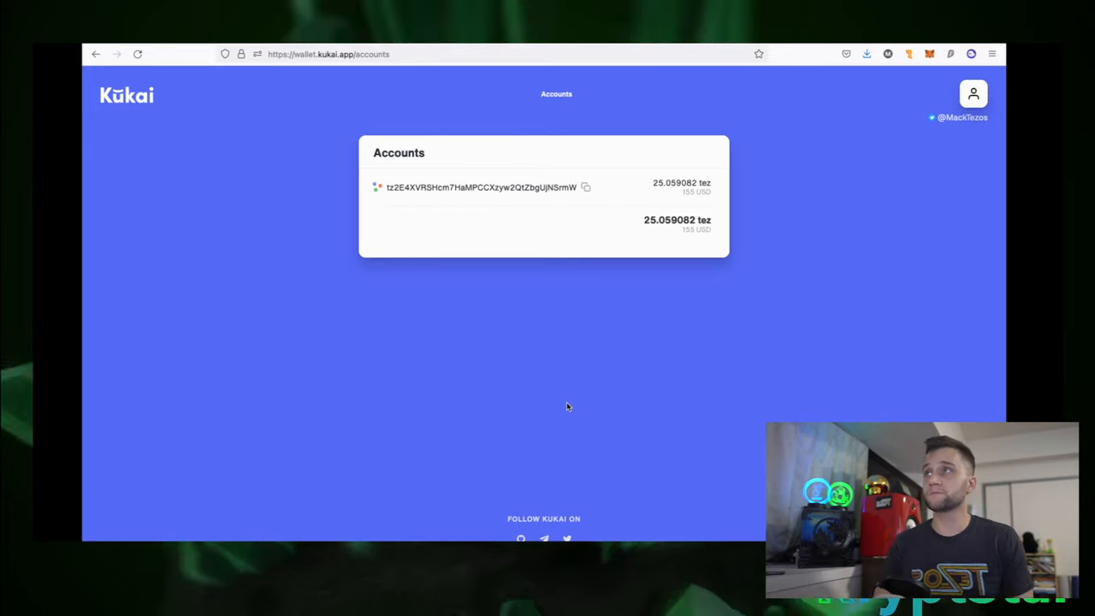
mouse_move(681, 297)
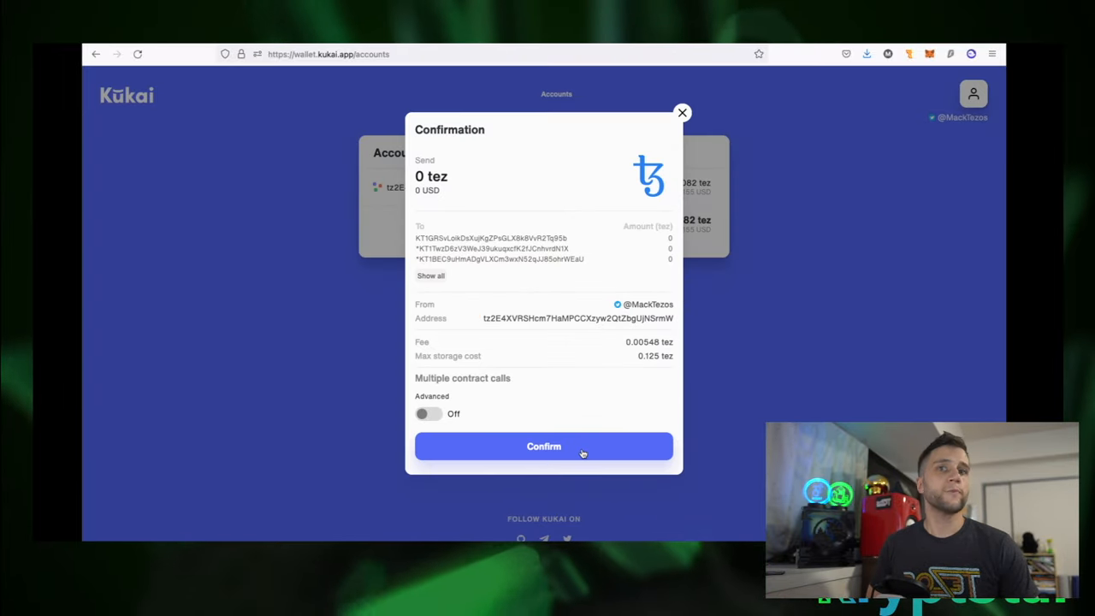
left_click(543, 446)
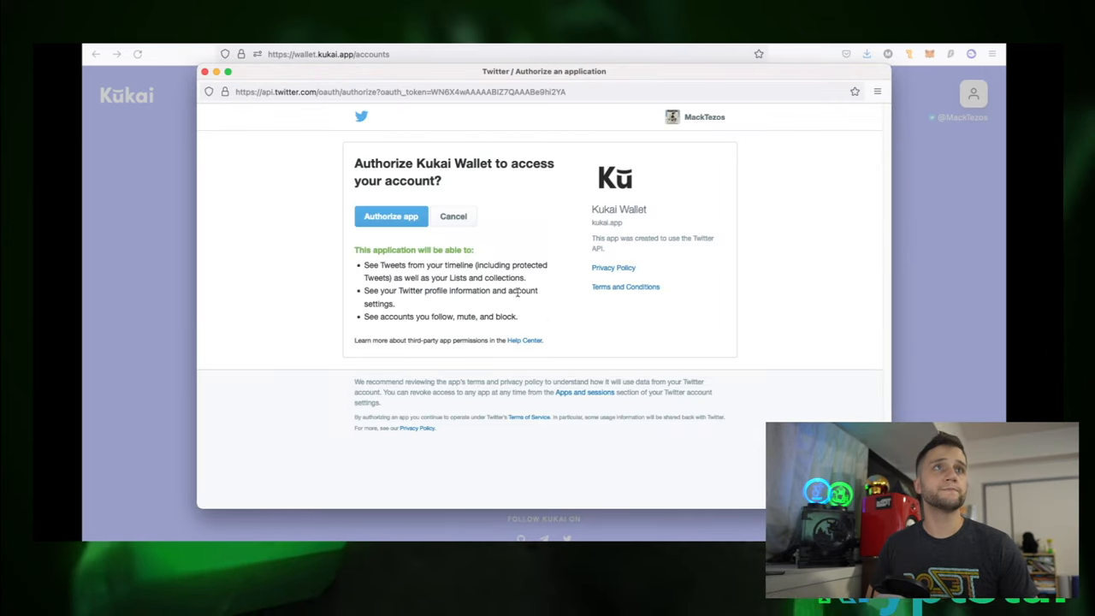
left_click(391, 216)
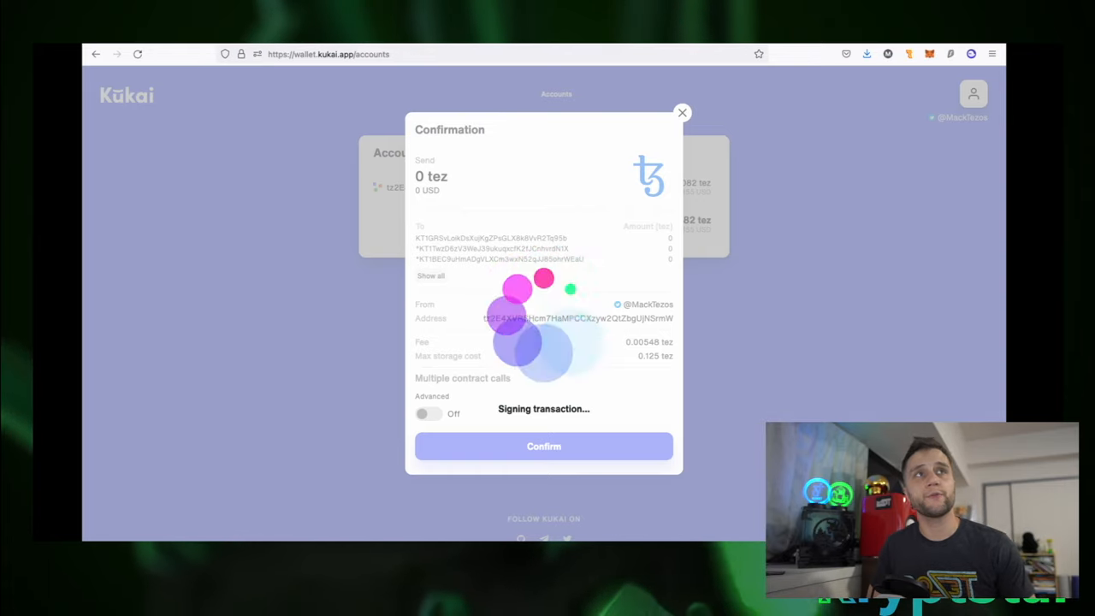
left_click(544, 446)
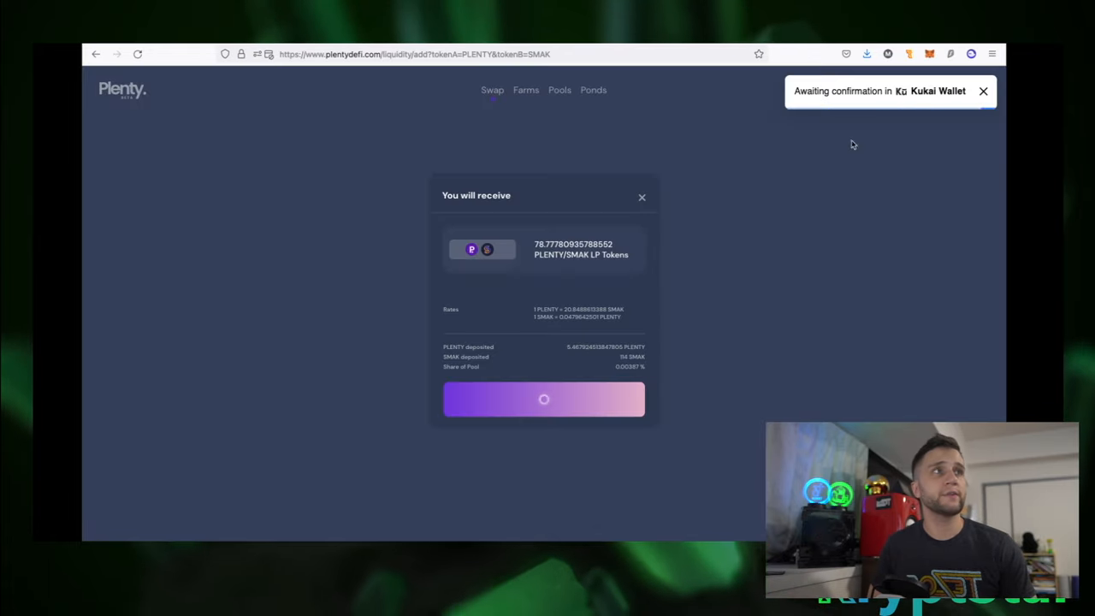
mouse_move(984, 120)
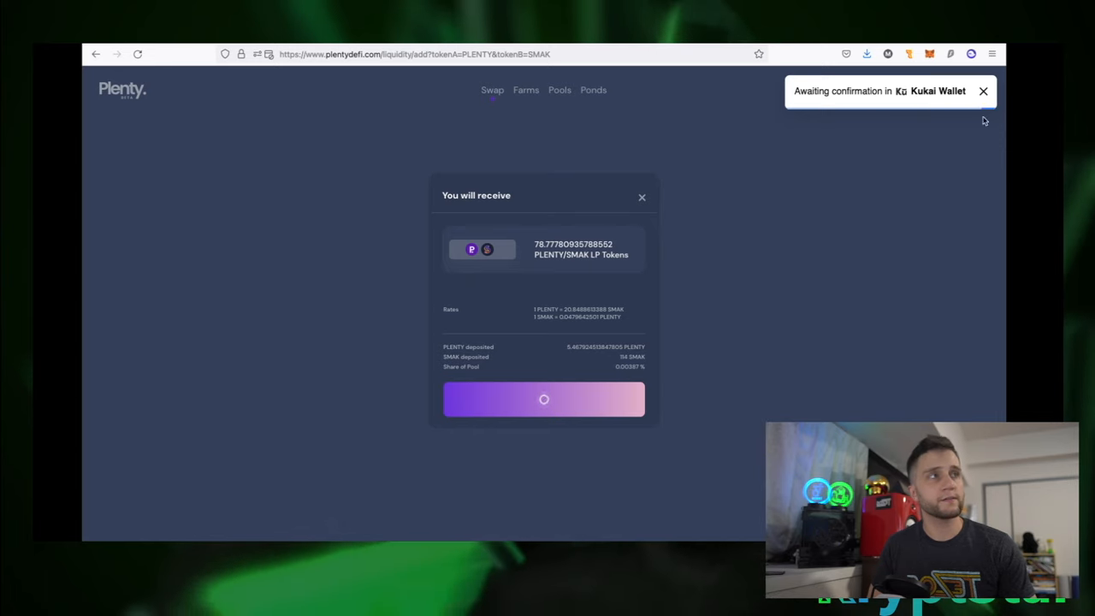
mouse_move(791, 212)
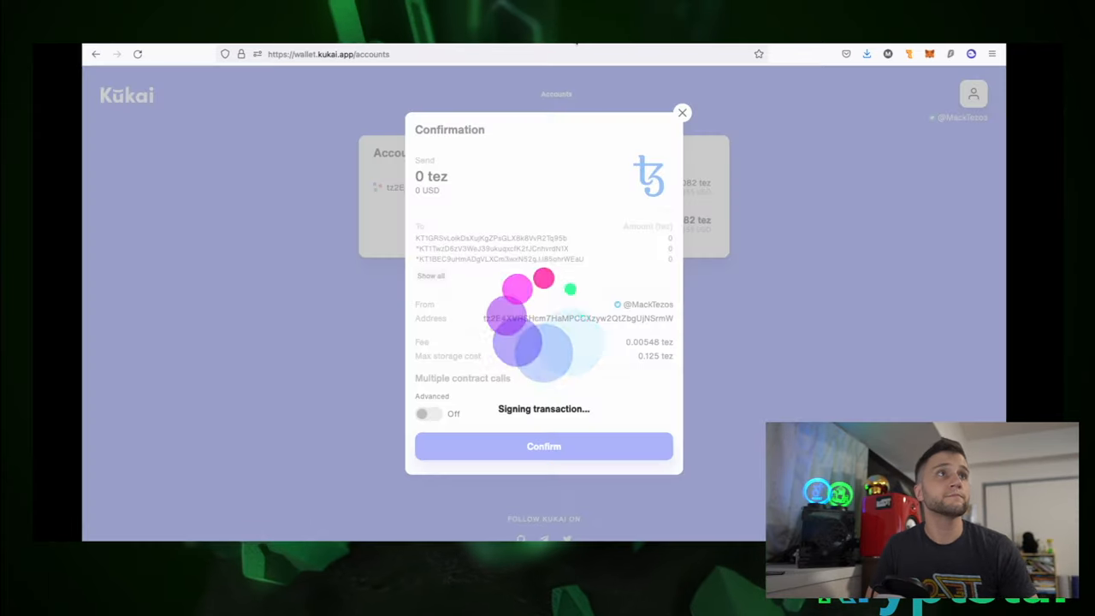
- Let Kukai submit the PLENTY/SMAK deposit and dismiss its submission notice
left_click(544, 446)
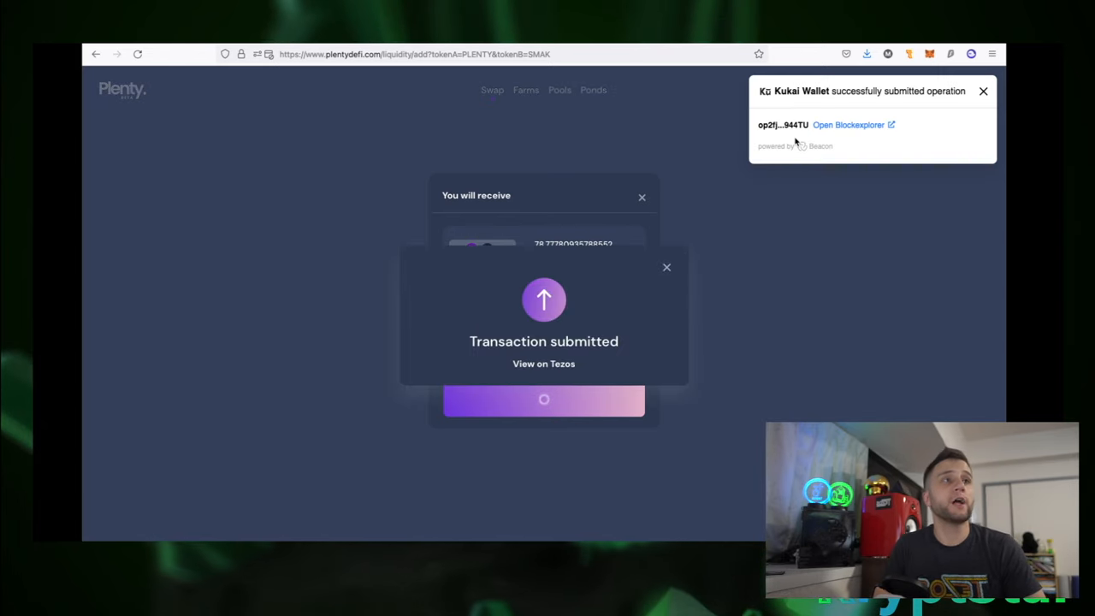
mouse_move(673, 312)
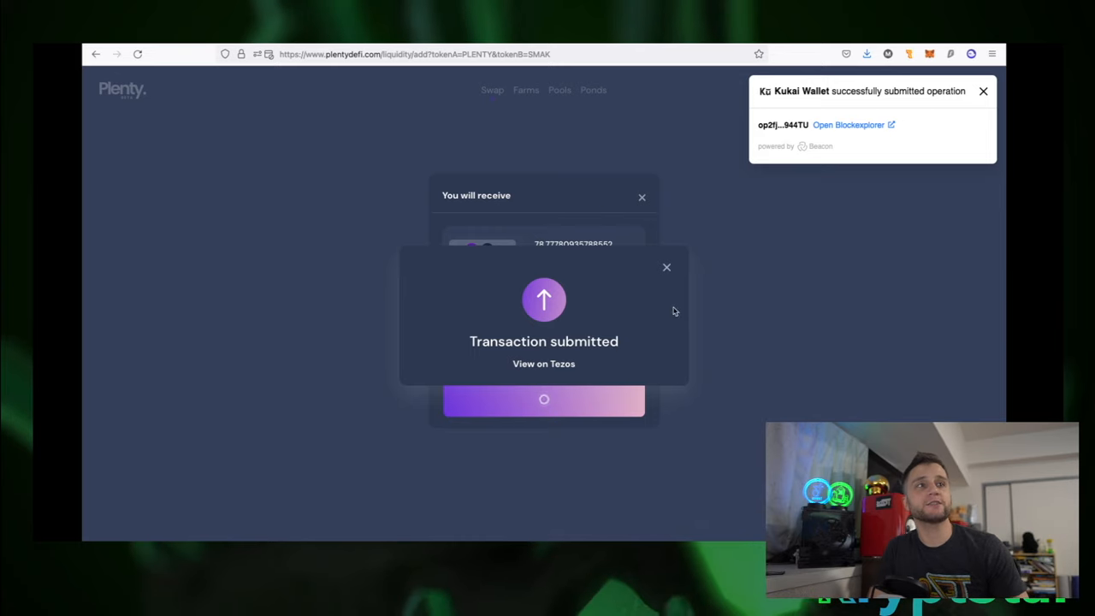
left_click(982, 92)
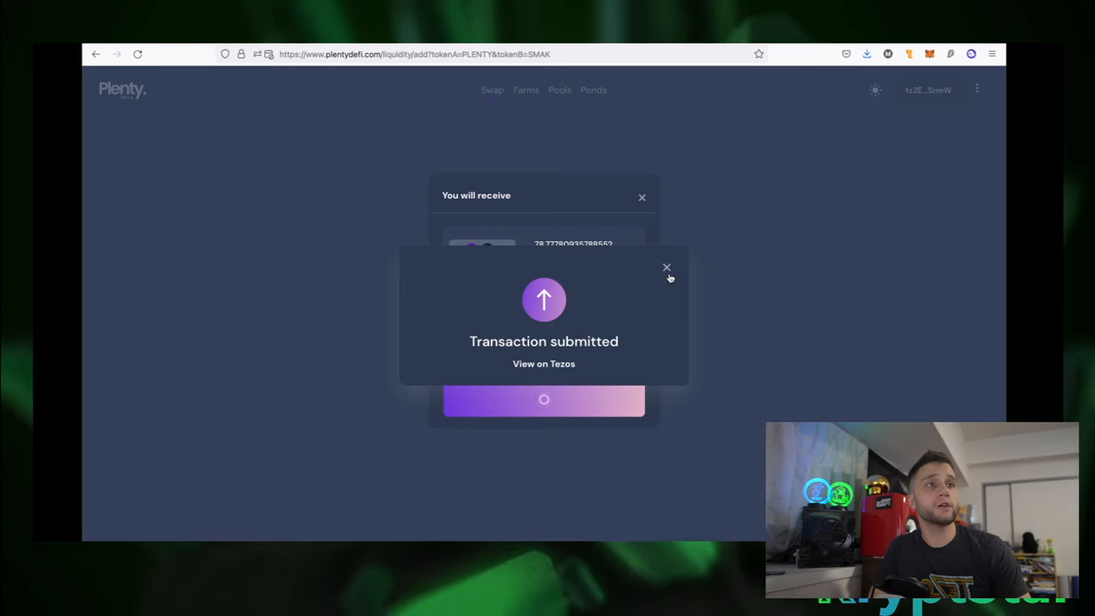
- Dismiss the Transaction submitted popup and the You will receive preview
left_click(667, 267)
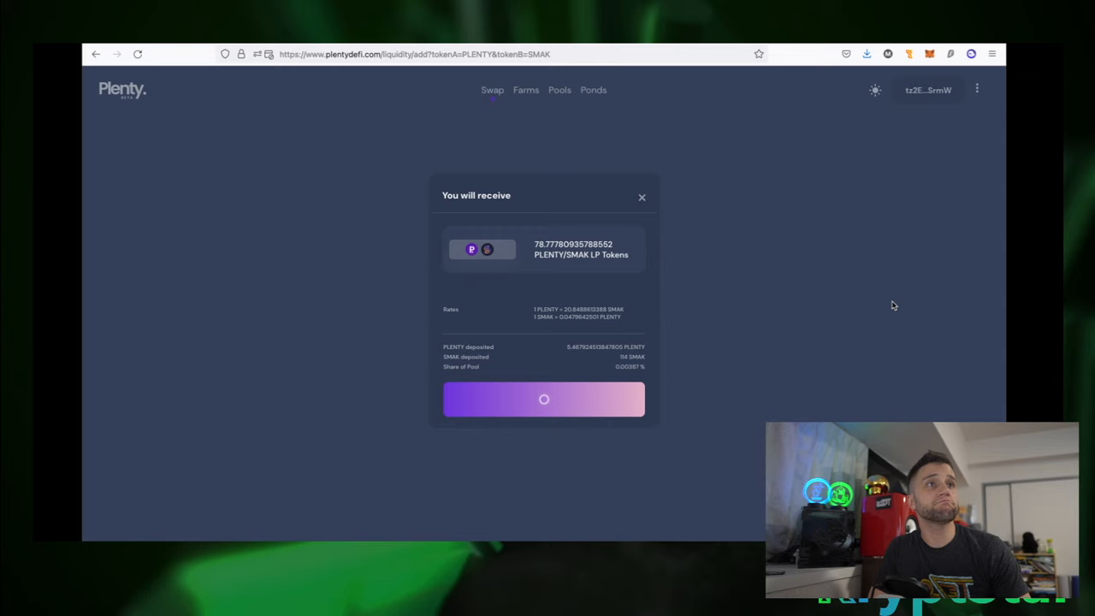
mouse_move(486, 266)
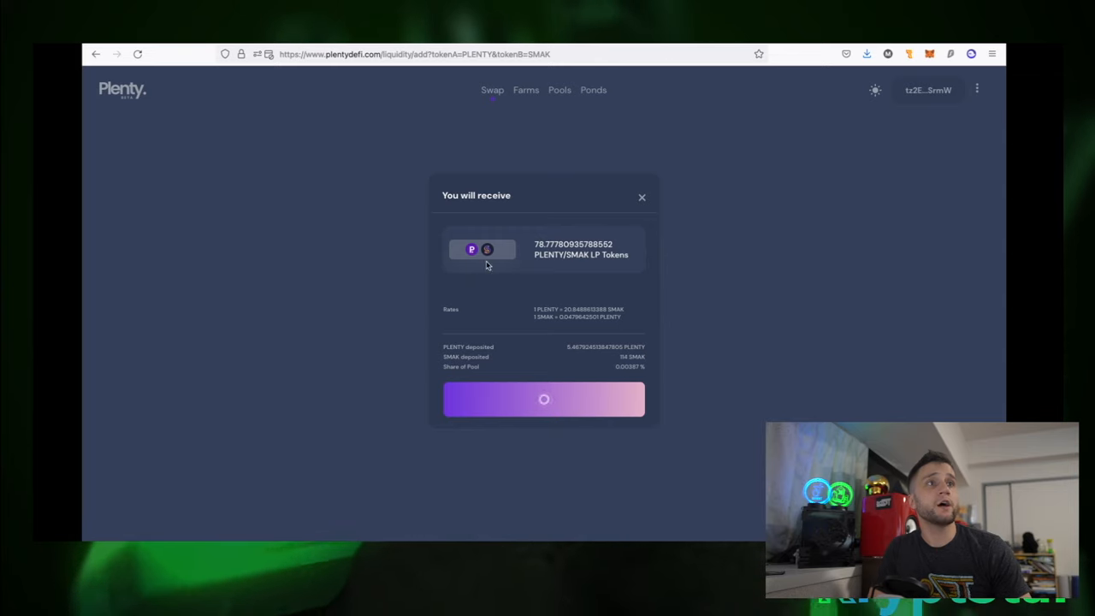
mouse_move(490, 181)
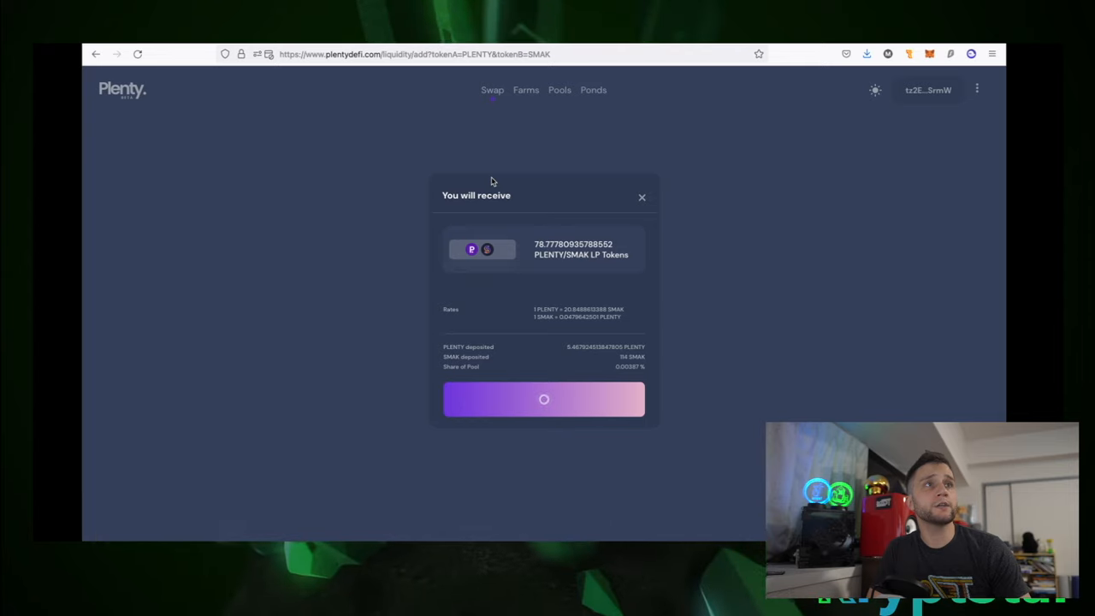
mouse_move(755, 269)
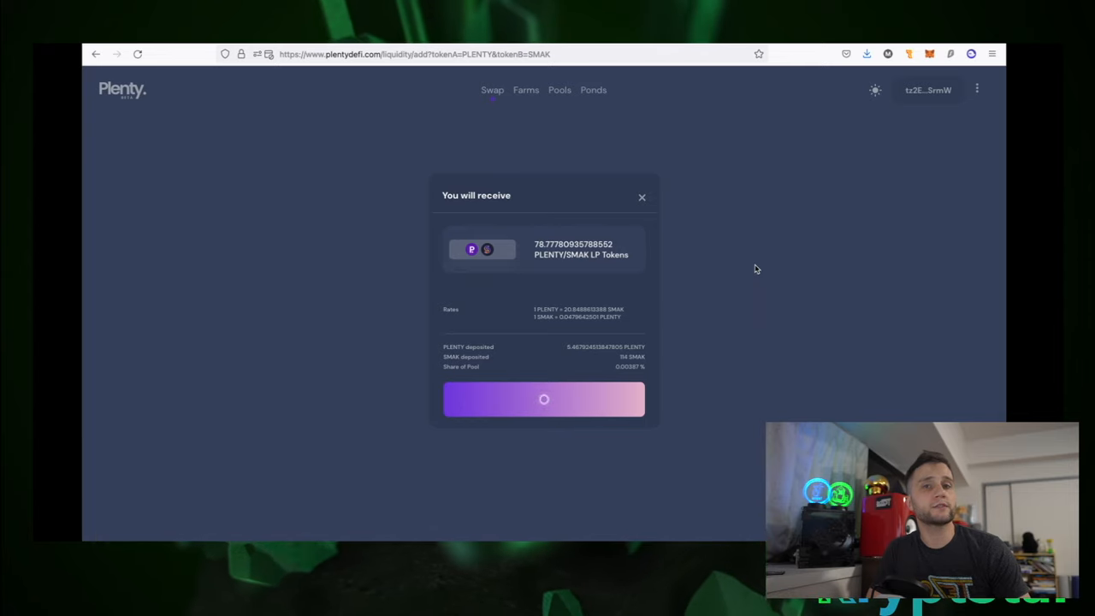
mouse_move(525, 262)
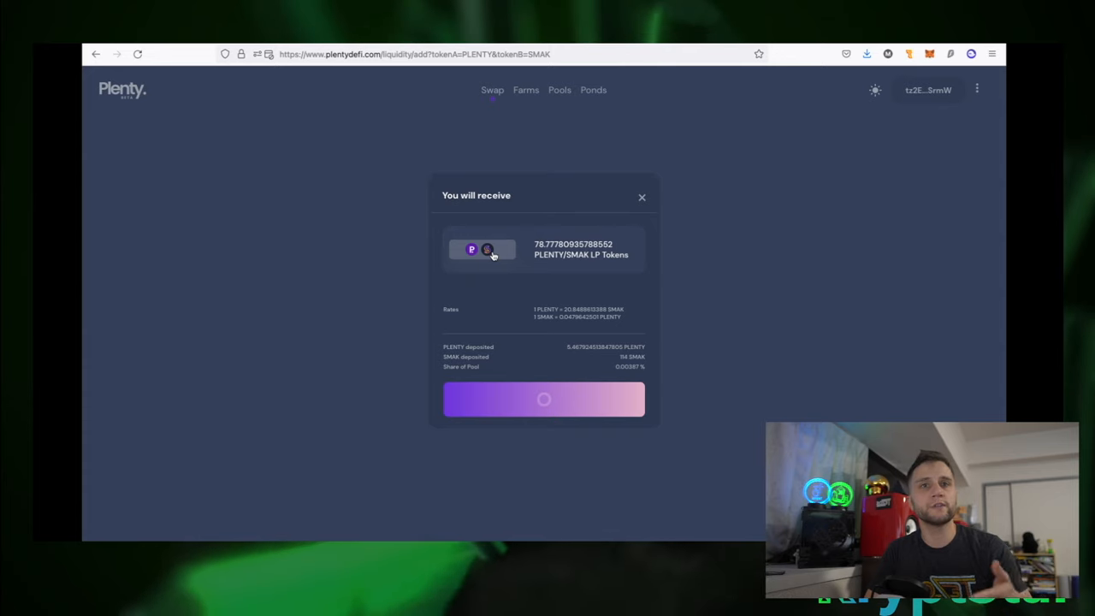
mouse_move(236, 325)
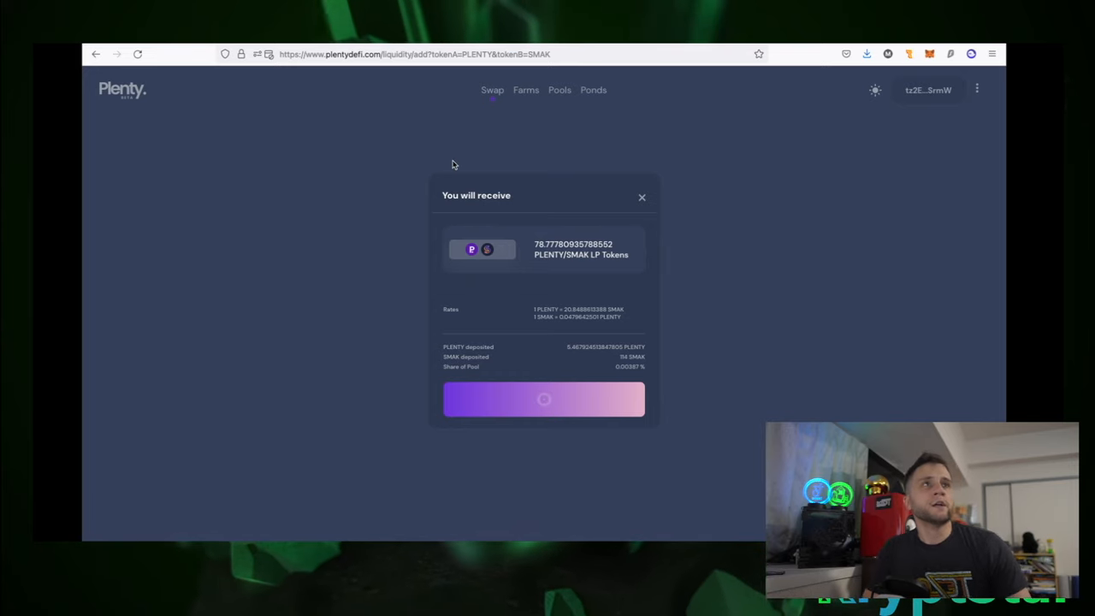
left_click(642, 198)
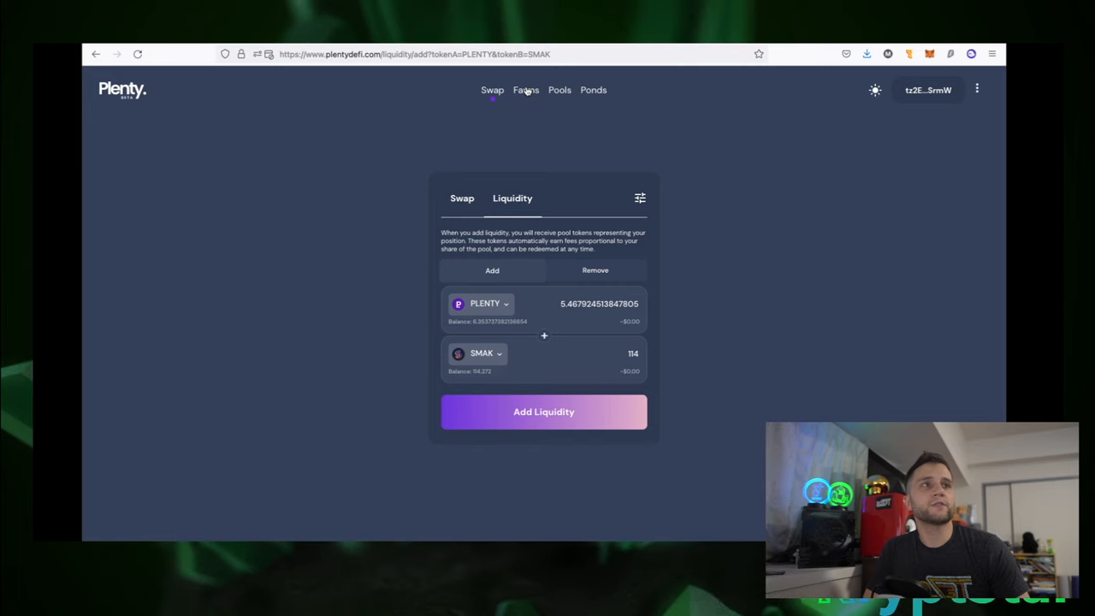
- Stake the full 78.77 PLENTY/SMAK LP balance in the PLENTY/SMAK farm and confirm it
left_click(525, 90)
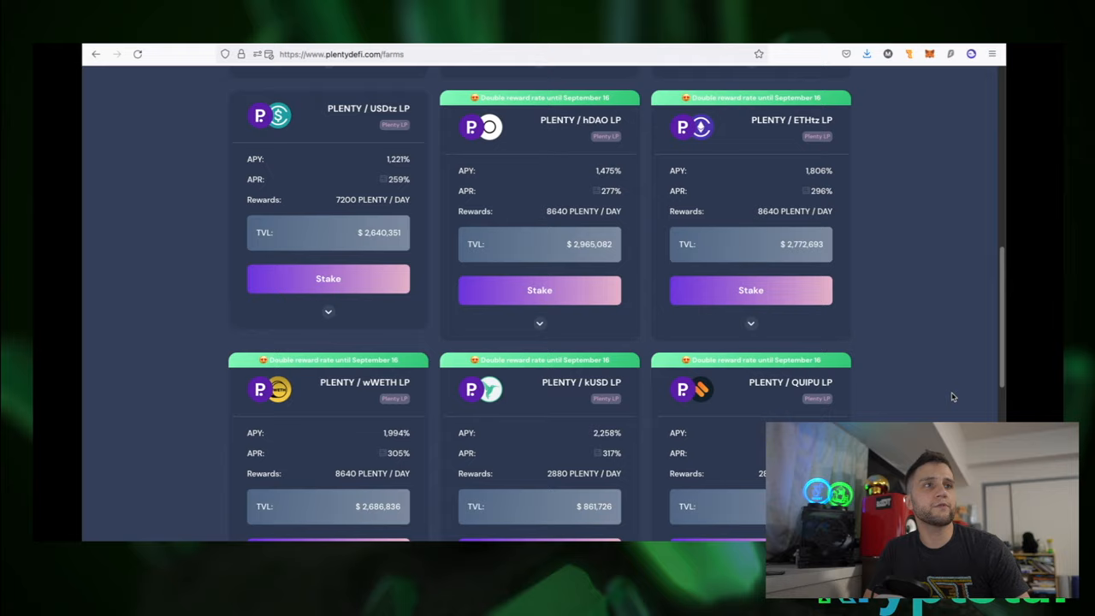
scroll("down", 3)
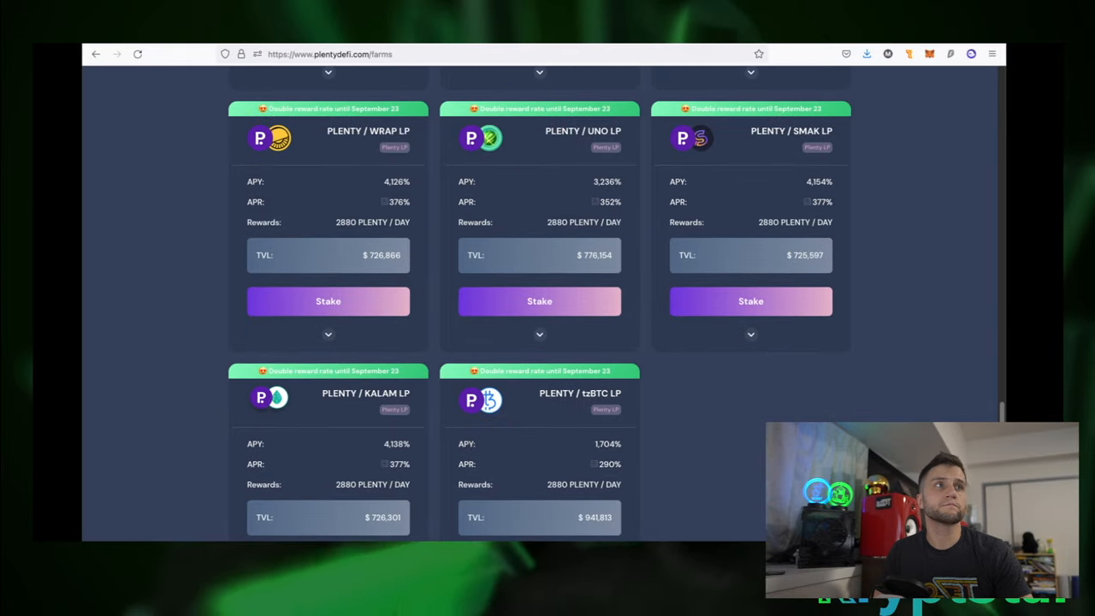
left_click(750, 300)
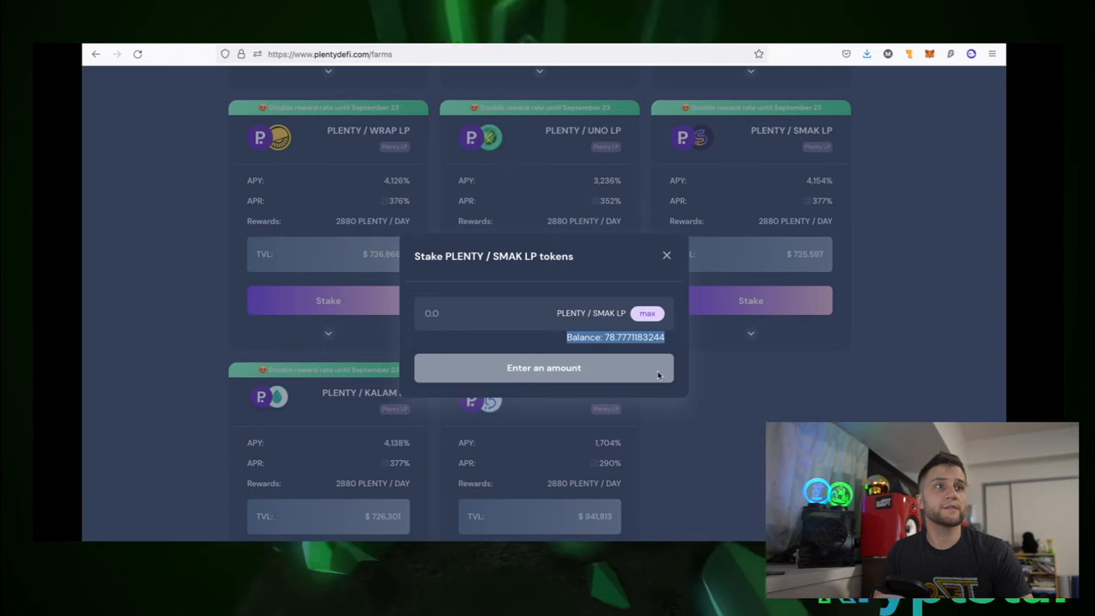
left_click(647, 313)
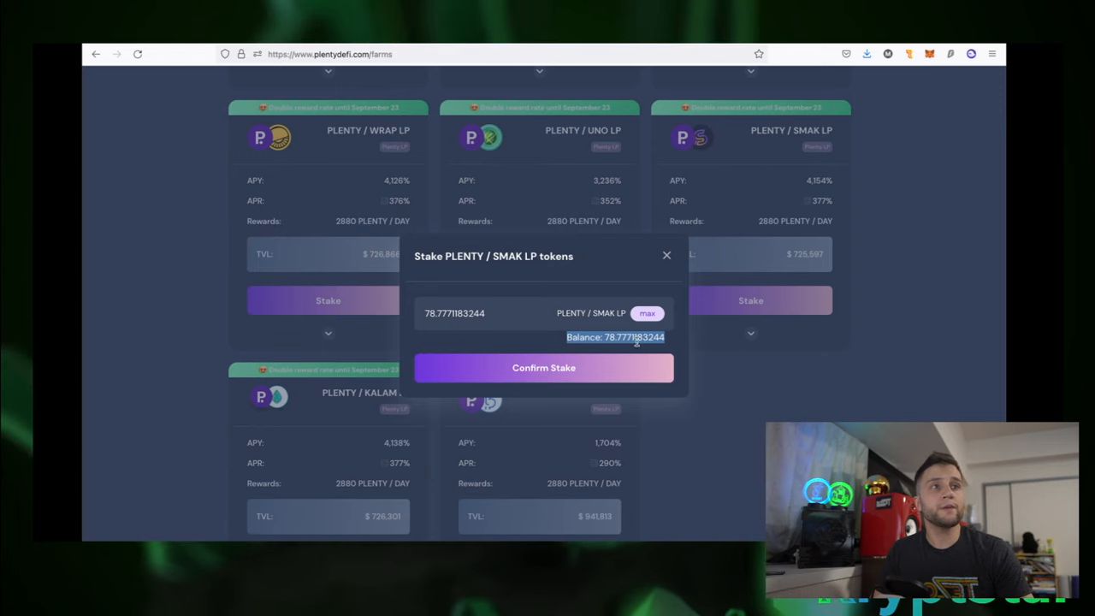
mouse_move(544, 374)
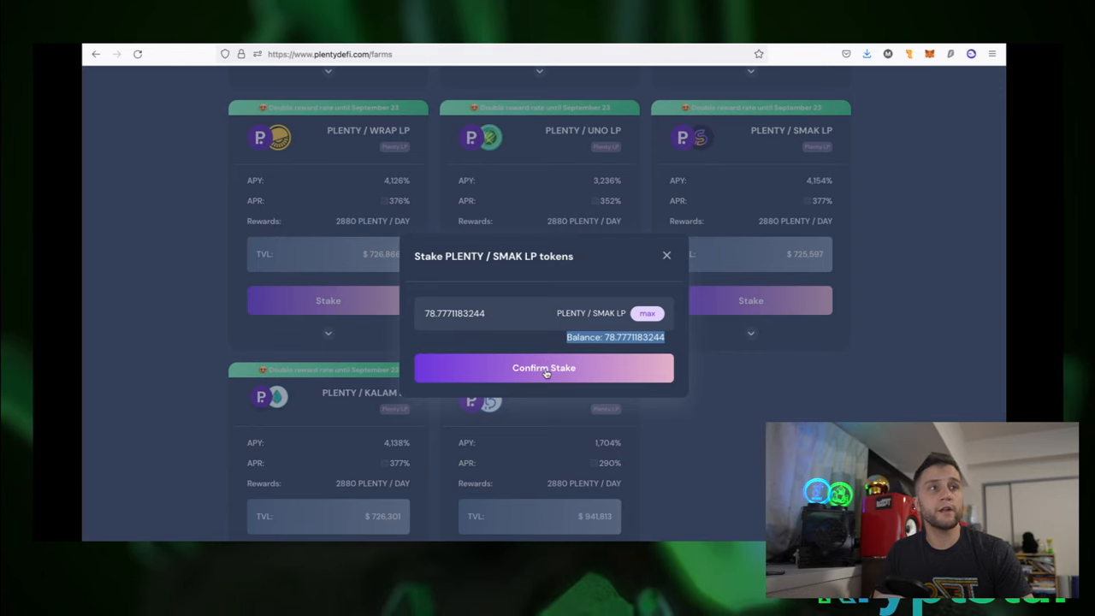
triple_click(455, 313)
type("78.77")
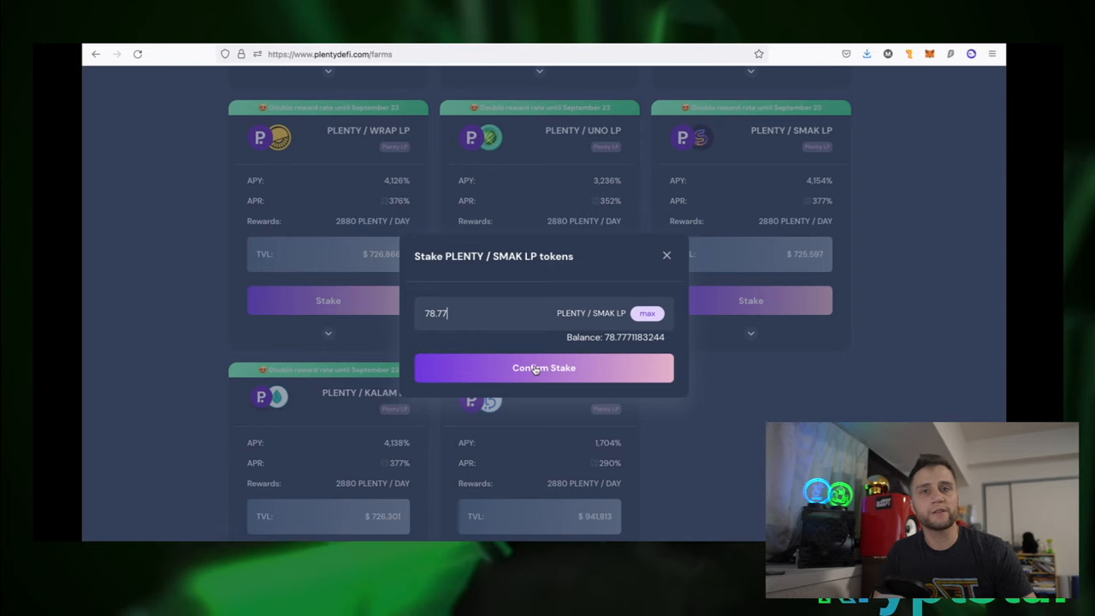
left_click(543, 367)
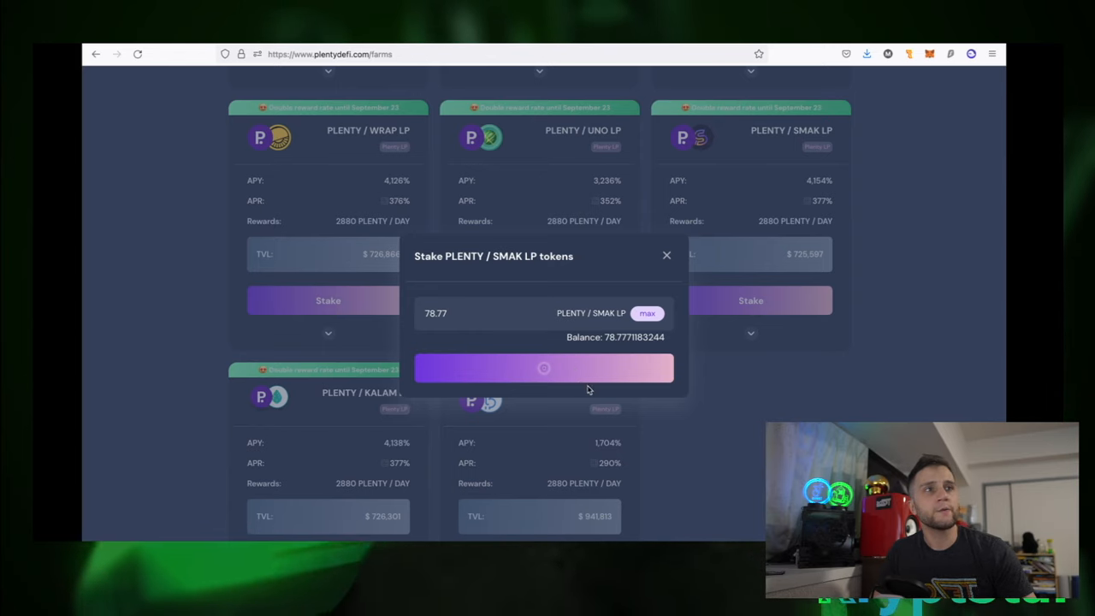
mouse_move(561, 378)
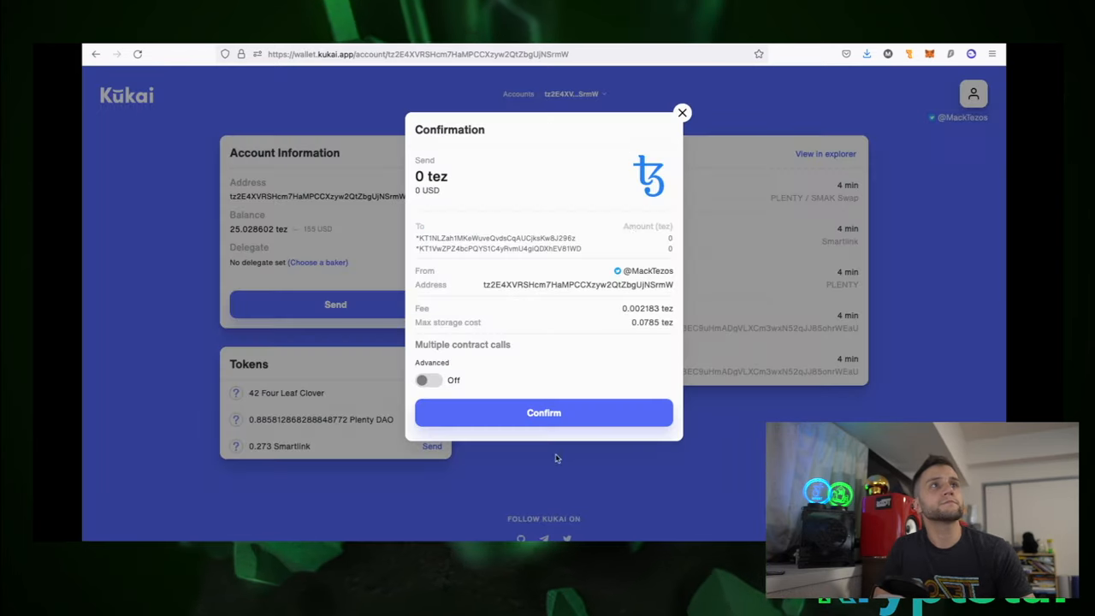
- Approve the 78.77 LP stake in Kukai and authorize the app to sign it
left_click(543, 412)
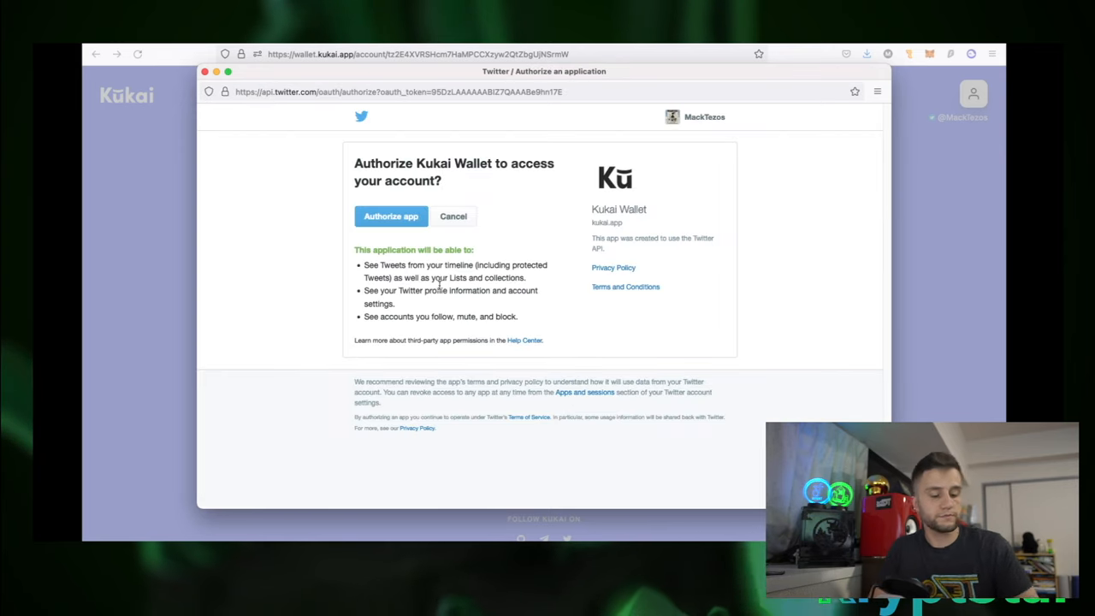
left_click(390, 215)
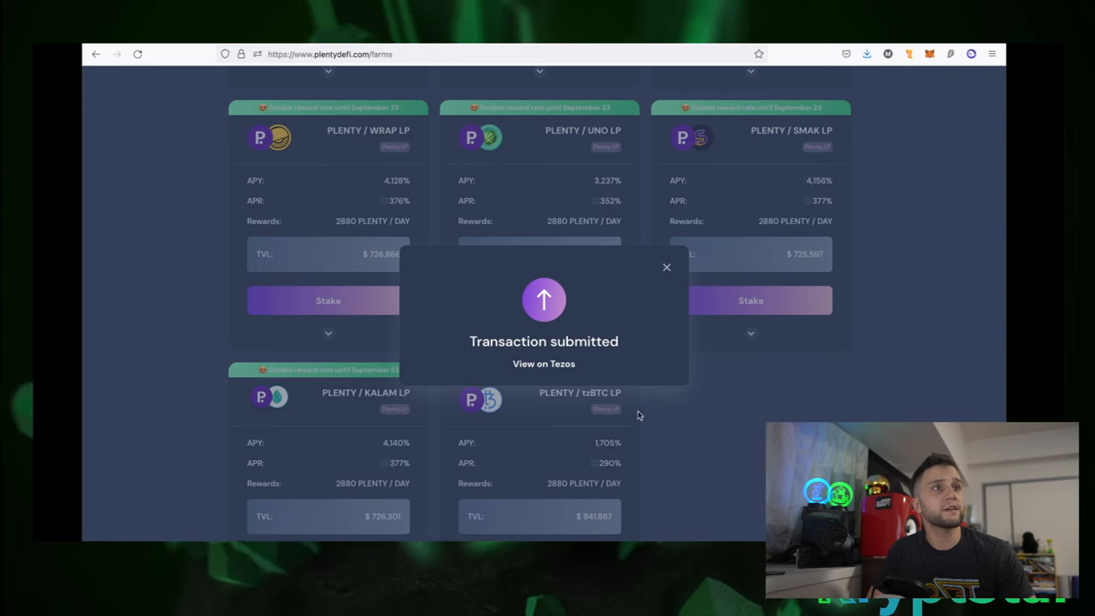
- Dismiss the Transaction submitted dialog and return to the top of the Farms page
left_click(666, 267)
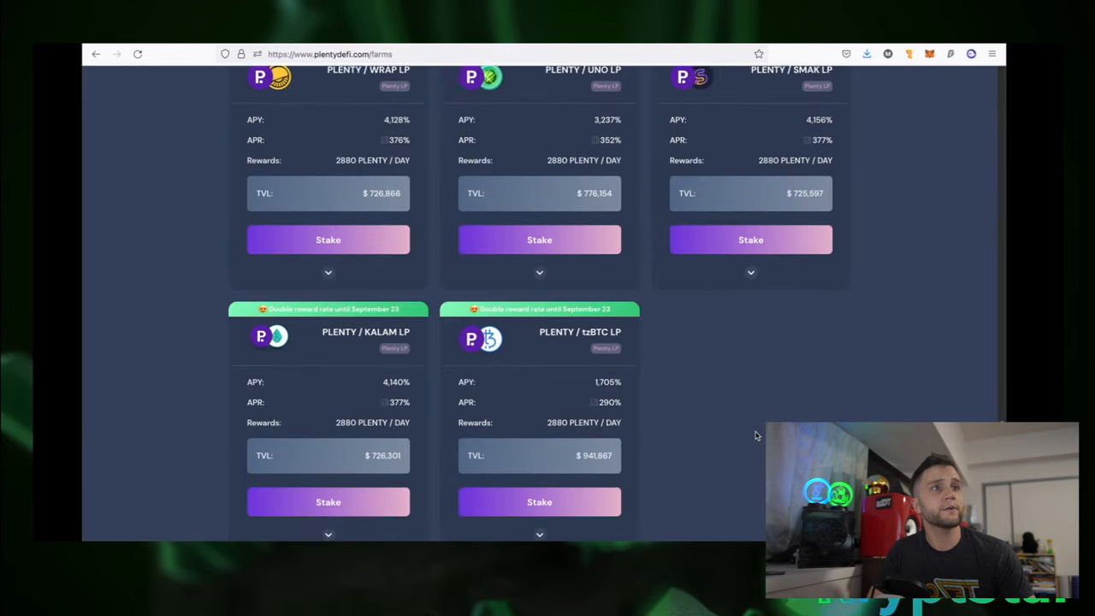
scroll("up", 3)
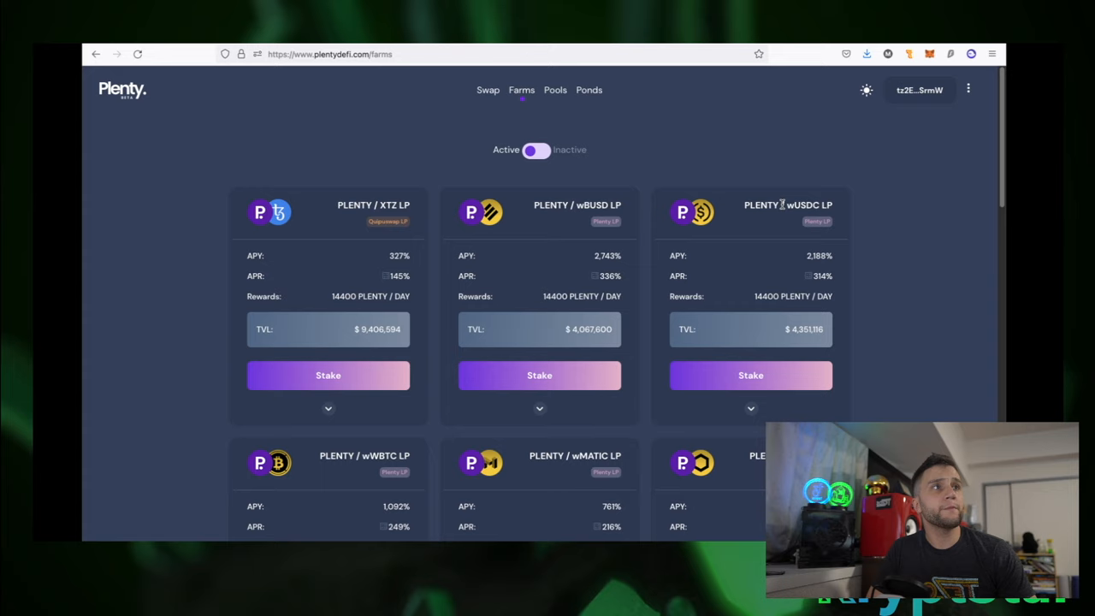
mouse_move(623, 174)
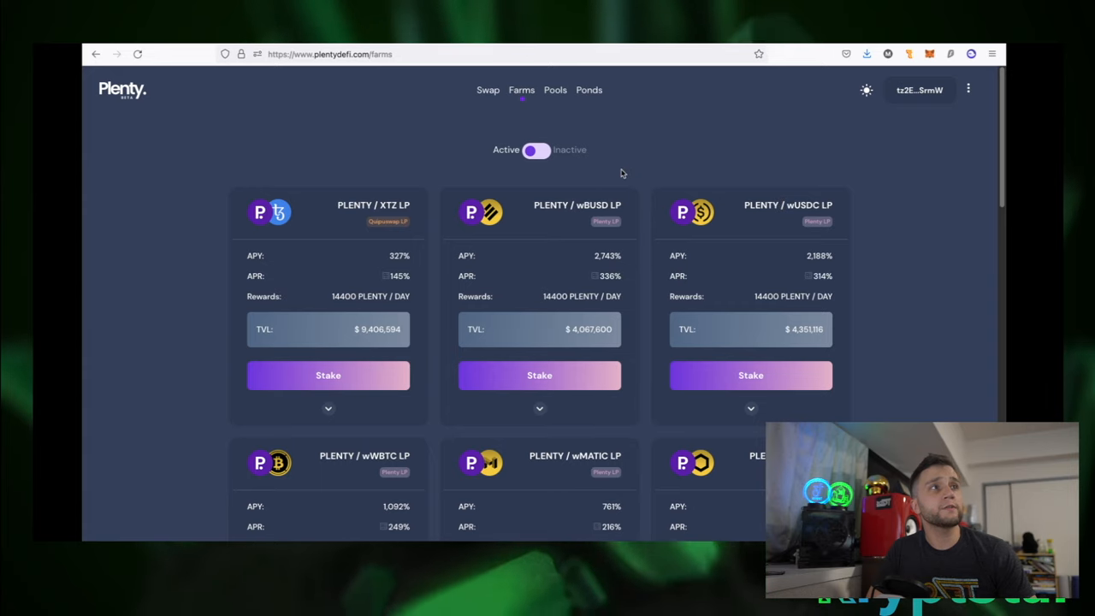
mouse_move(594, 133)
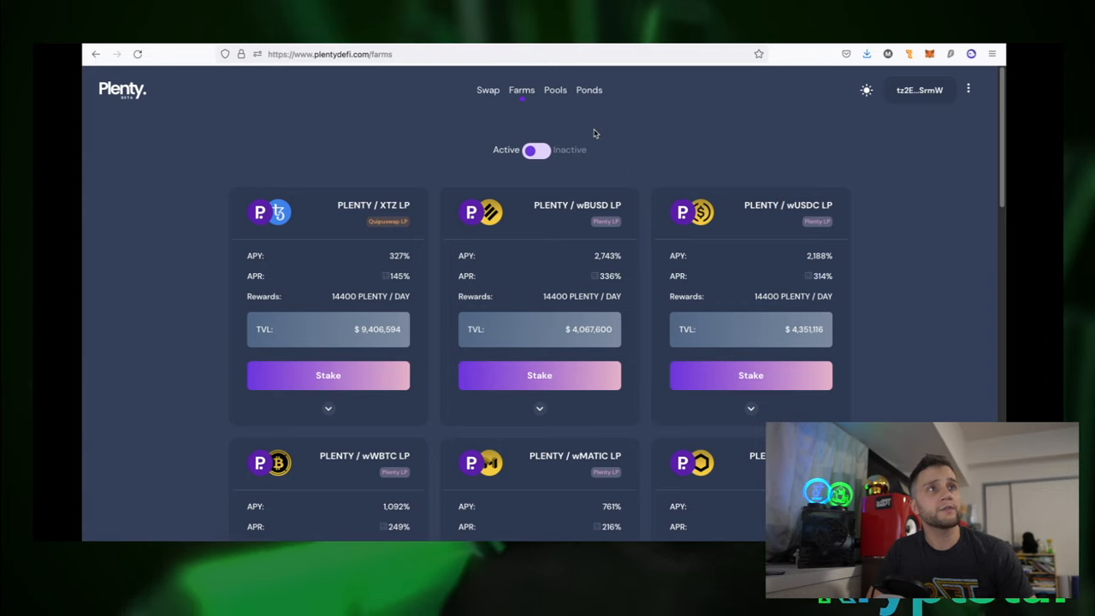
mouse_move(479, 126)
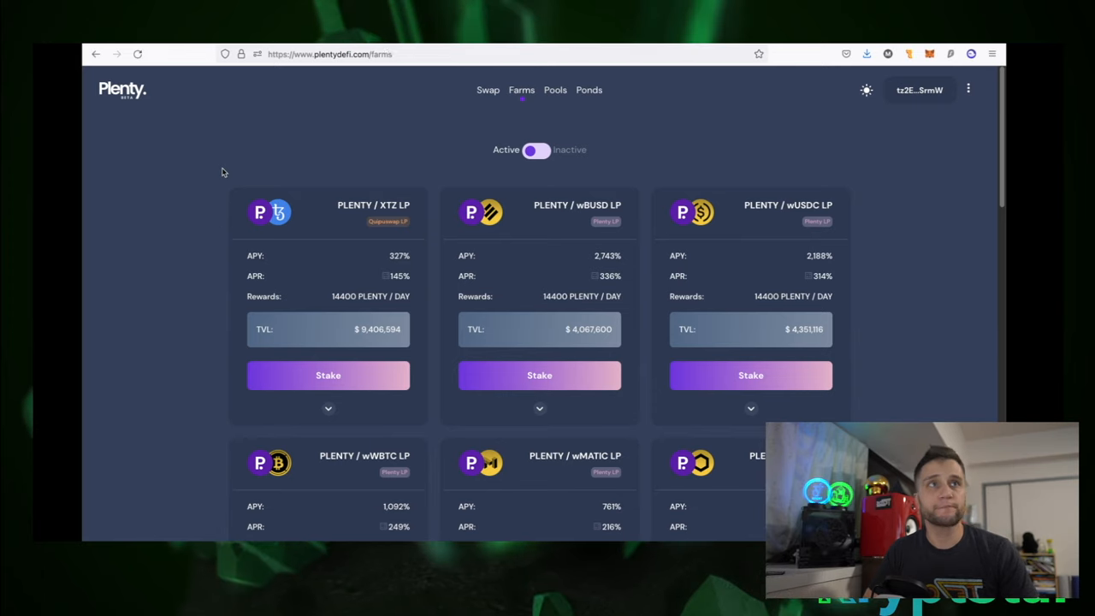
mouse_move(248, 198)
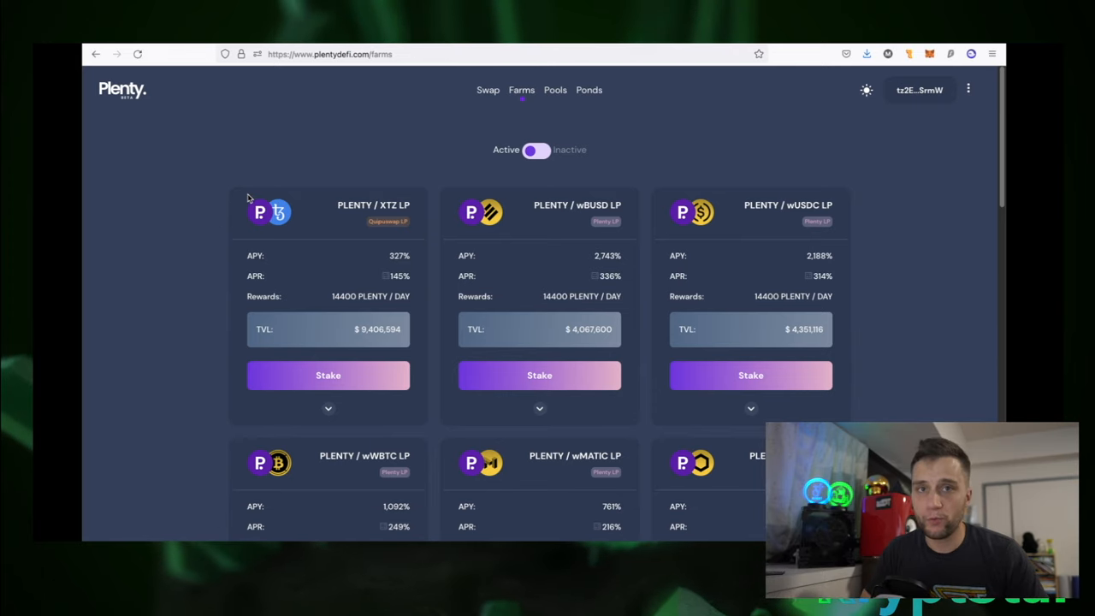
- Return to the Plenty home page and harvest all pending PLENTY rewards
left_click(487, 90)
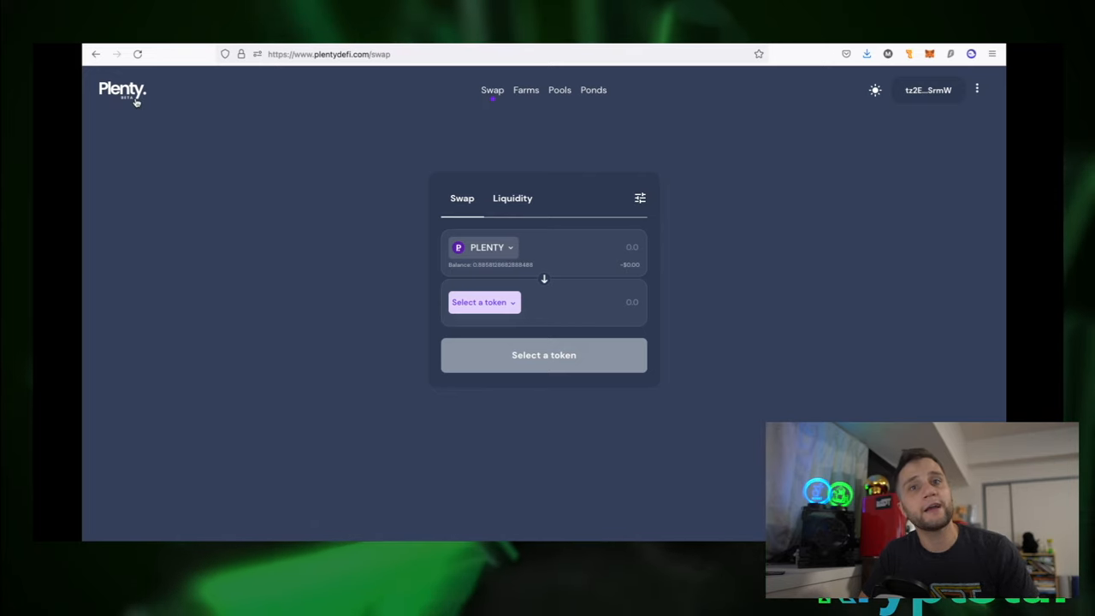
left_click(122, 90)
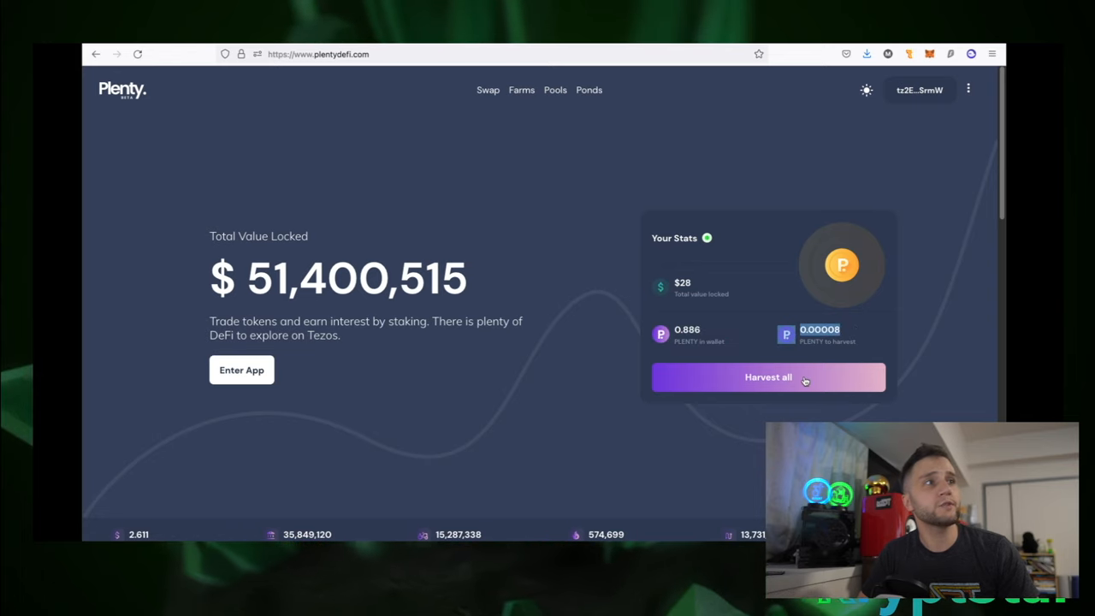
left_click(768, 377)
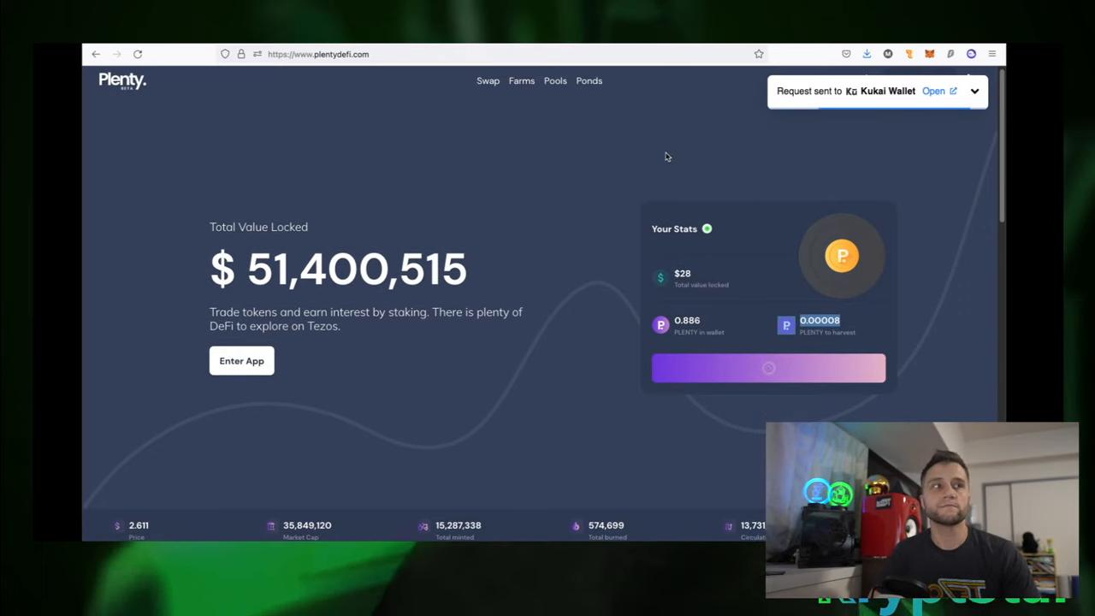
left_click(933, 90)
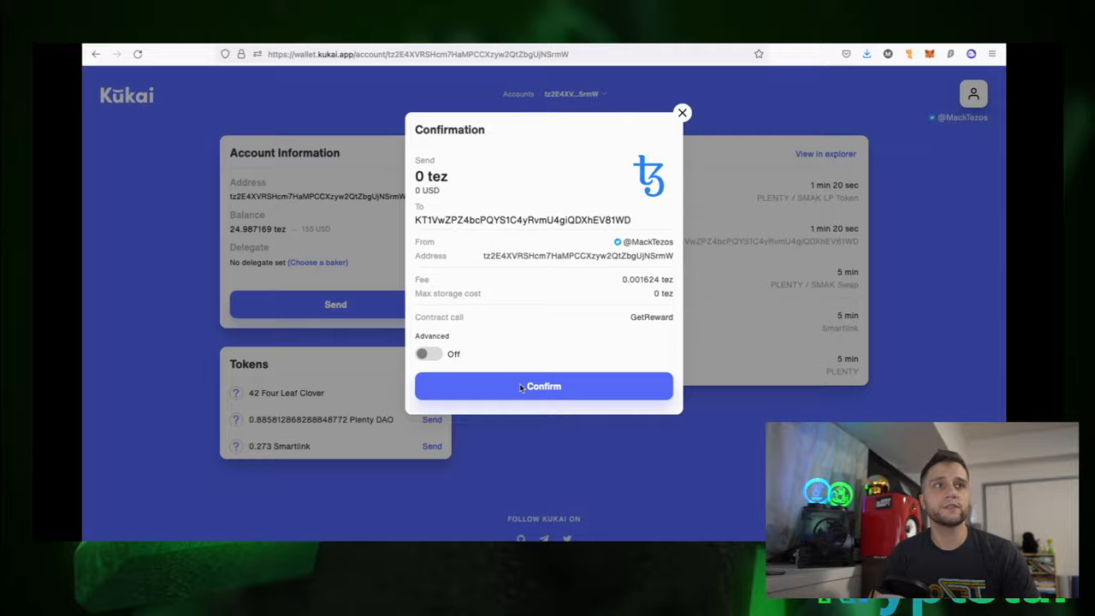
- Approve and authorize the GetReward claim in Kukai, then dismiss the submission notice
left_click(543, 385)
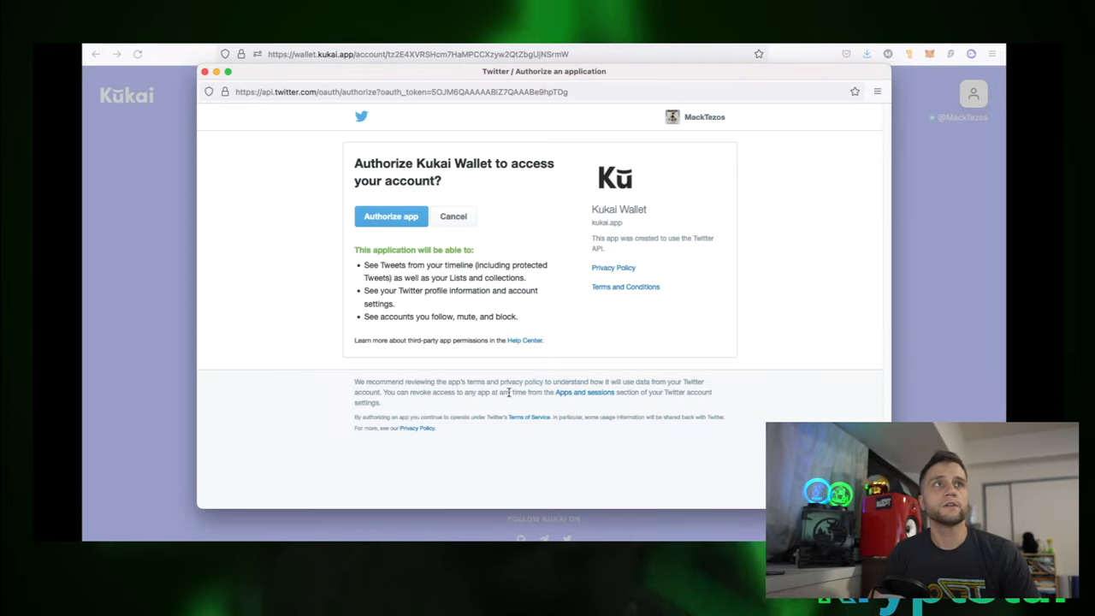
left_click(390, 216)
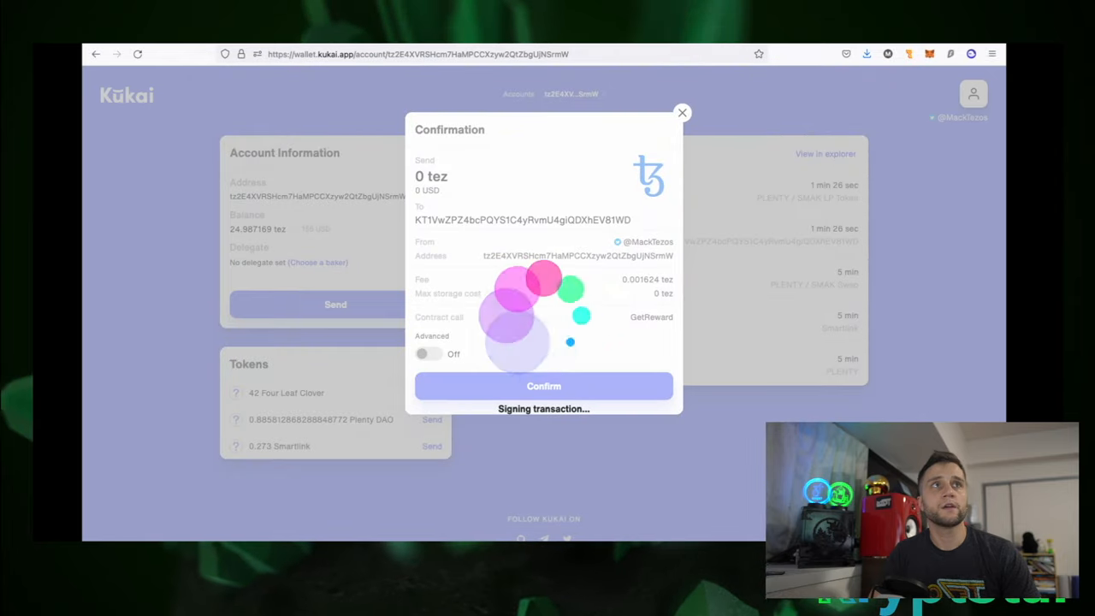
left_click(543, 386)
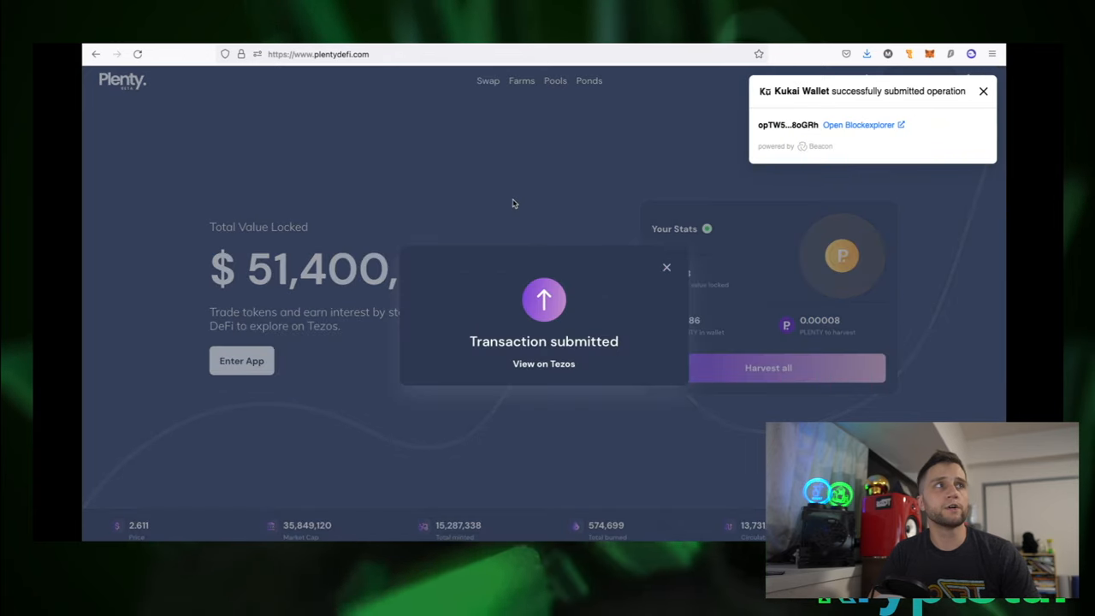
left_click(666, 267)
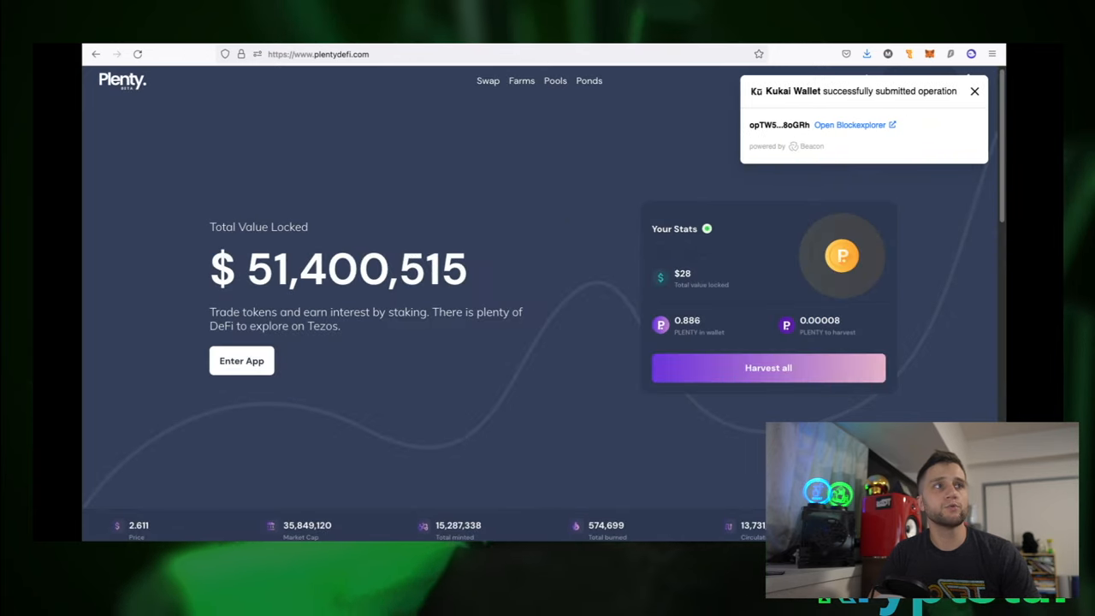
- Dismiss the Beacon notice, check the Ponds and Pools pages, and return to the Farms list
left_click(973, 91)
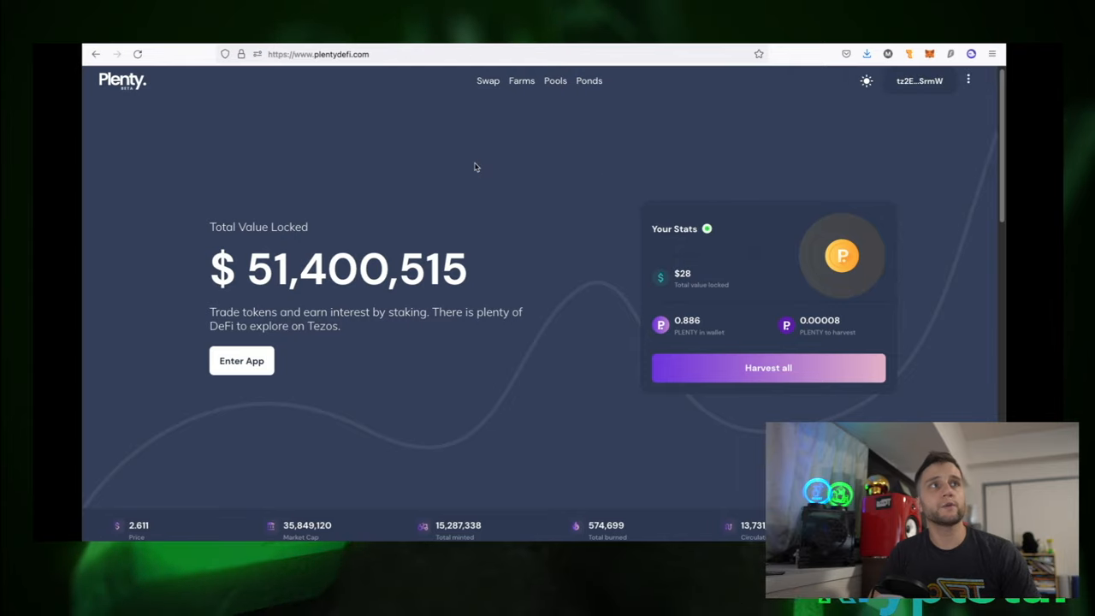
mouse_move(547, 174)
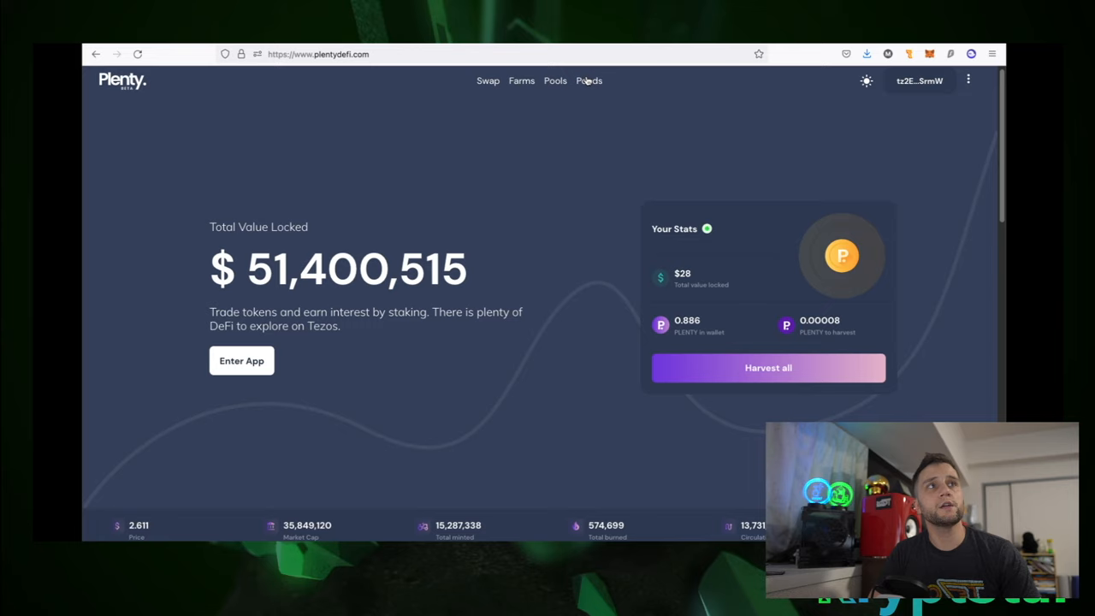
left_click(589, 80)
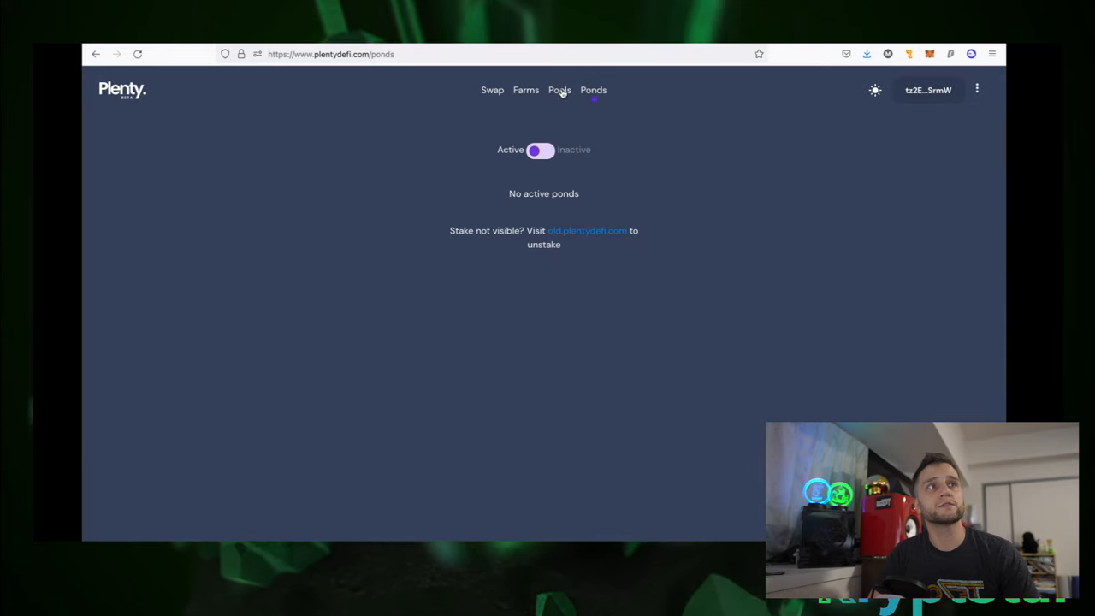
left_click(558, 90)
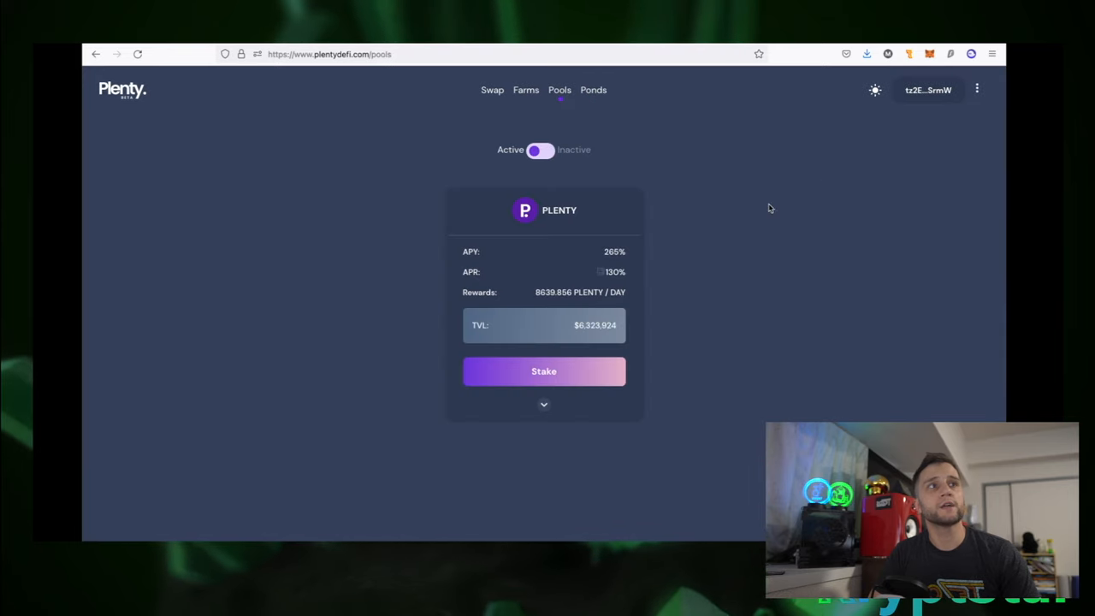
mouse_move(554, 438)
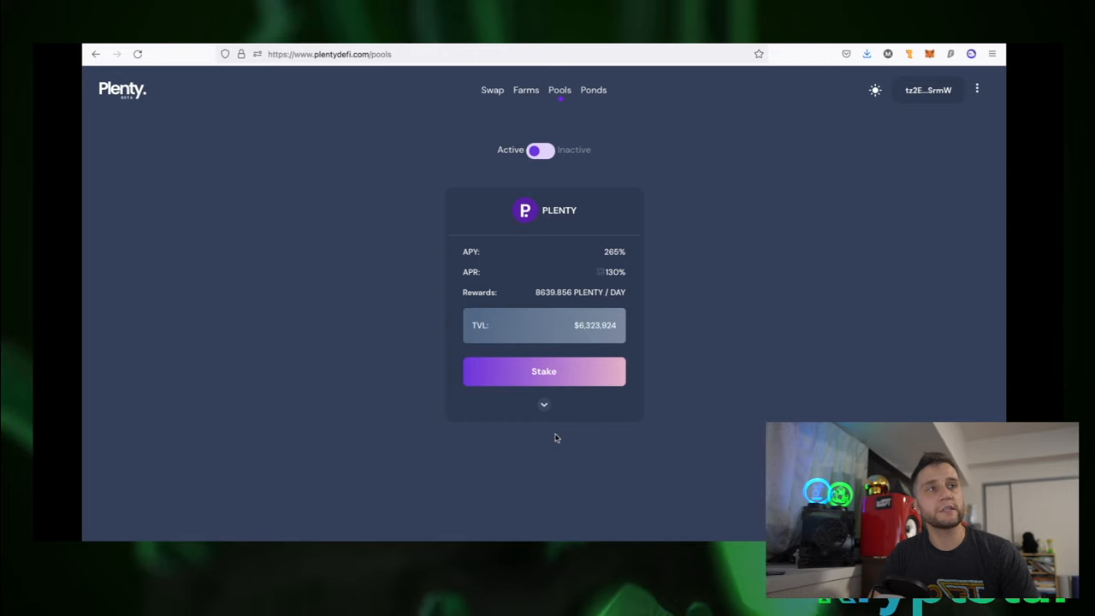
mouse_move(714, 277)
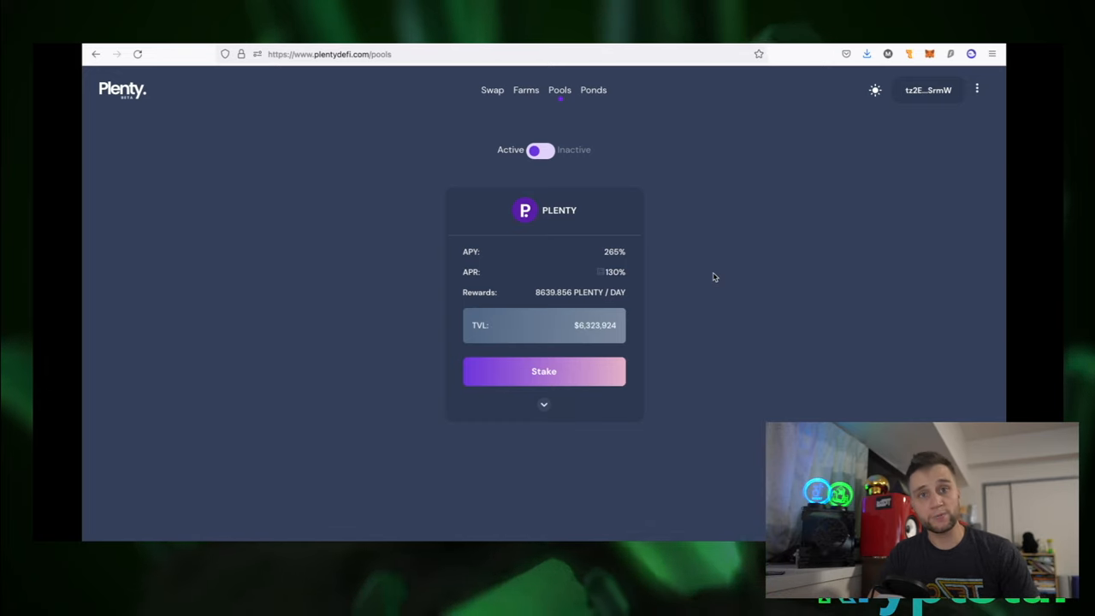
mouse_move(676, 205)
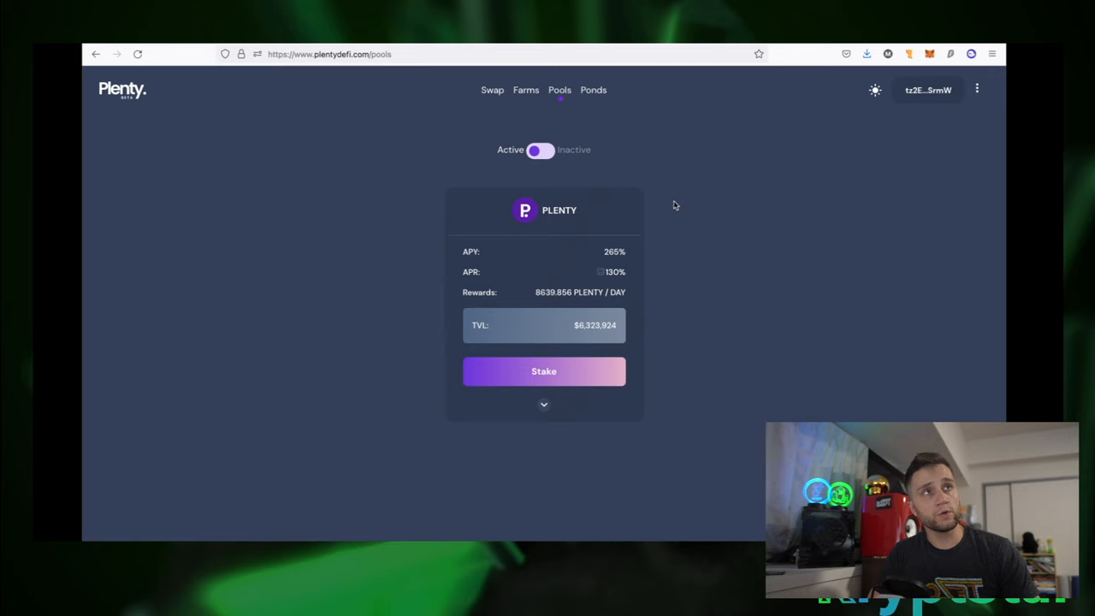
left_click(525, 90)
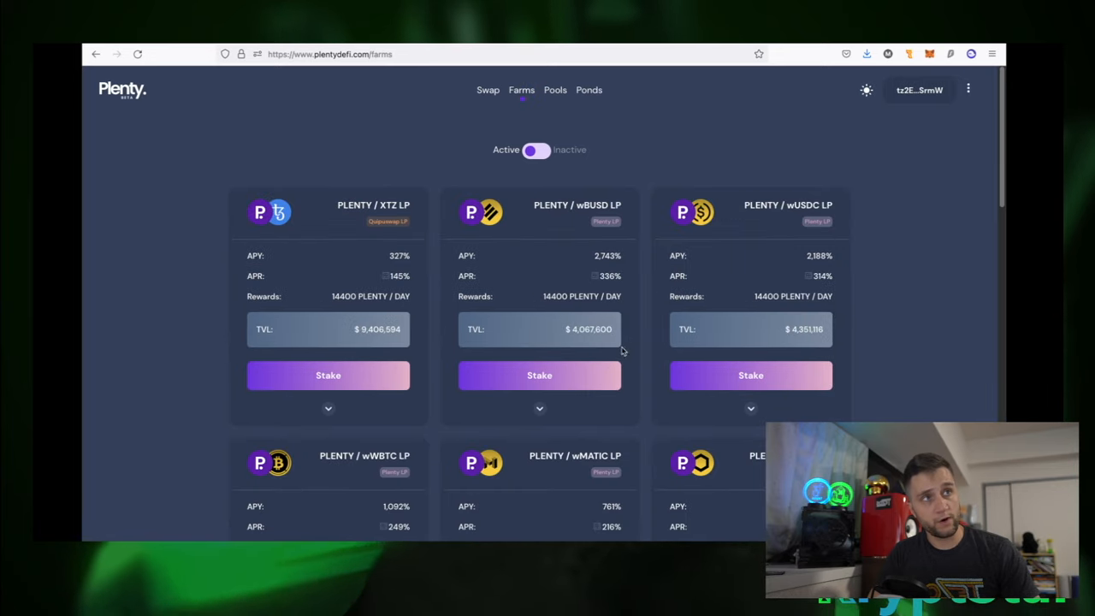
- Review the PLENTY/wLINK and PLENTY/UNO LP farm details and their withdrawal fee breakdowns
scroll("down", 3)
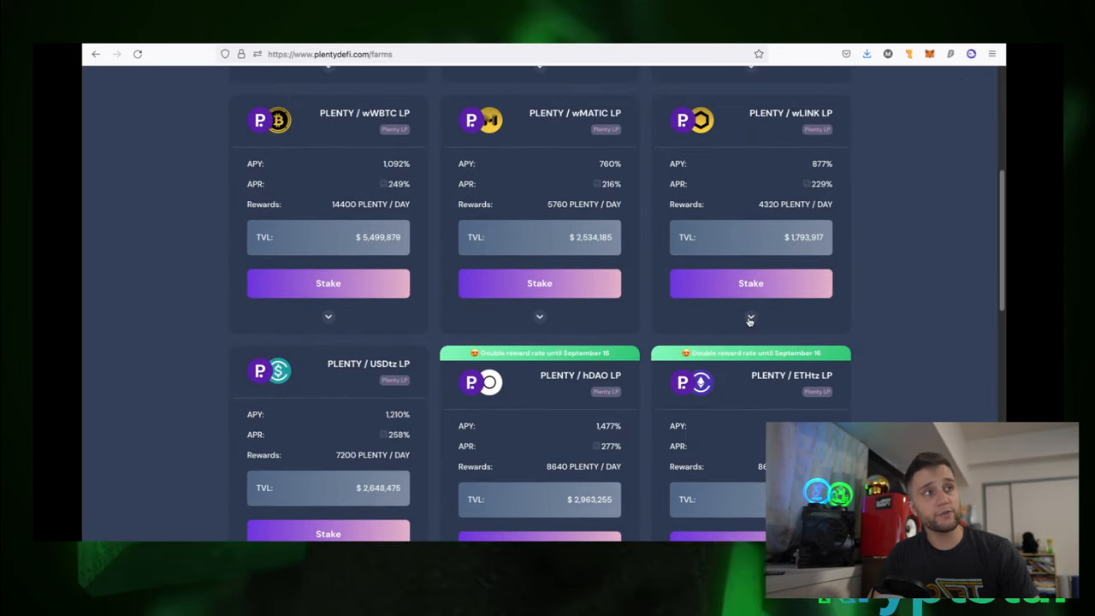
left_click(750, 319)
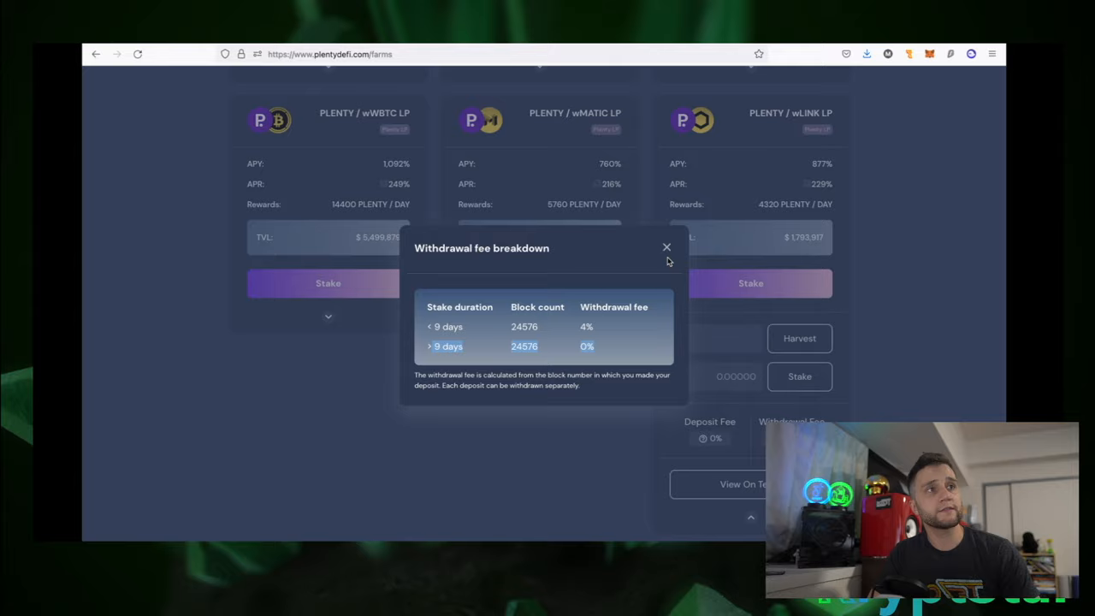
left_click(667, 248)
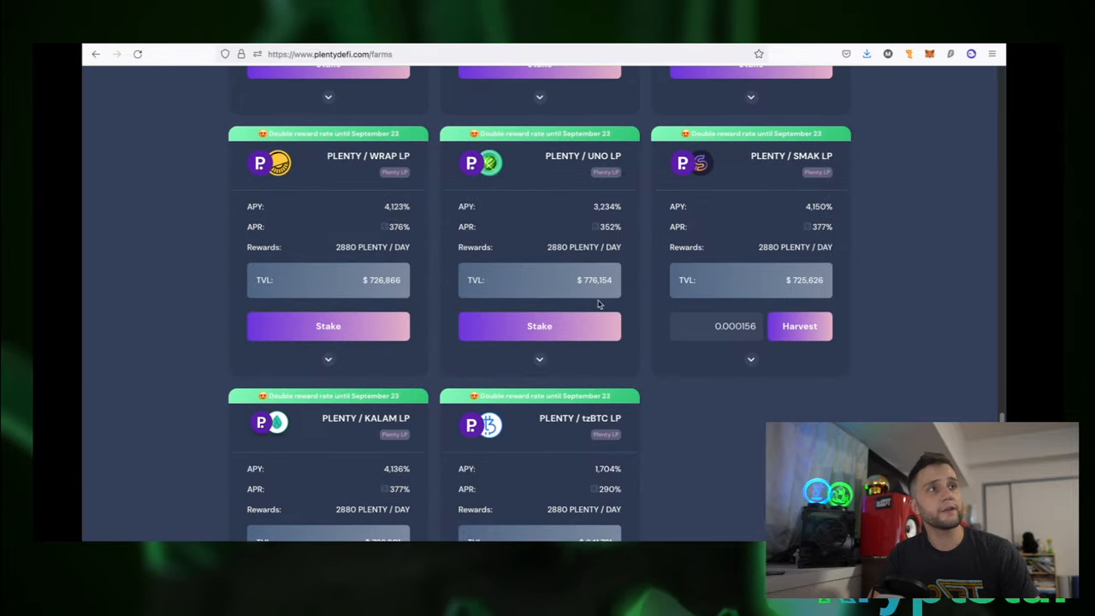
left_click(539, 359)
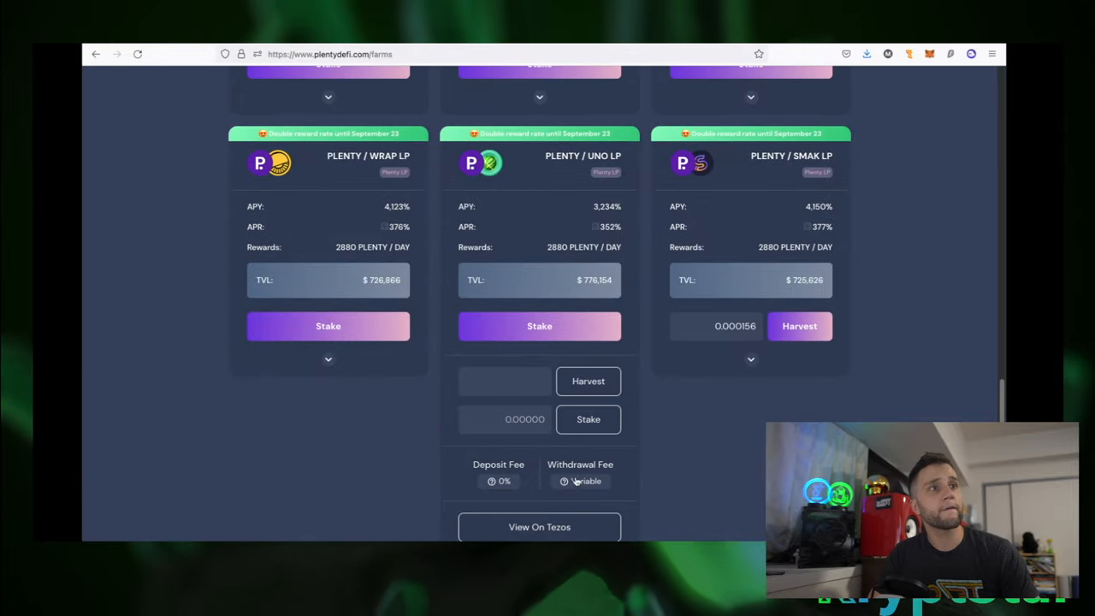
left_click(563, 481)
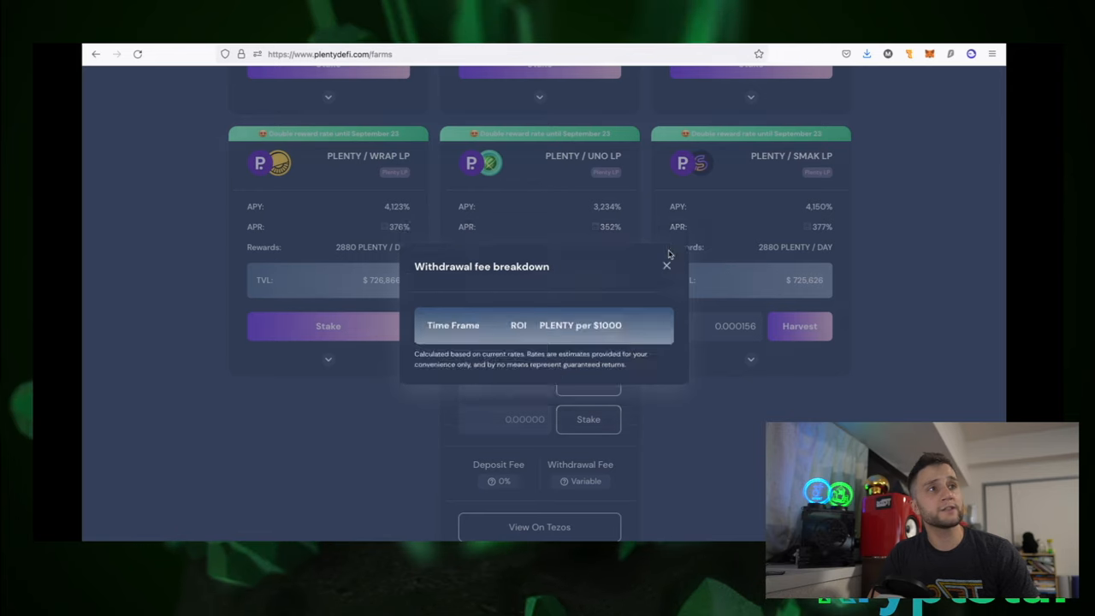
left_click(667, 265)
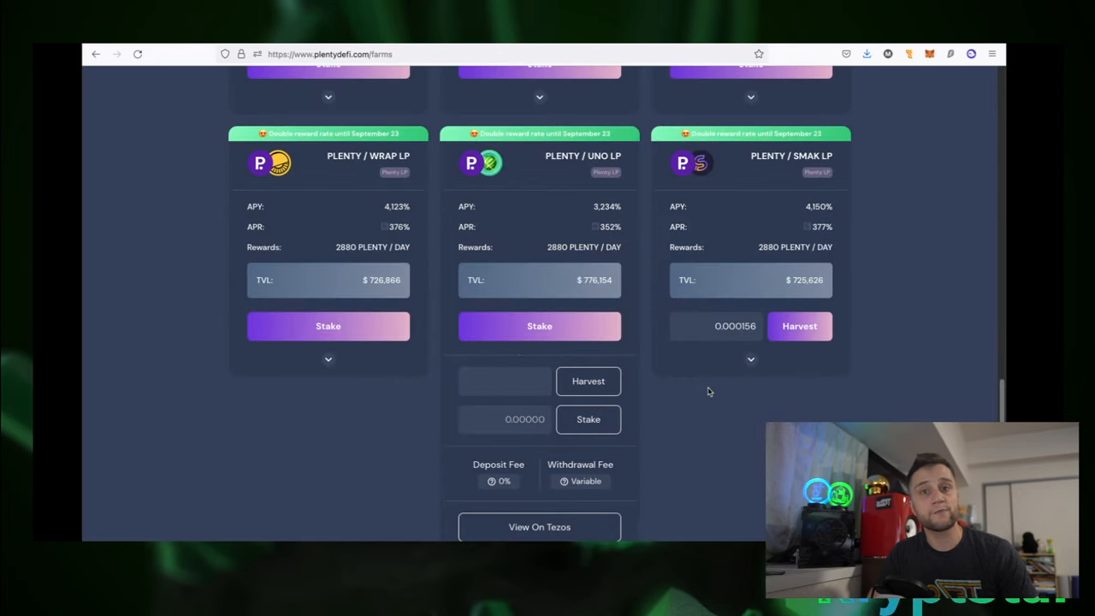
- Return to the top of Farms and switch to the single-token staking Pools page
scroll("up", 3)
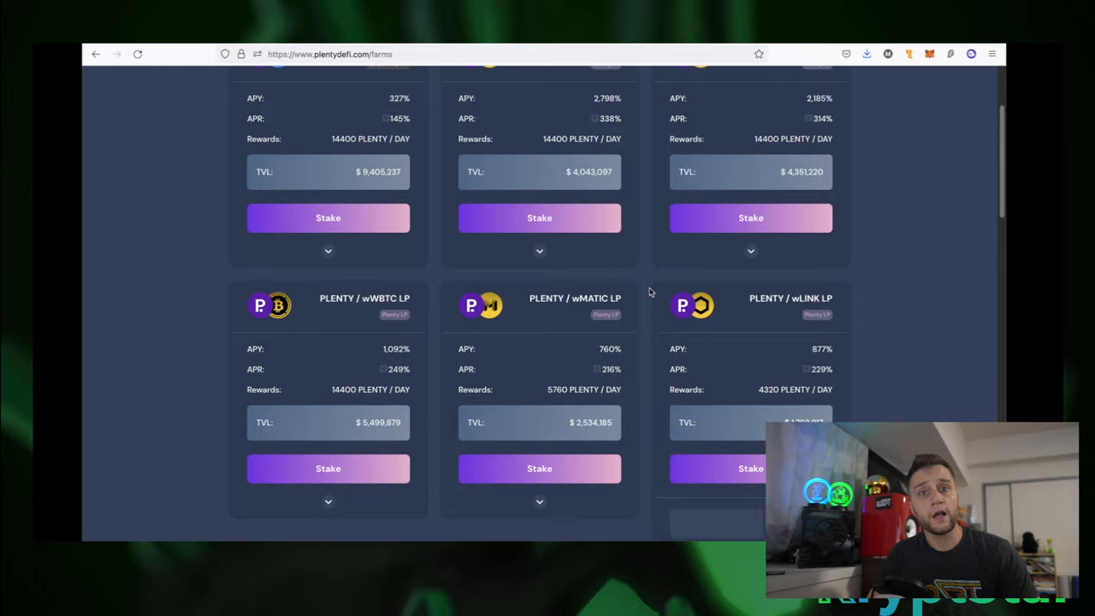
scroll("up", 3)
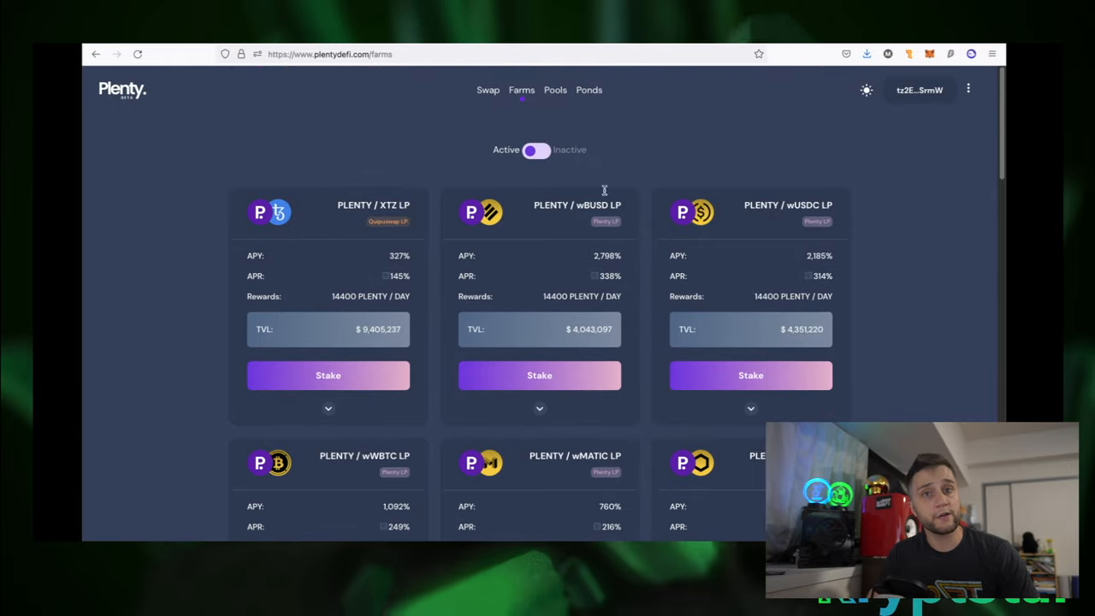
mouse_move(580, 91)
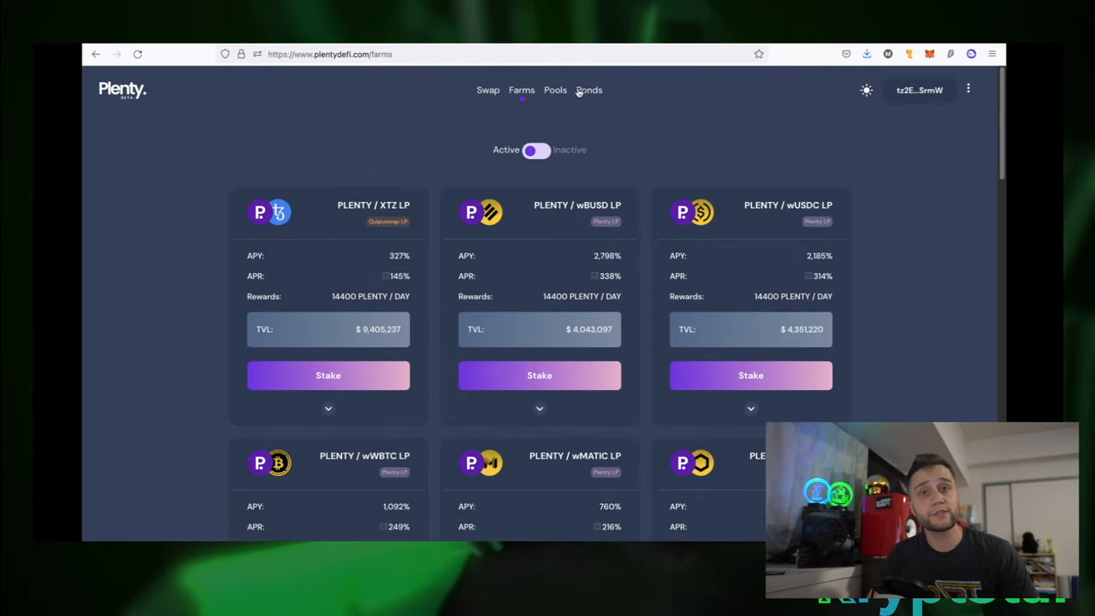
left_click(559, 90)
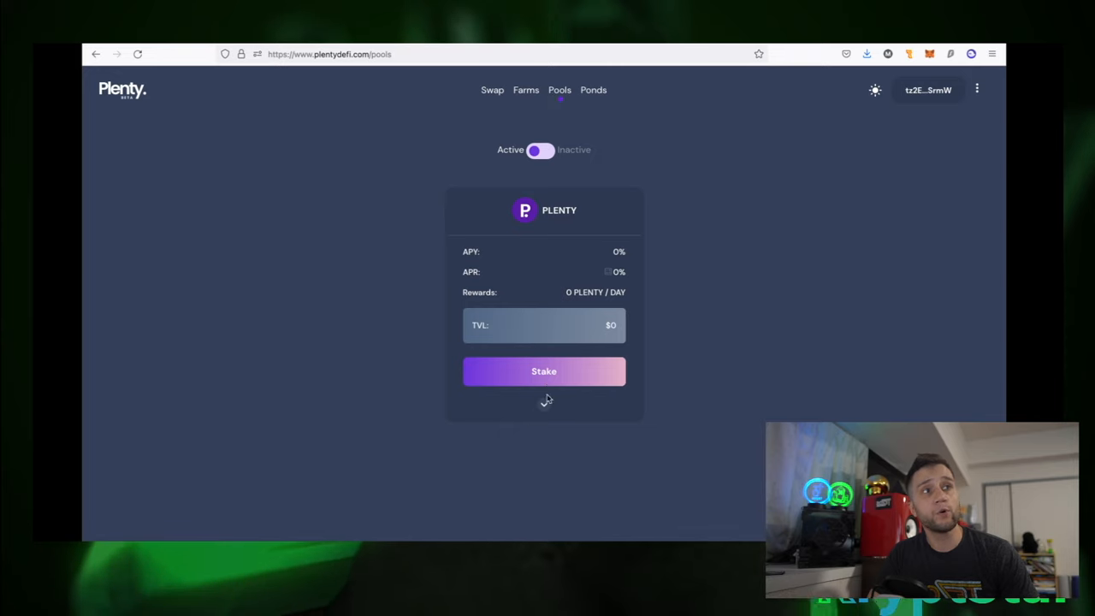
- Expand the PLENTY pool details and review its variable withdrawal fee (25% down to 4% after 9 days)
left_click(544, 370)
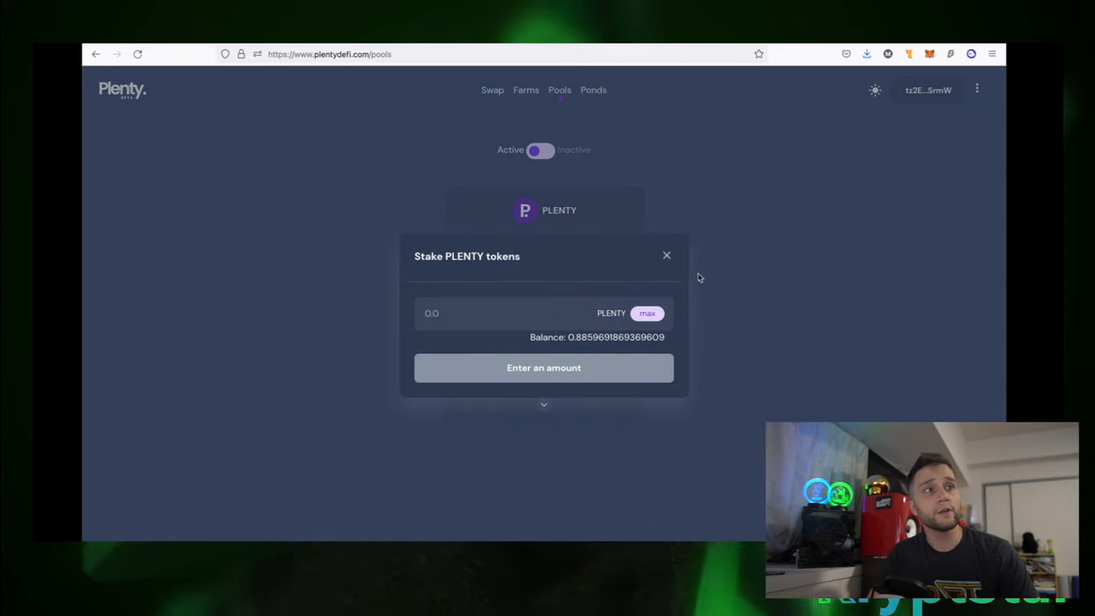
left_click(666, 255)
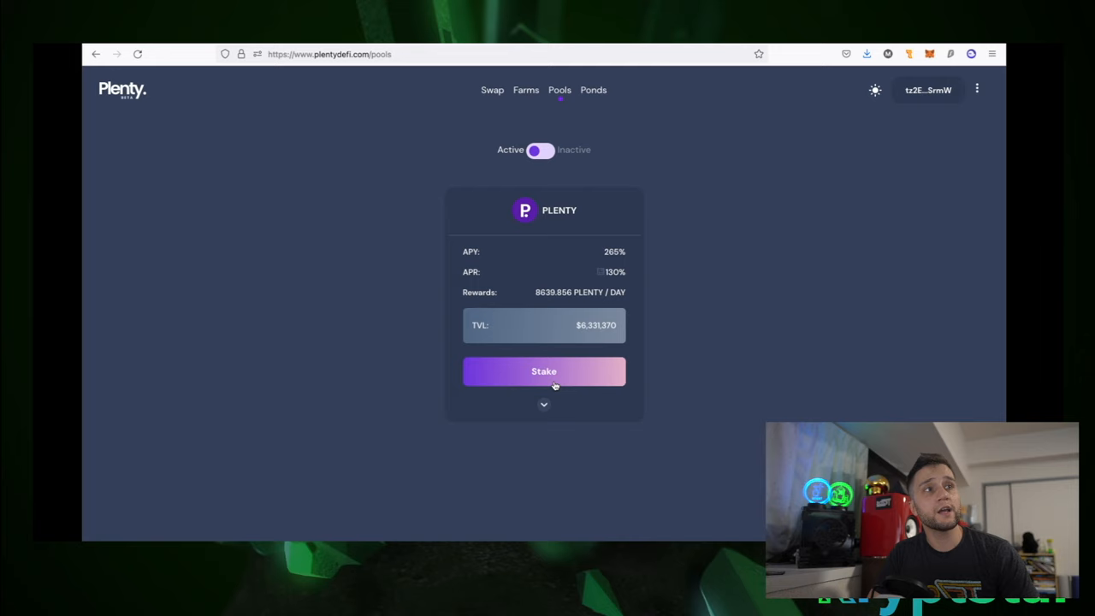
left_click(543, 404)
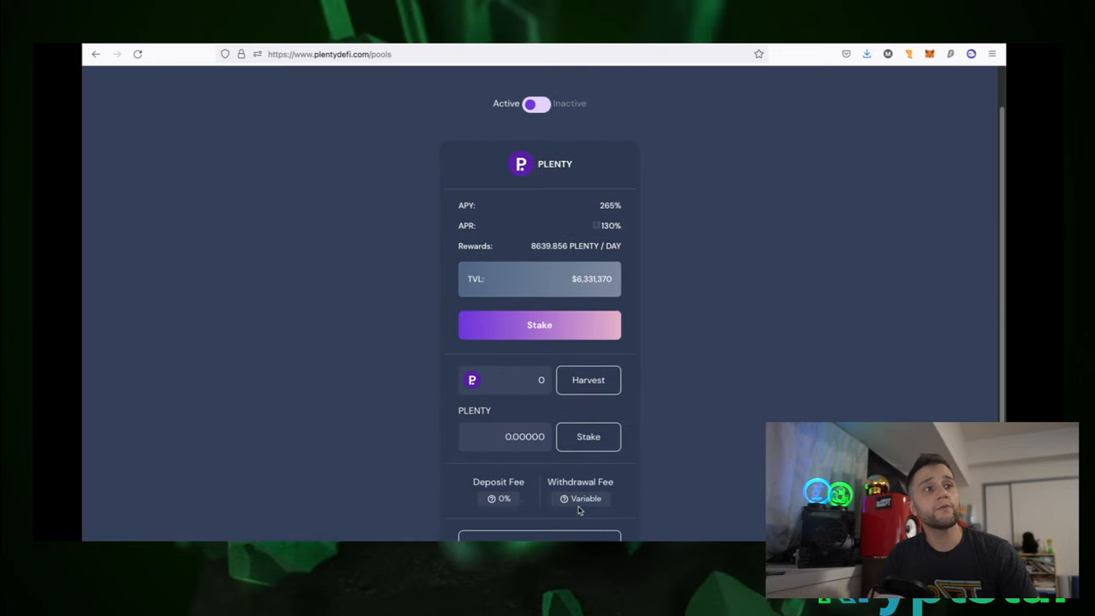
left_click(563, 499)
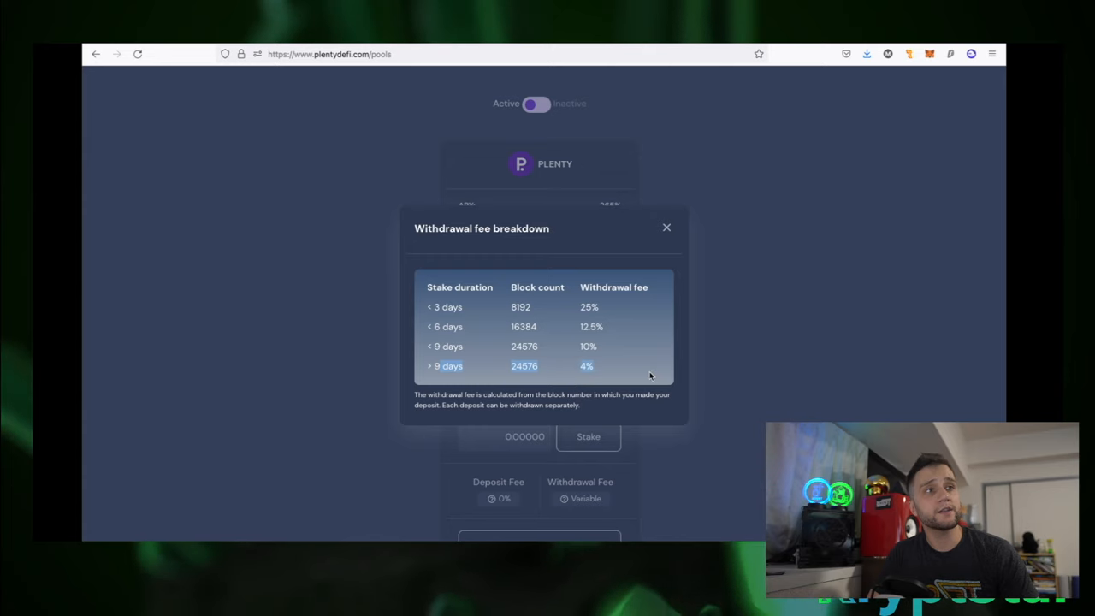
mouse_move(566, 370)
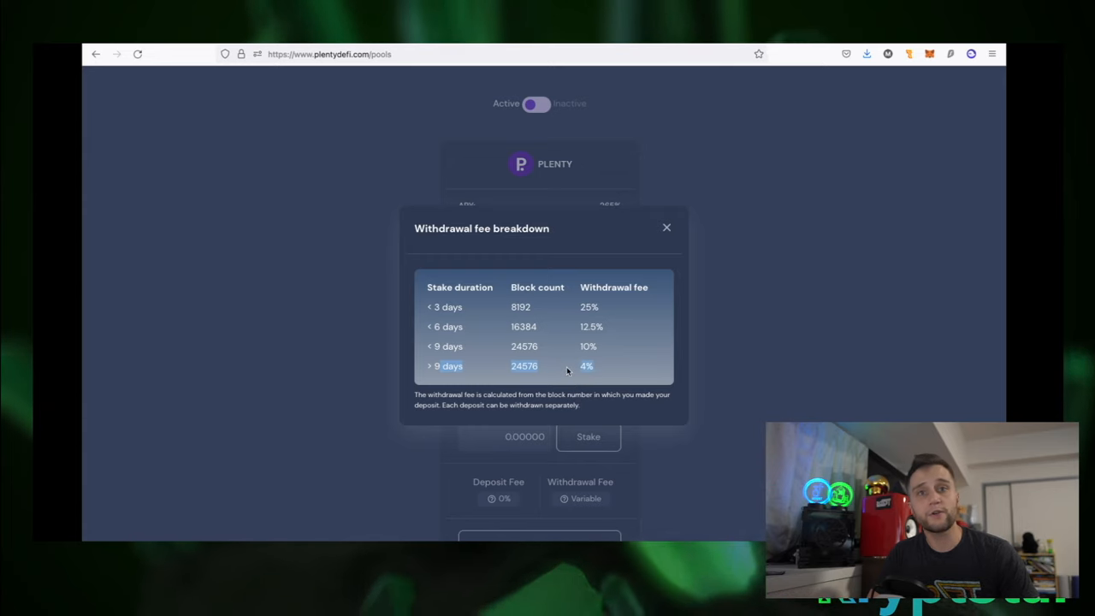
mouse_move(541, 365)
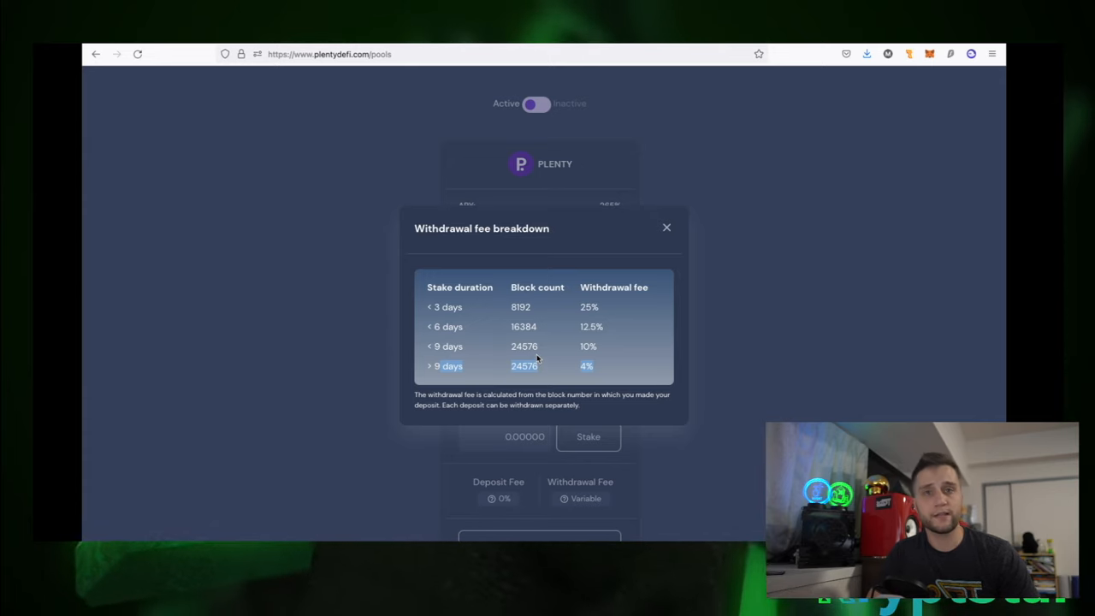
mouse_move(590, 346)
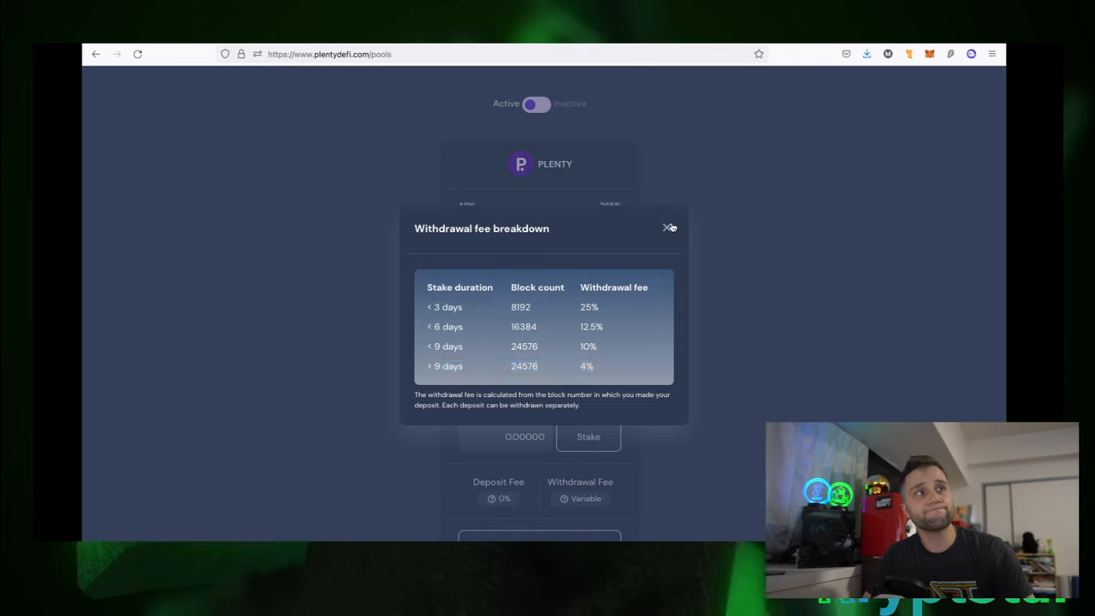
left_click(669, 228)
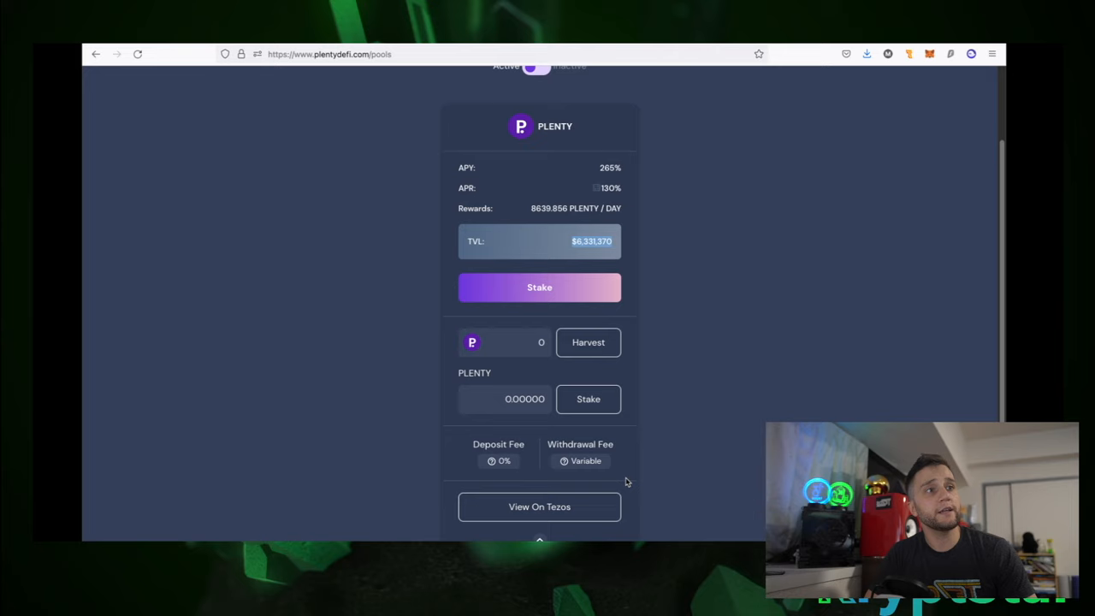
- Stake 0.885 PLENTY from the max balance into the PLENTY pool and confirm
left_click(539, 287)
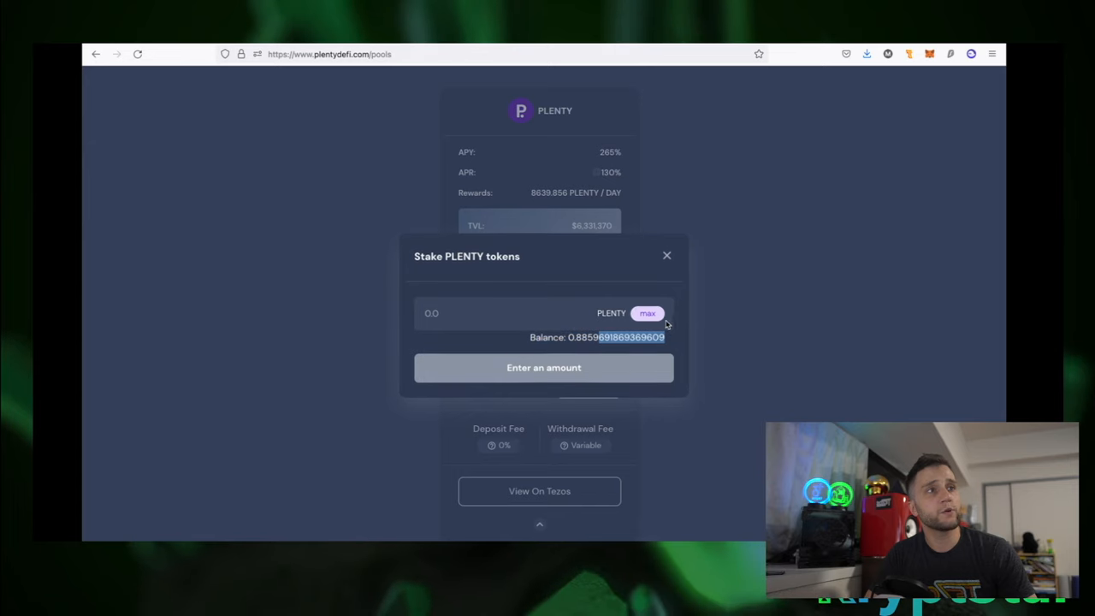
left_click(647, 313)
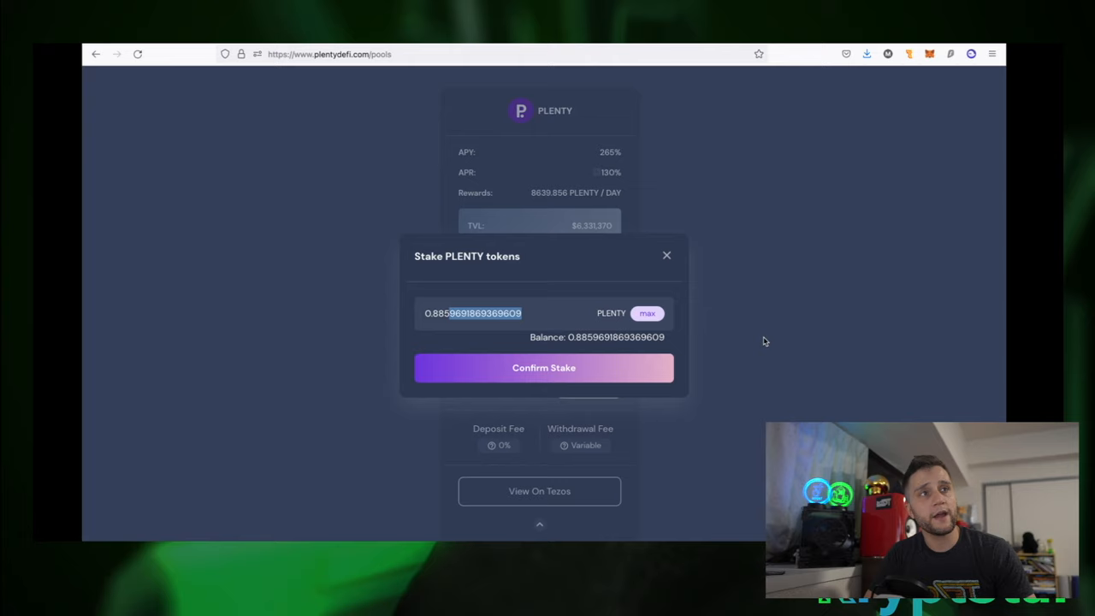
mouse_move(734, 342)
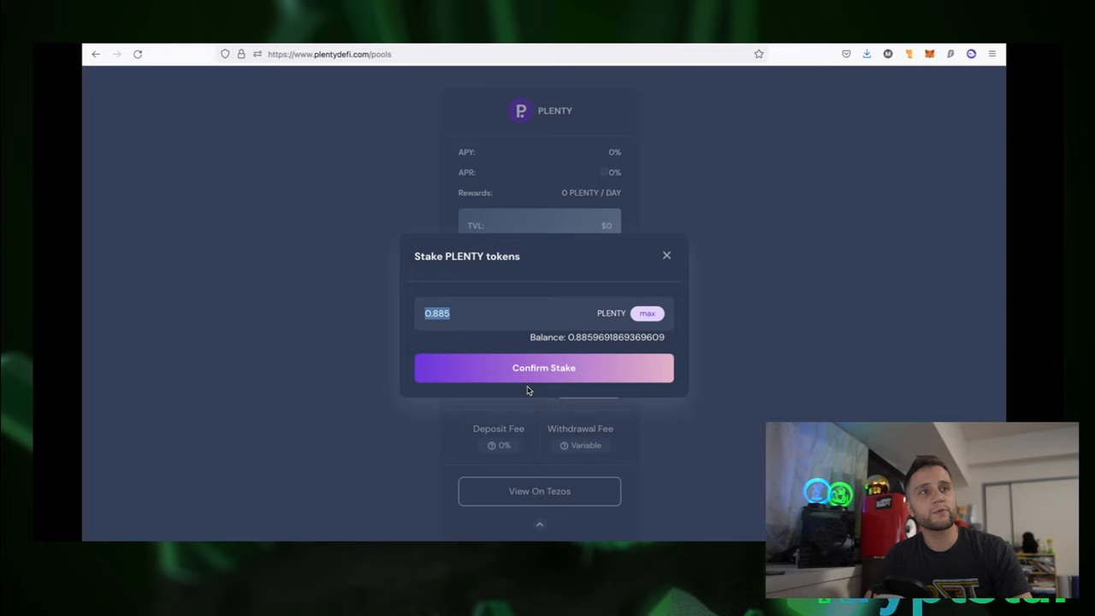
left_click(544, 368)
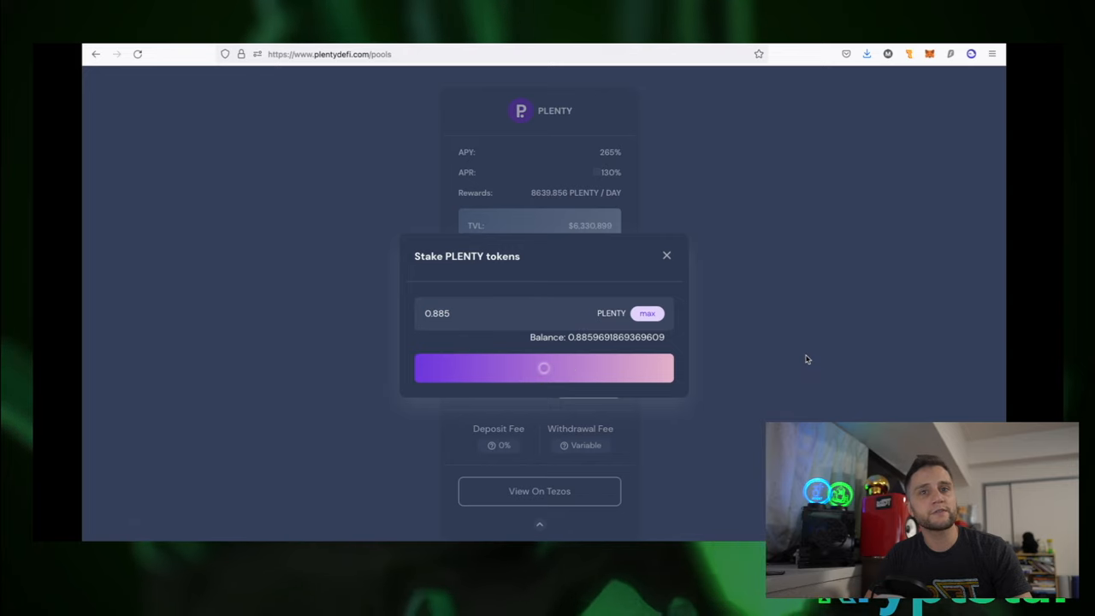
mouse_move(700, 355)
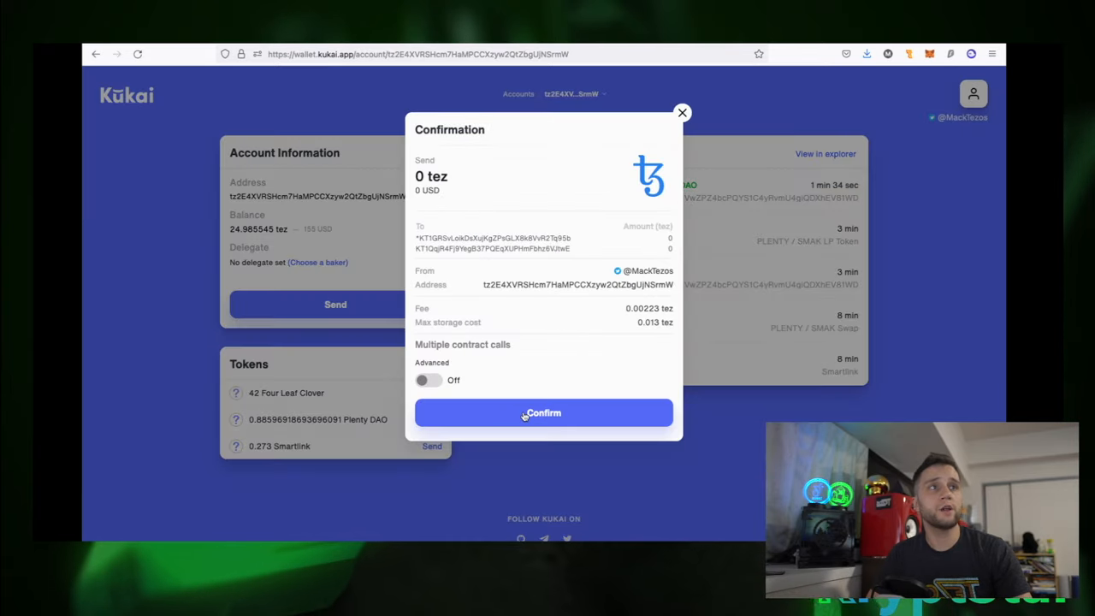
- Confirm the 0.885 PLENTY stake in Kukai and authorize the requested account access
left_click(543, 412)
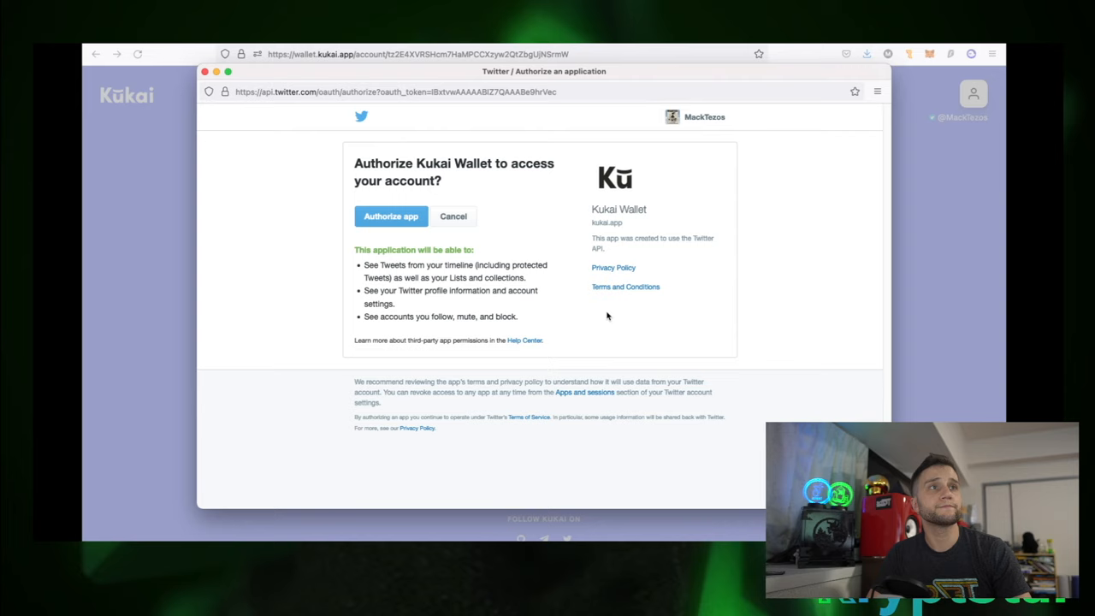
left_click(391, 216)
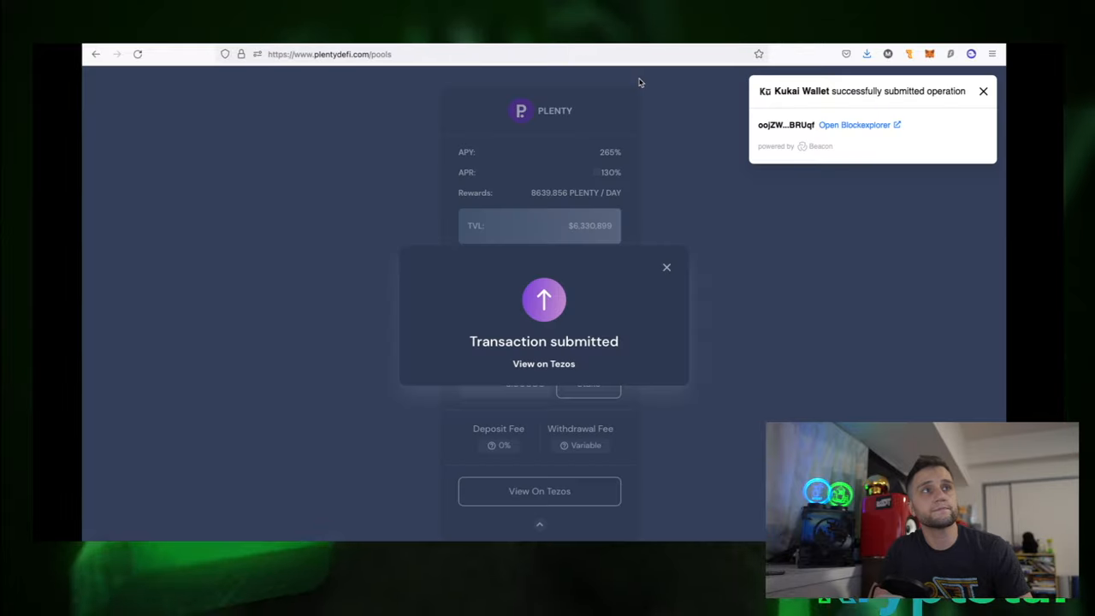
- Dismiss the submission notice, check the PLENTY/SMAK LP farm, and return to the PLENTY pool
left_click(667, 267)
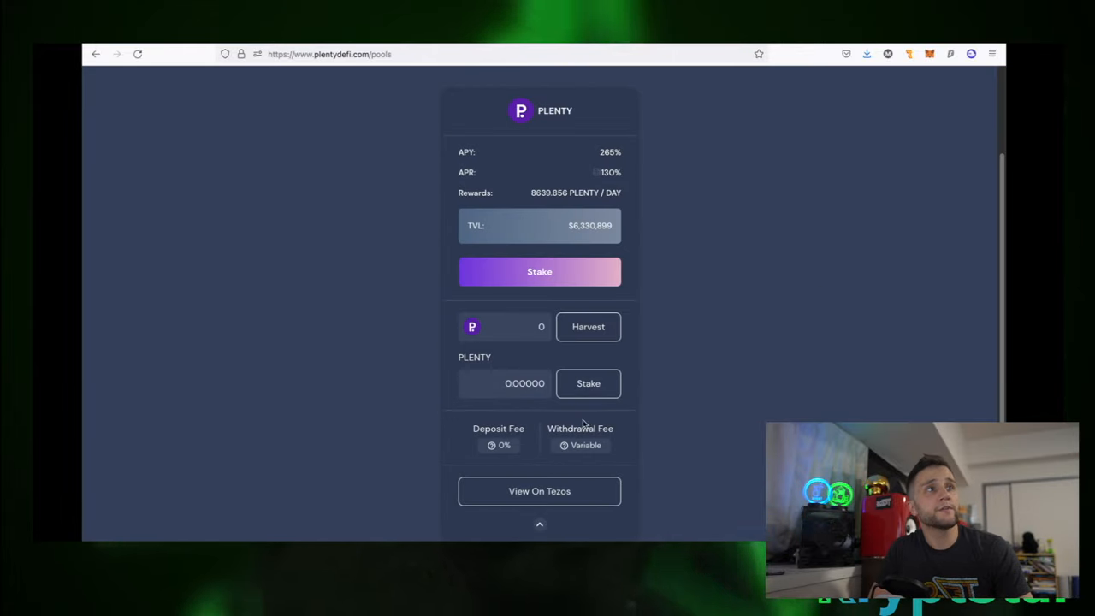
left_click(522, 90)
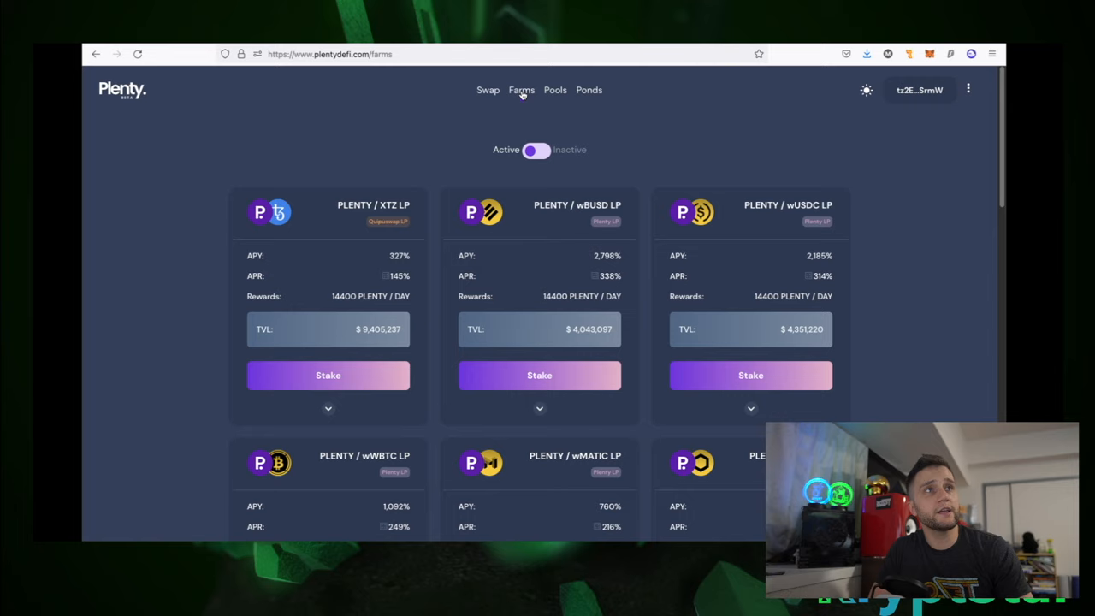
scroll("down", 3)
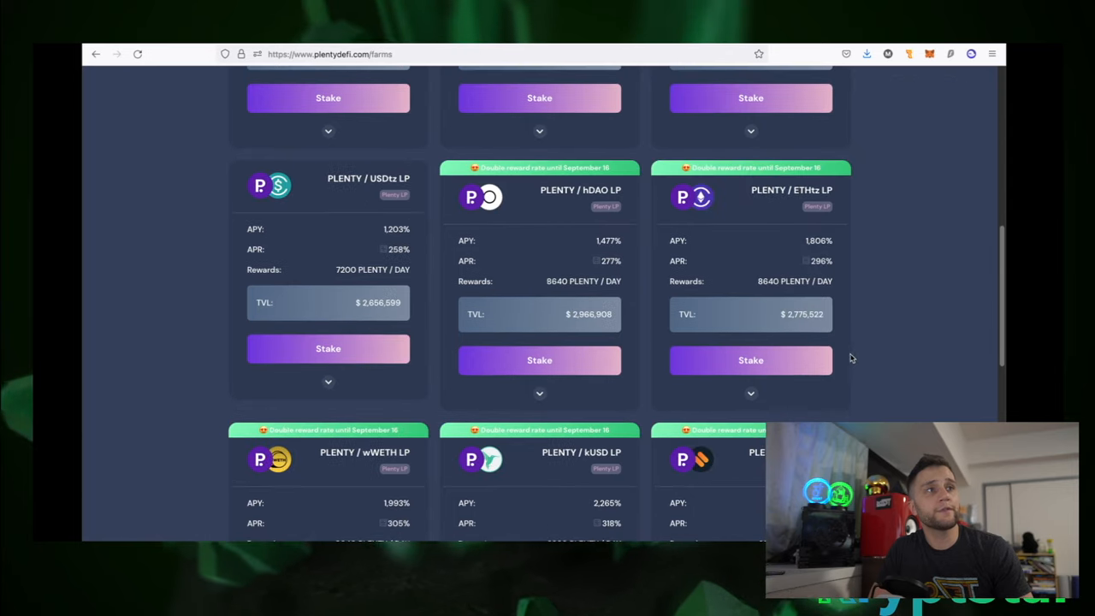
scroll("down", 3)
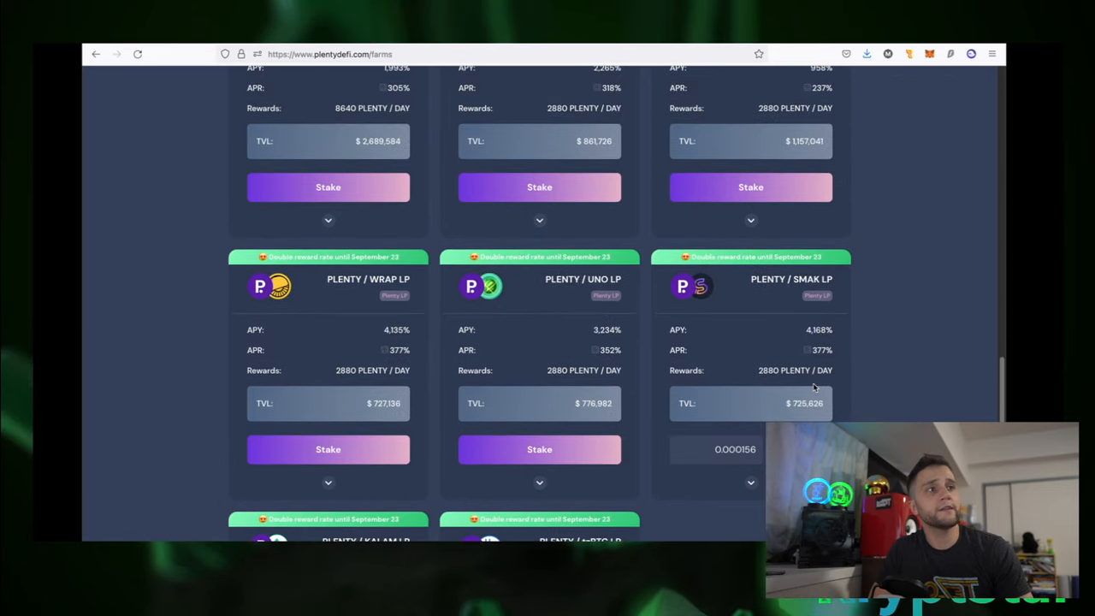
left_click(559, 90)
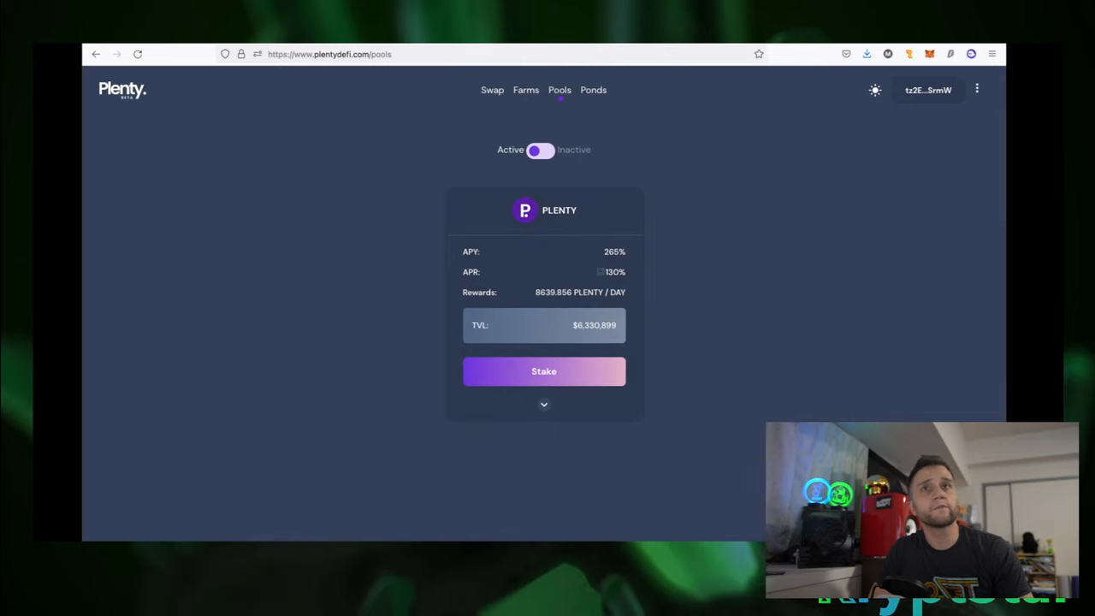